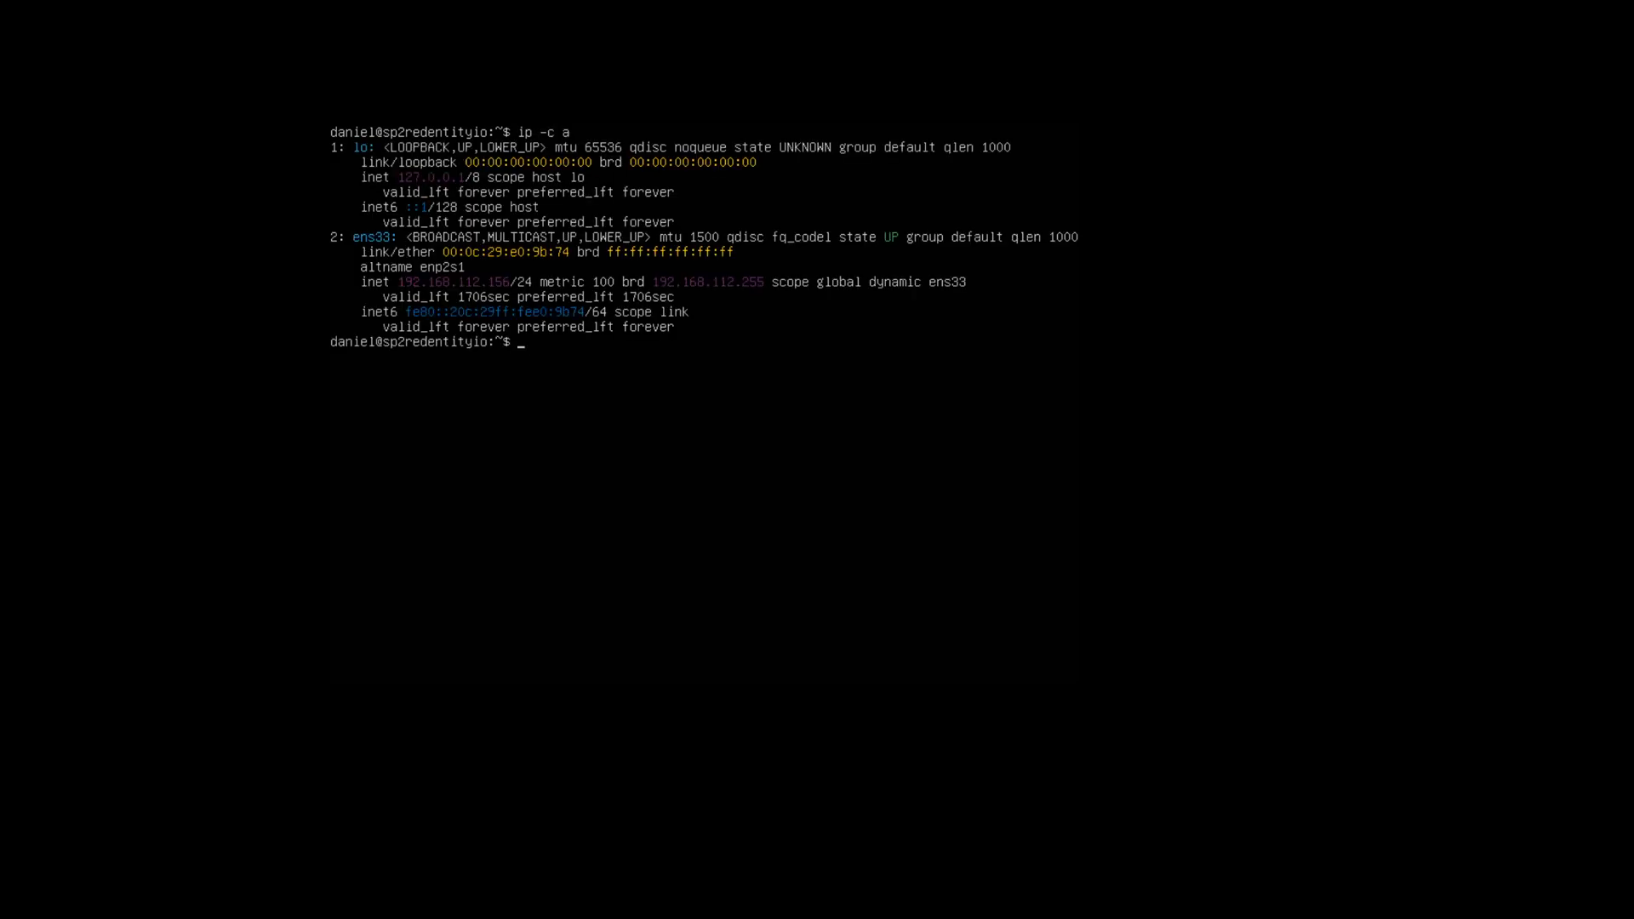
Ping 8.8.8.8 to confirm outbound connectivity, then clear the terminal
type("ping 8080")
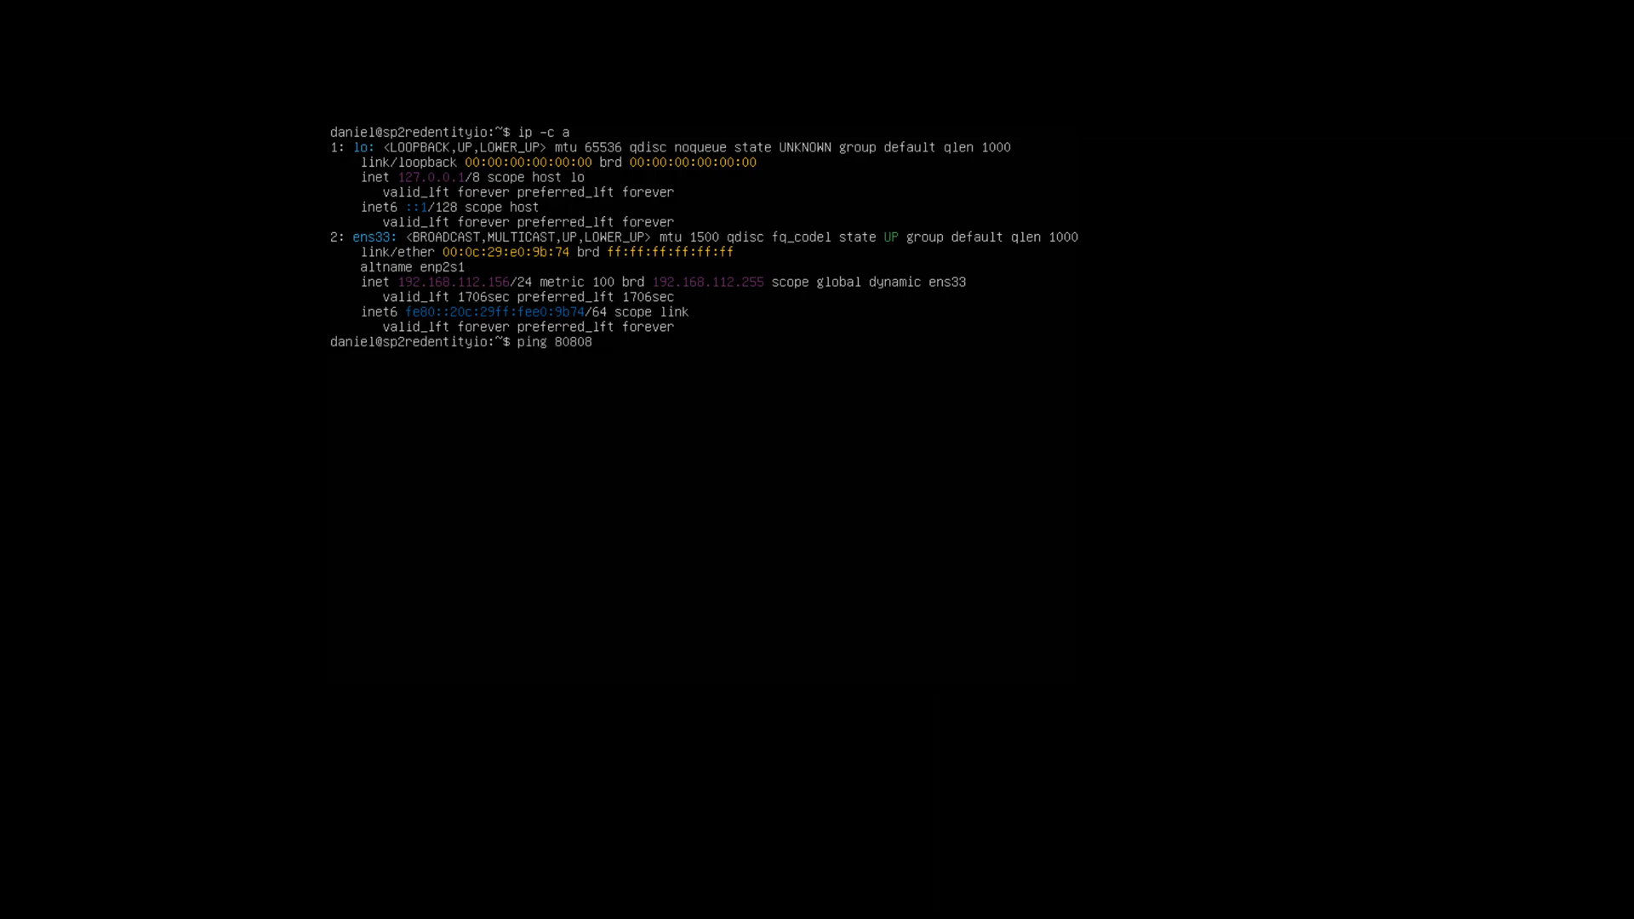
type("8.8.8.8")
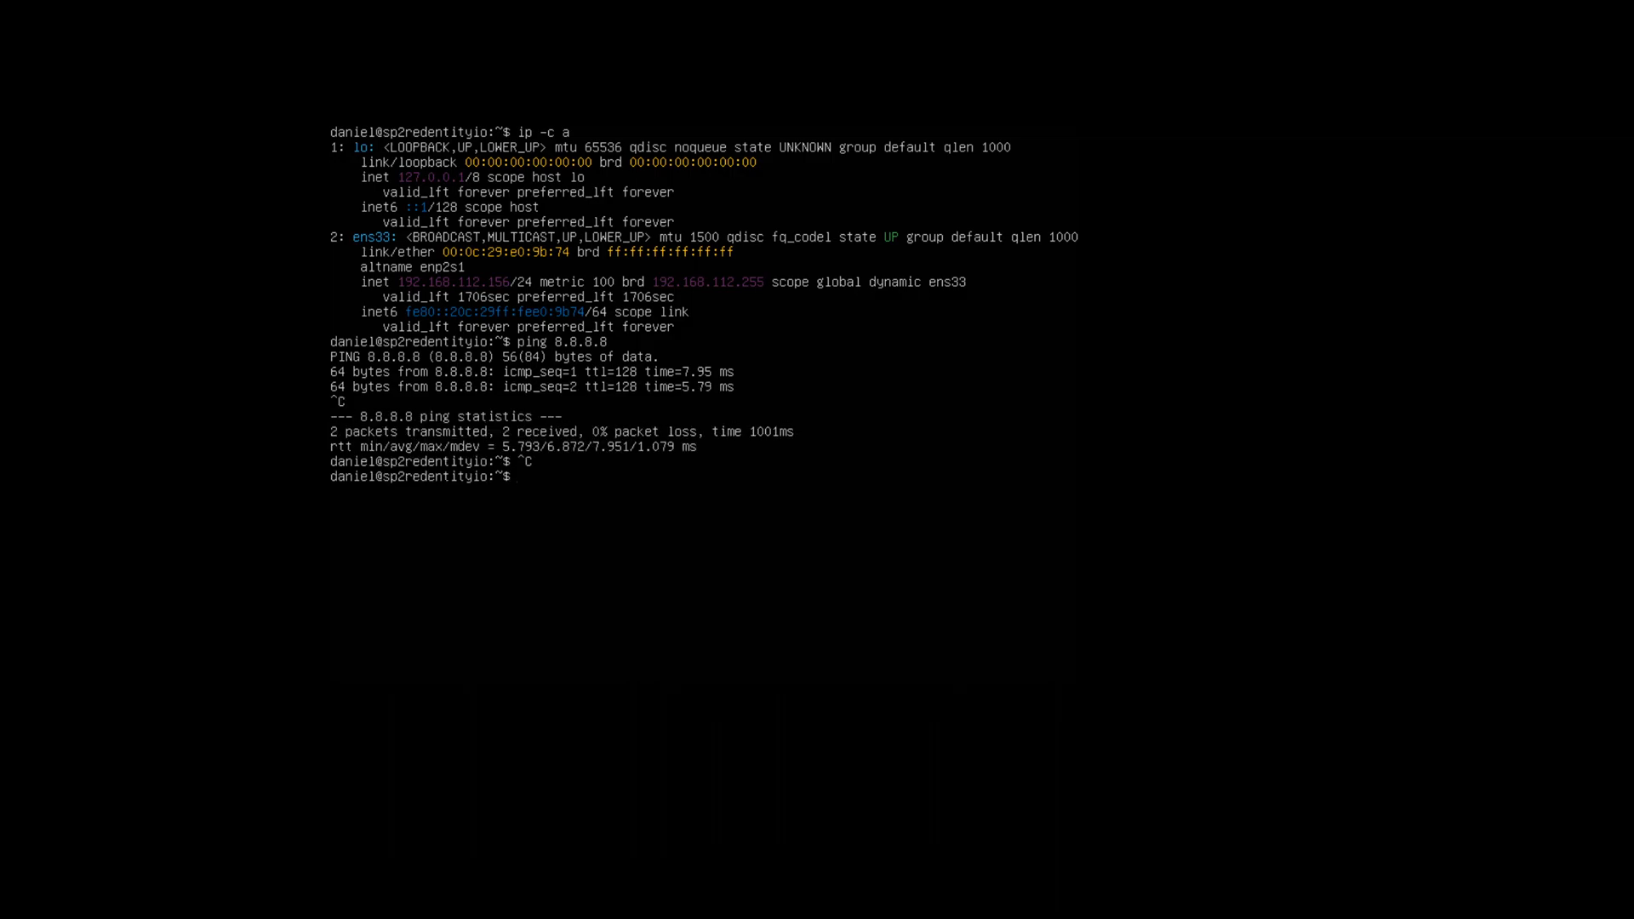
type("clear")
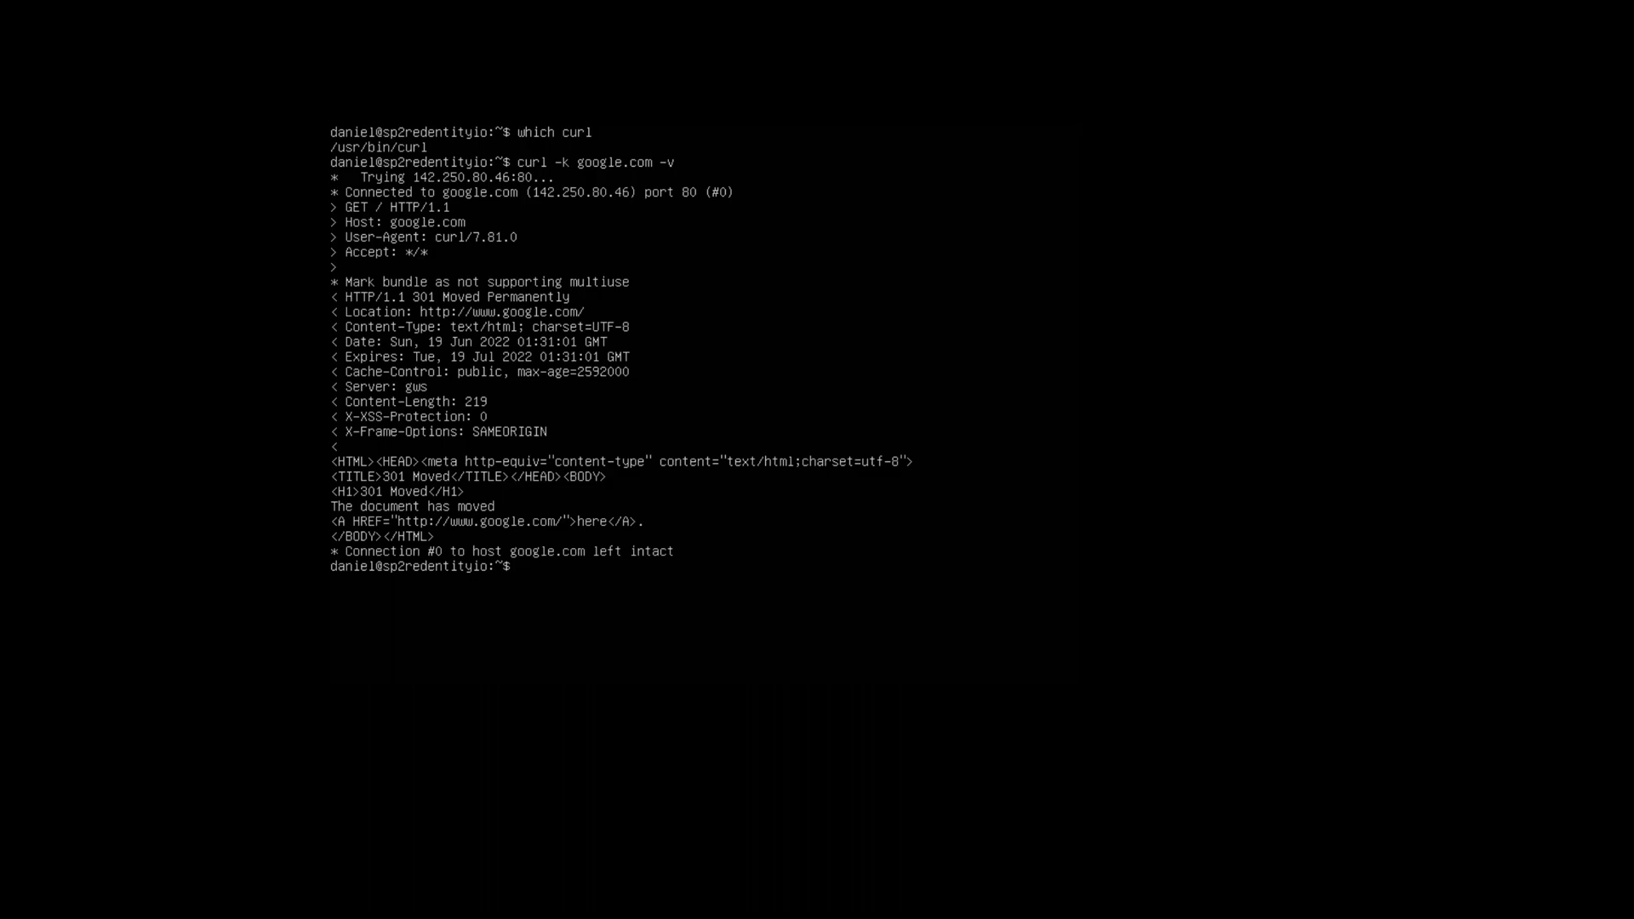
Run curl -k yahoo.com -v to test verbose web access
type("curl -k google.com -")
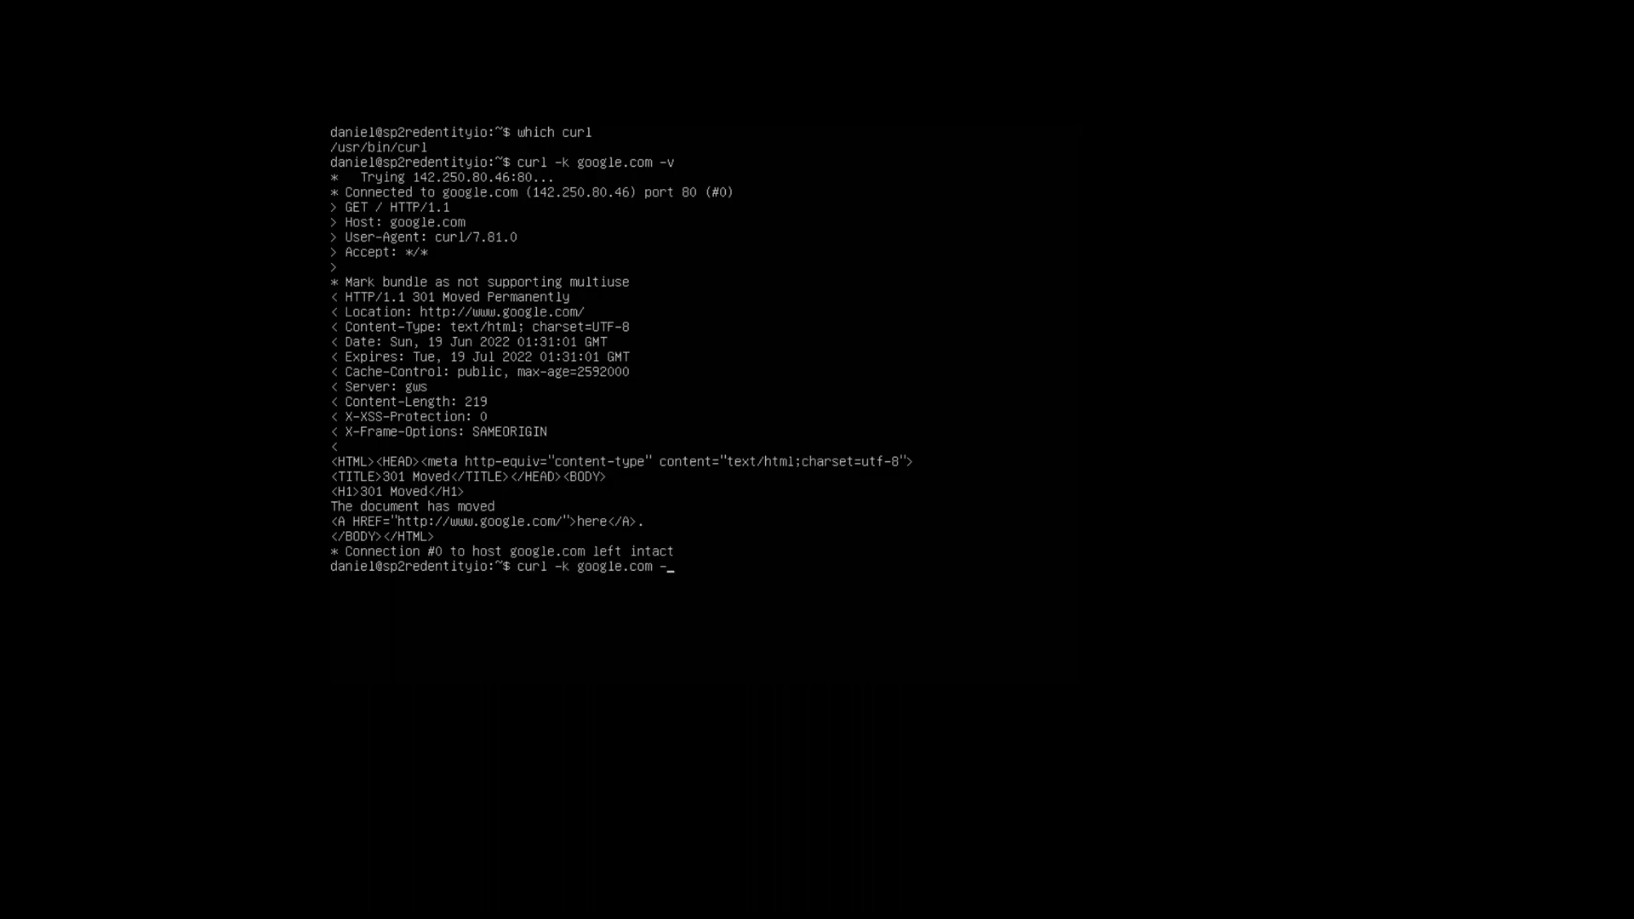
type("yaho")
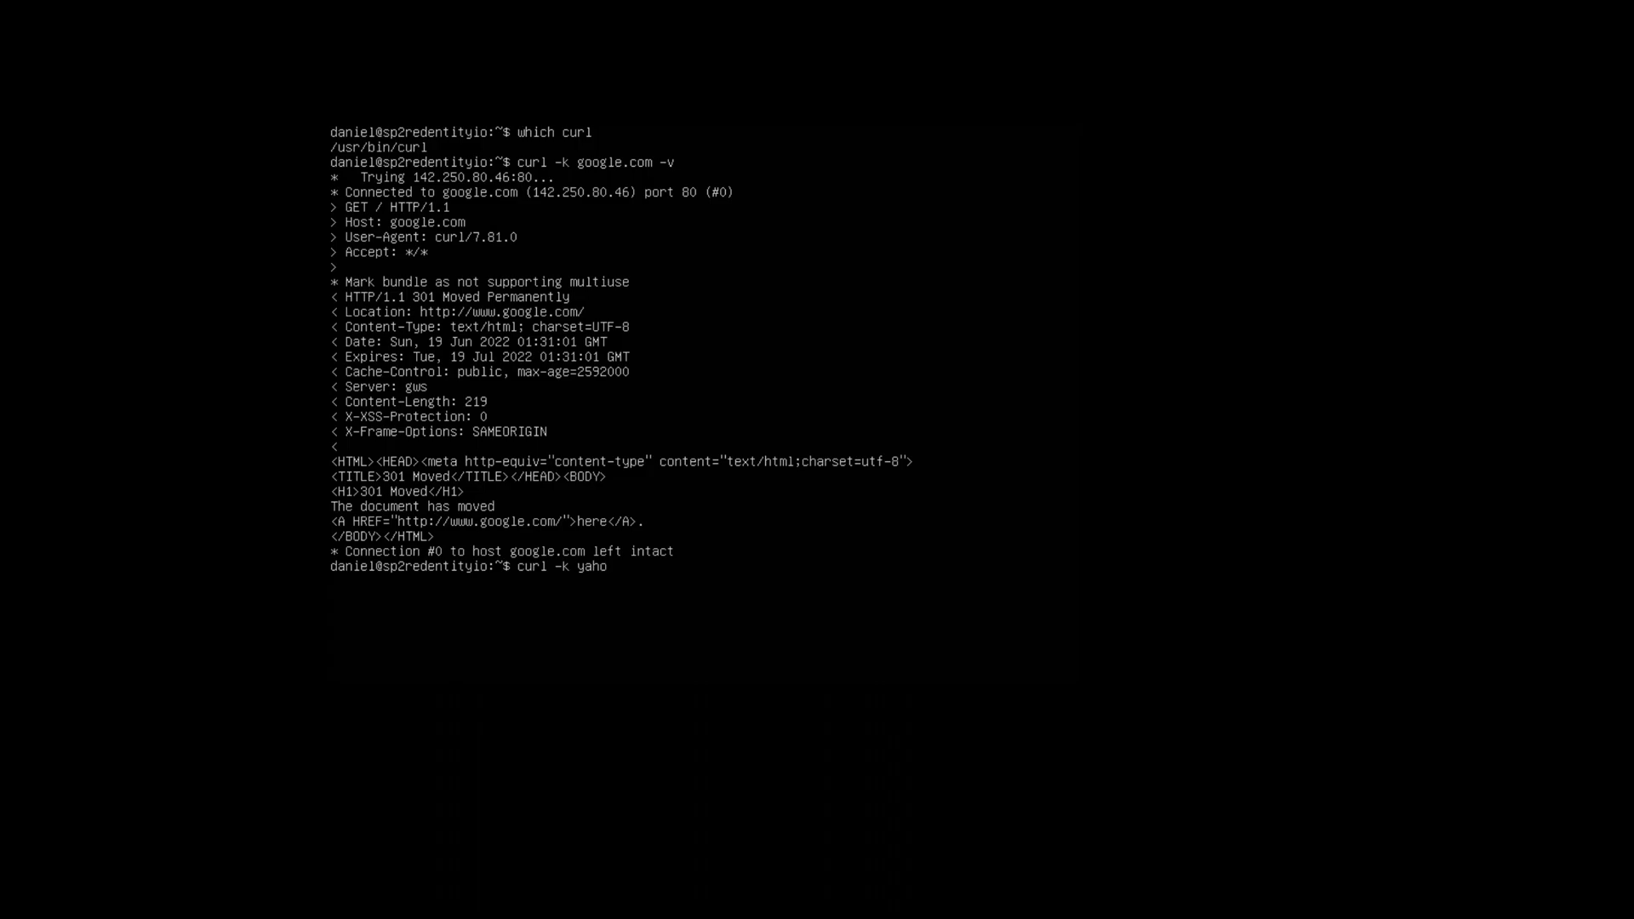
type("o.com -v")
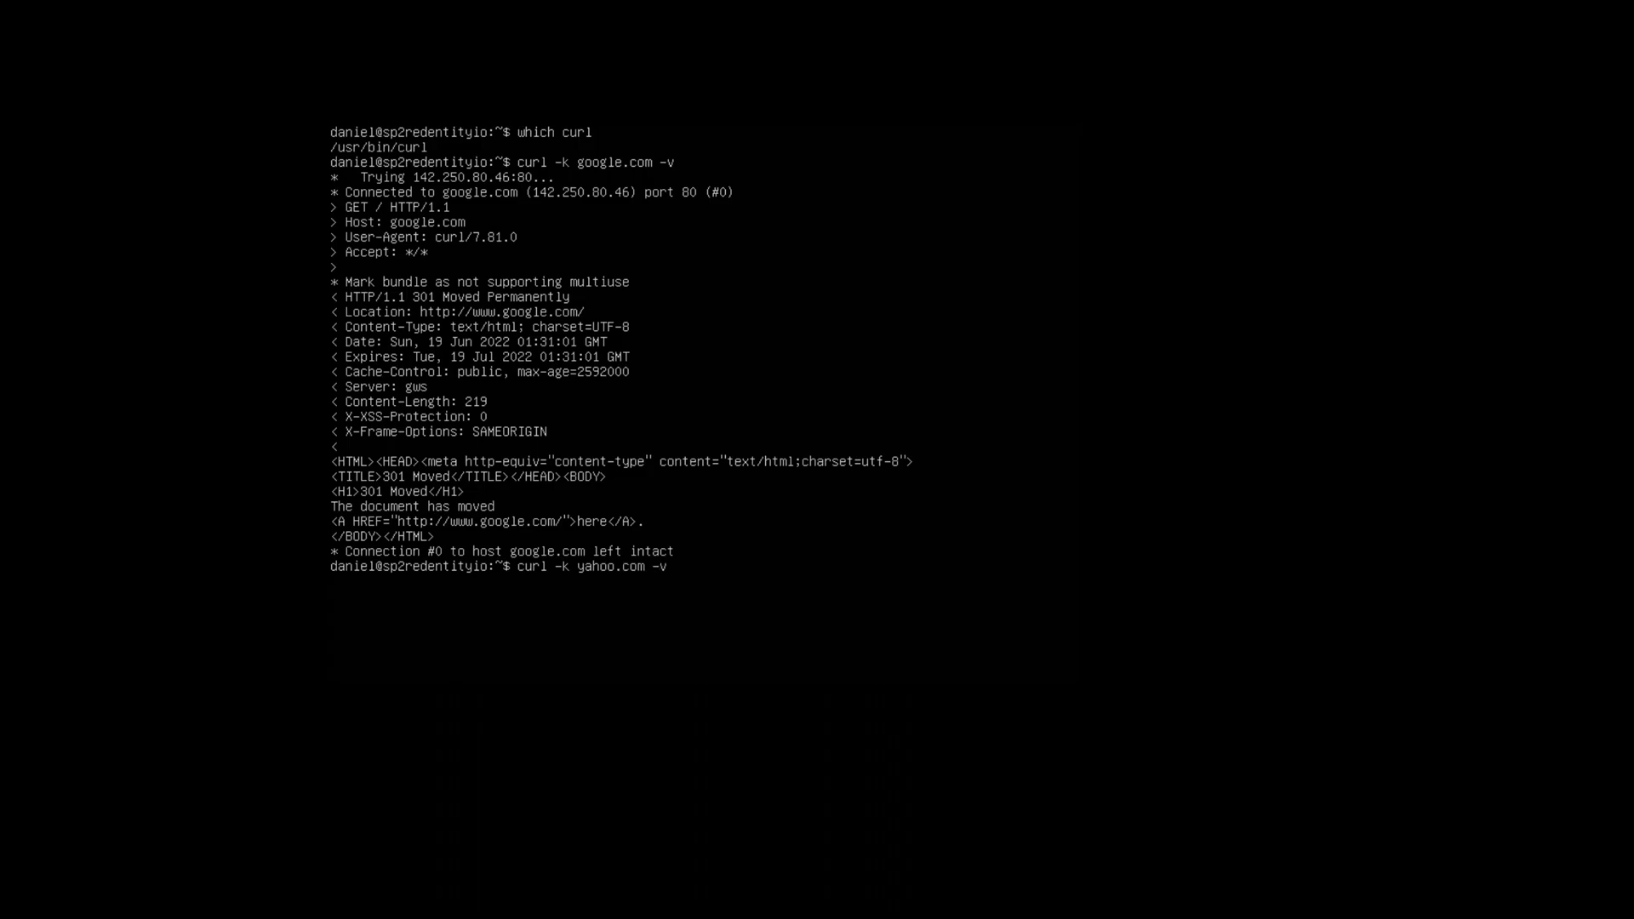
key("Return")
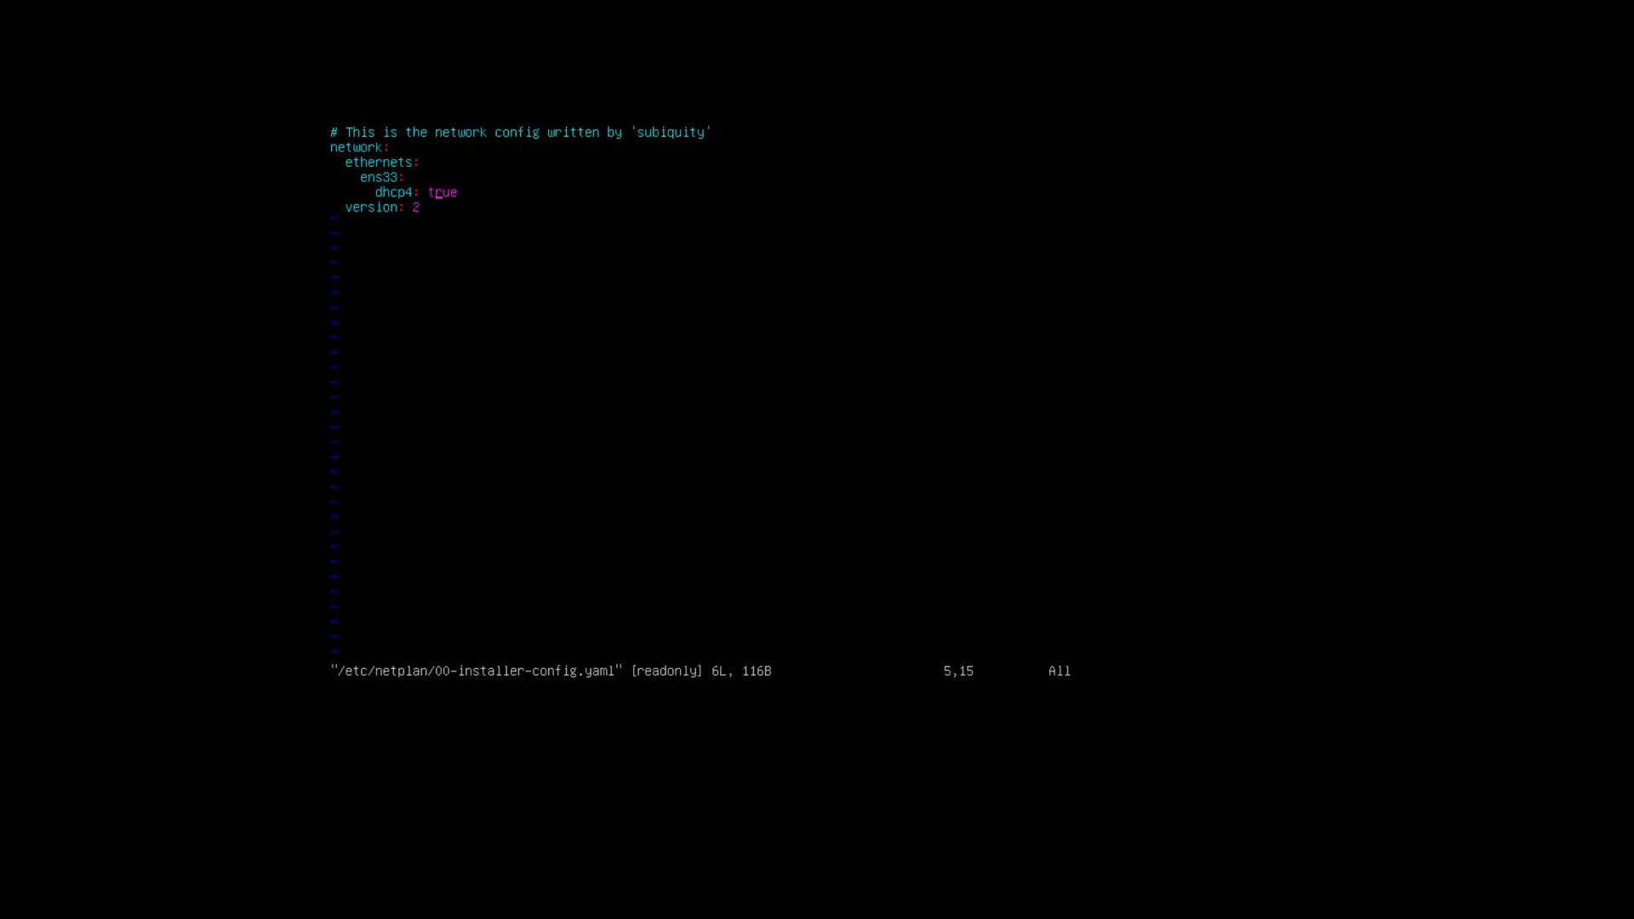
Quit vi with :q! and look up the default route with ip route
type(":q!")
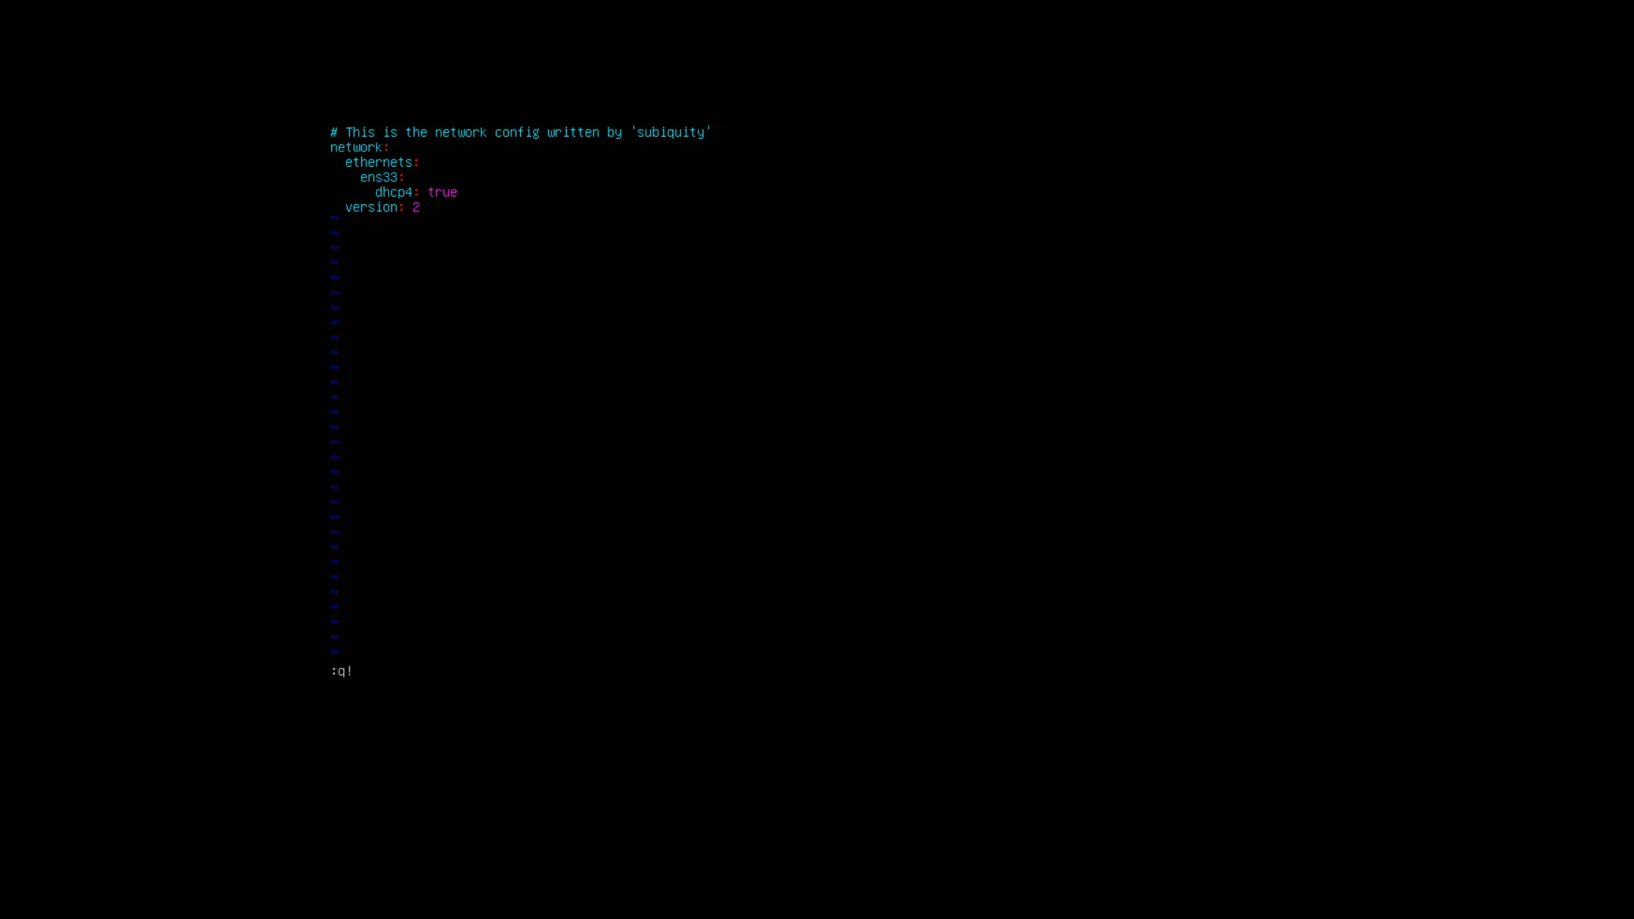
key("Return")
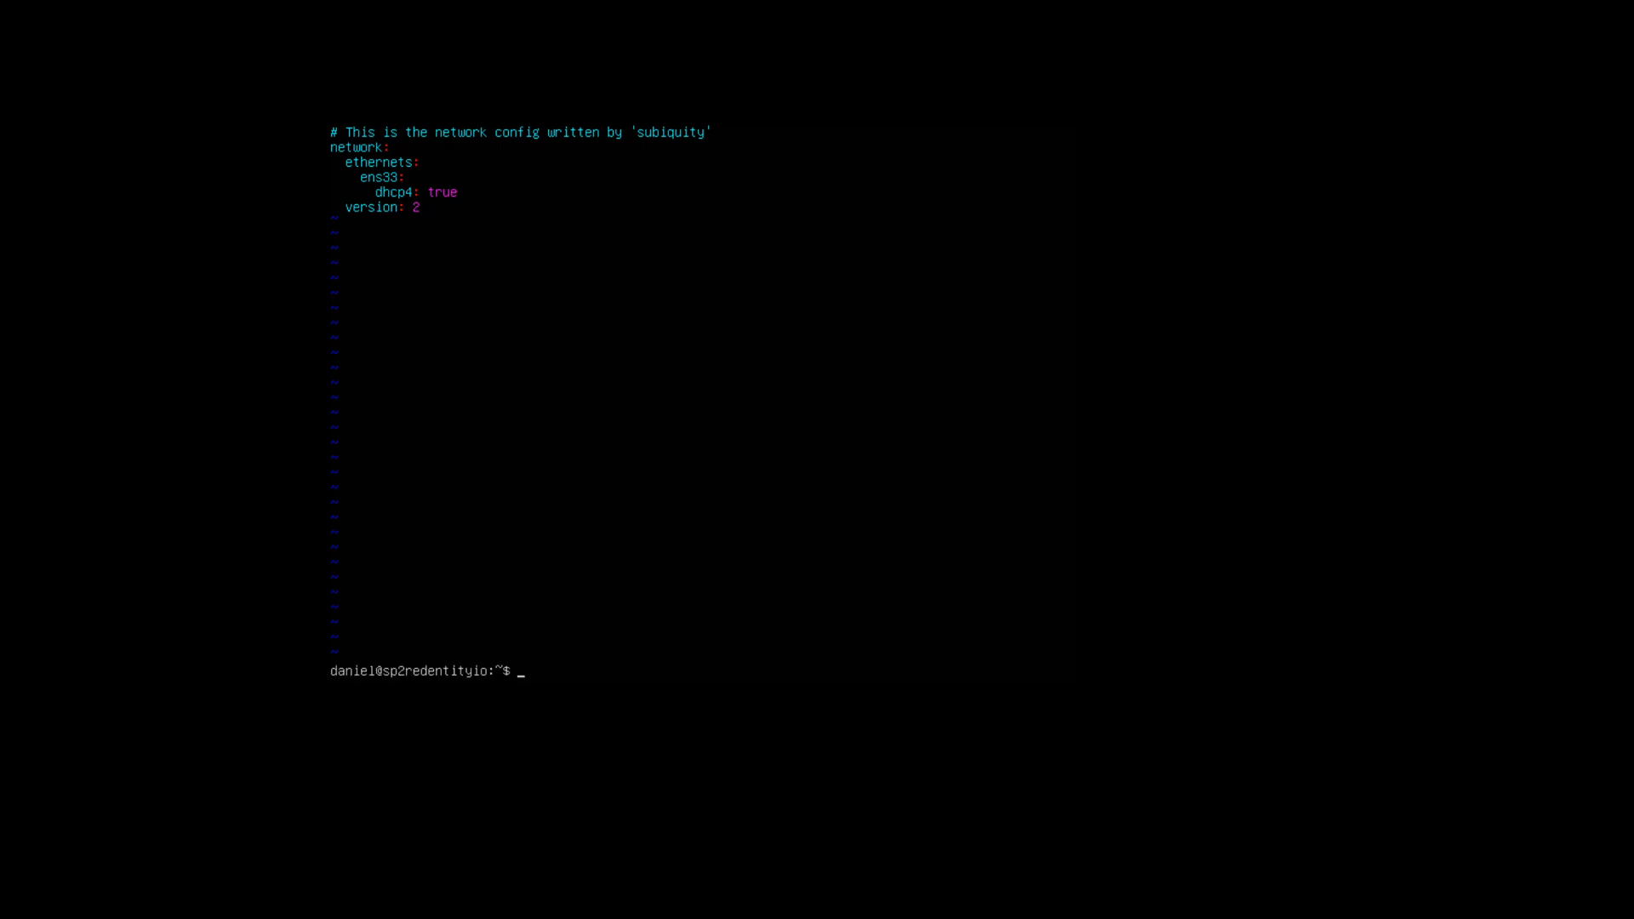
type("ip")
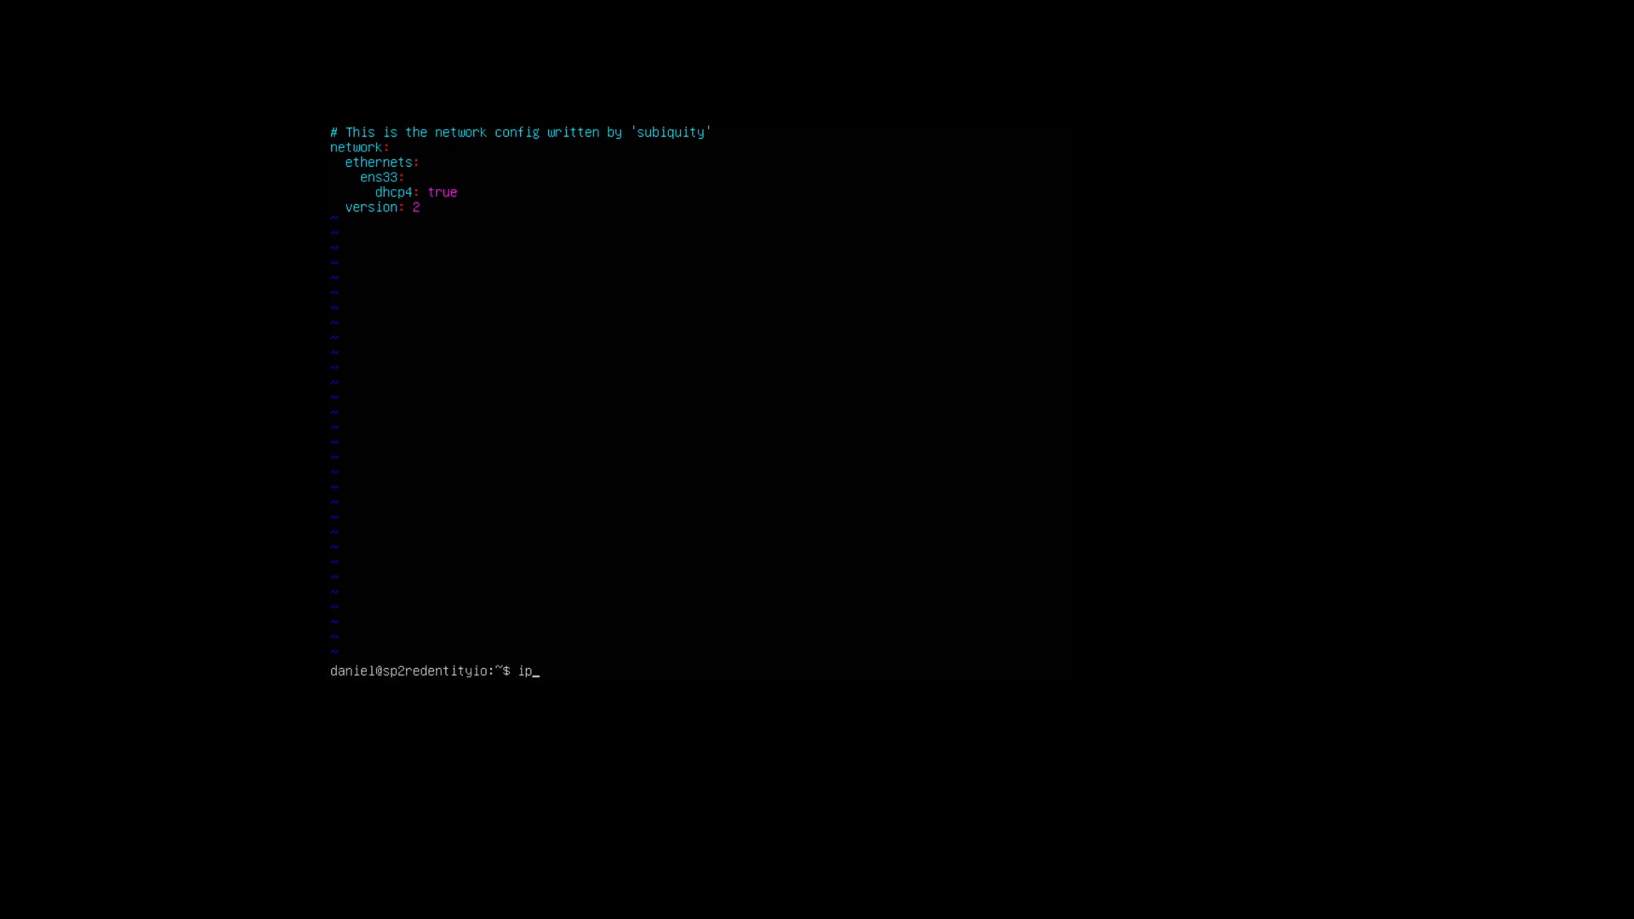
type("ck")
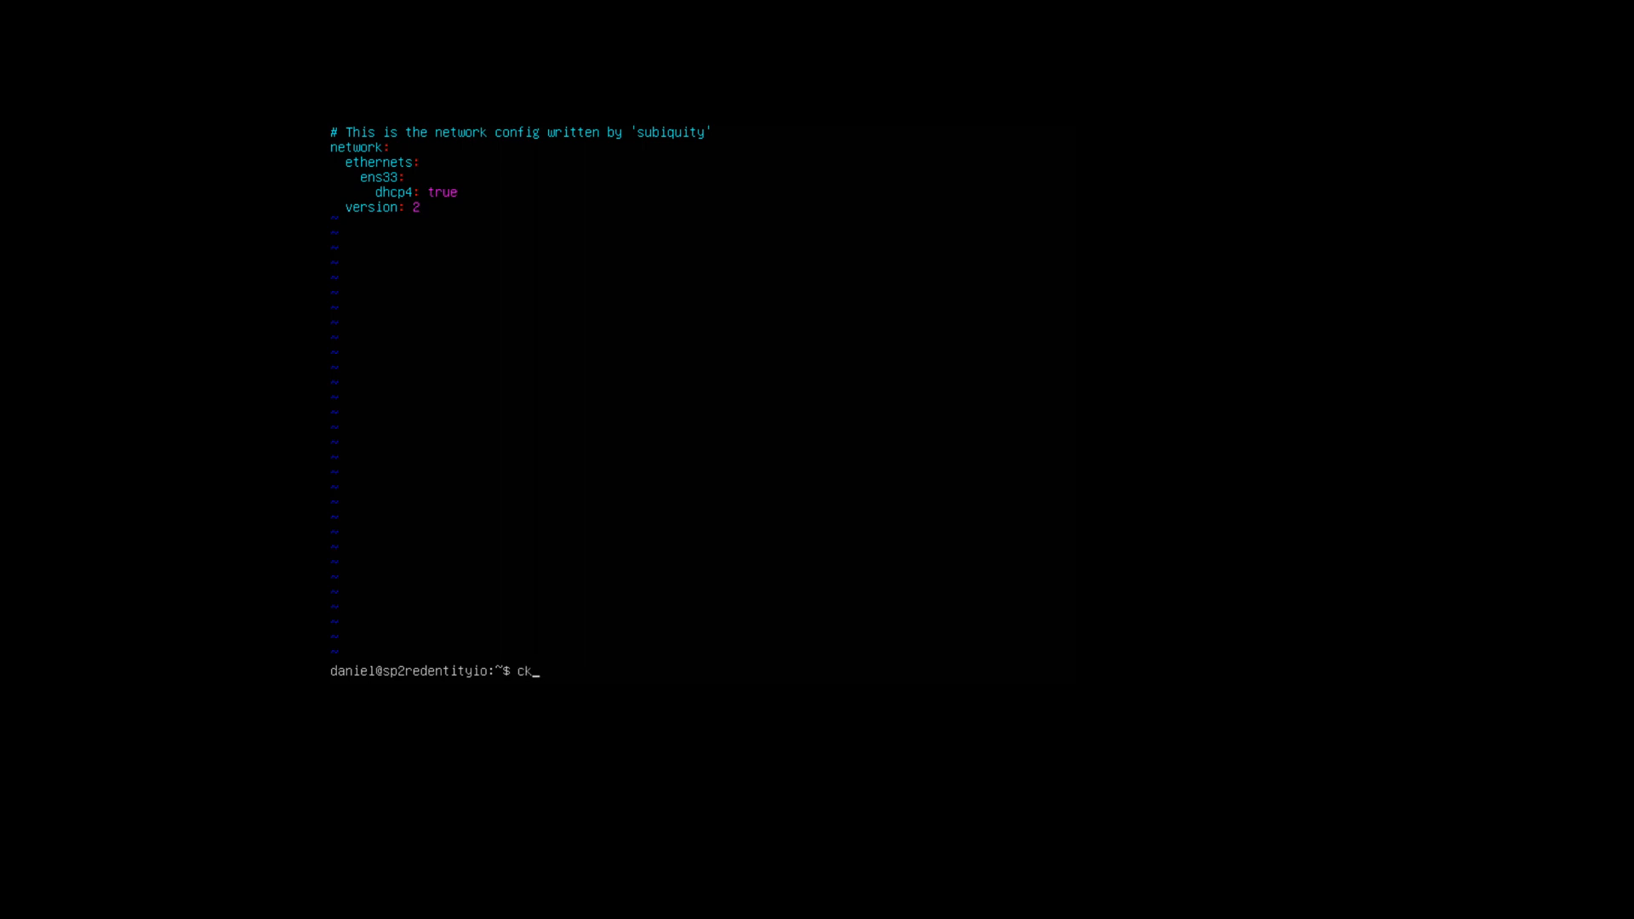
key("Return")
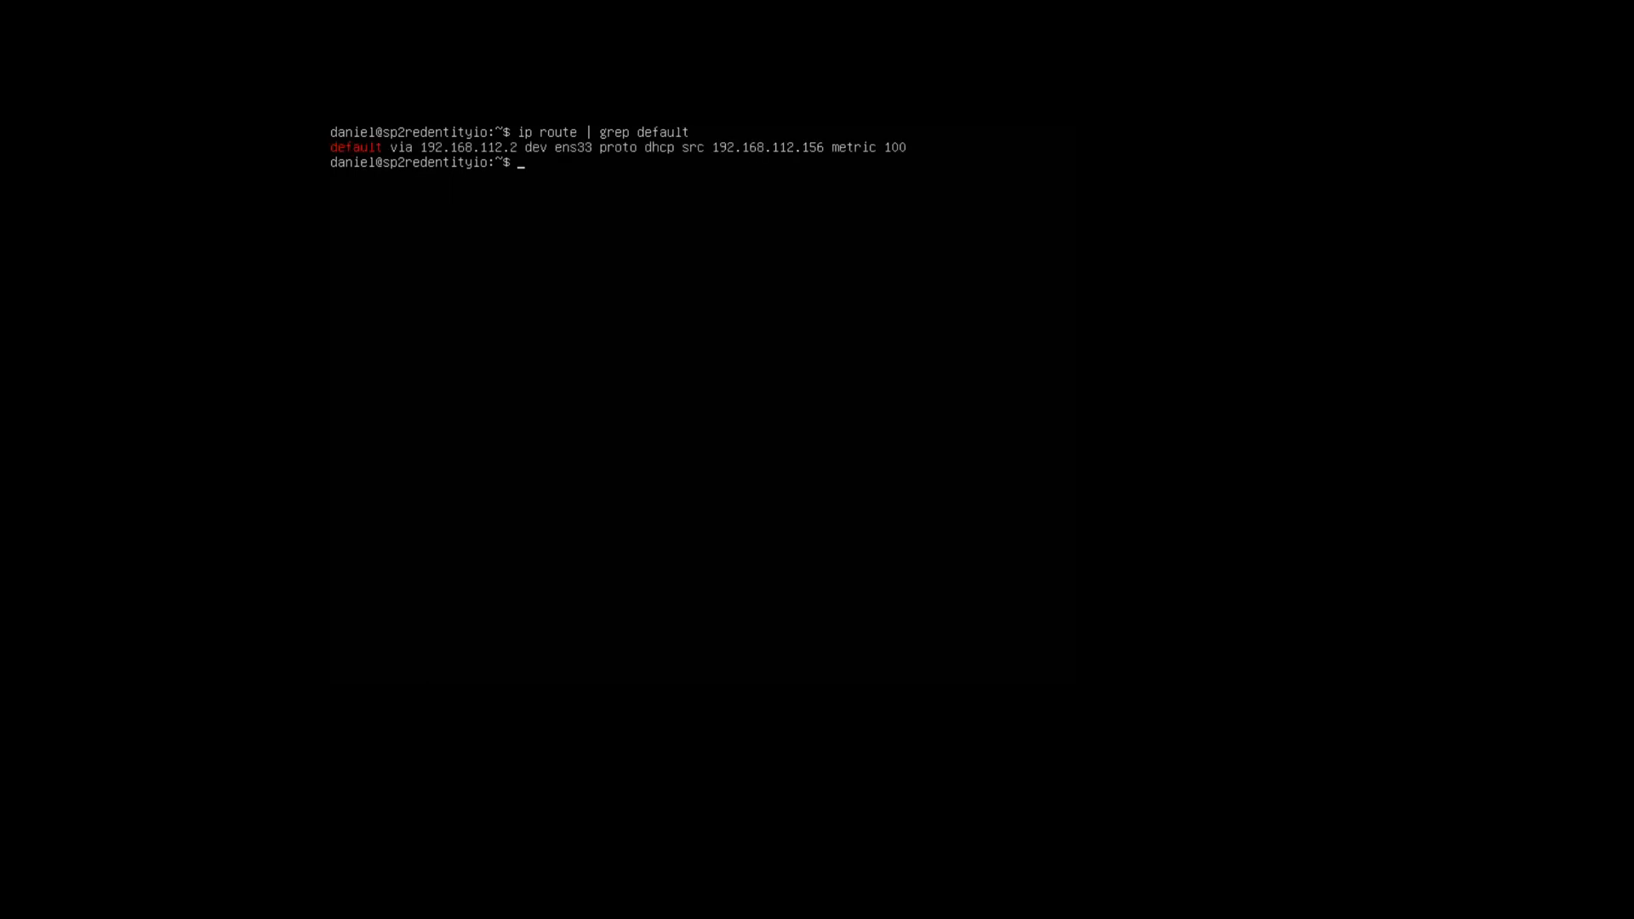
Show interface addresses with ip -c a, then edit /etc/netplan/00-installer-config.yaml with sudo vi
type("ipco")
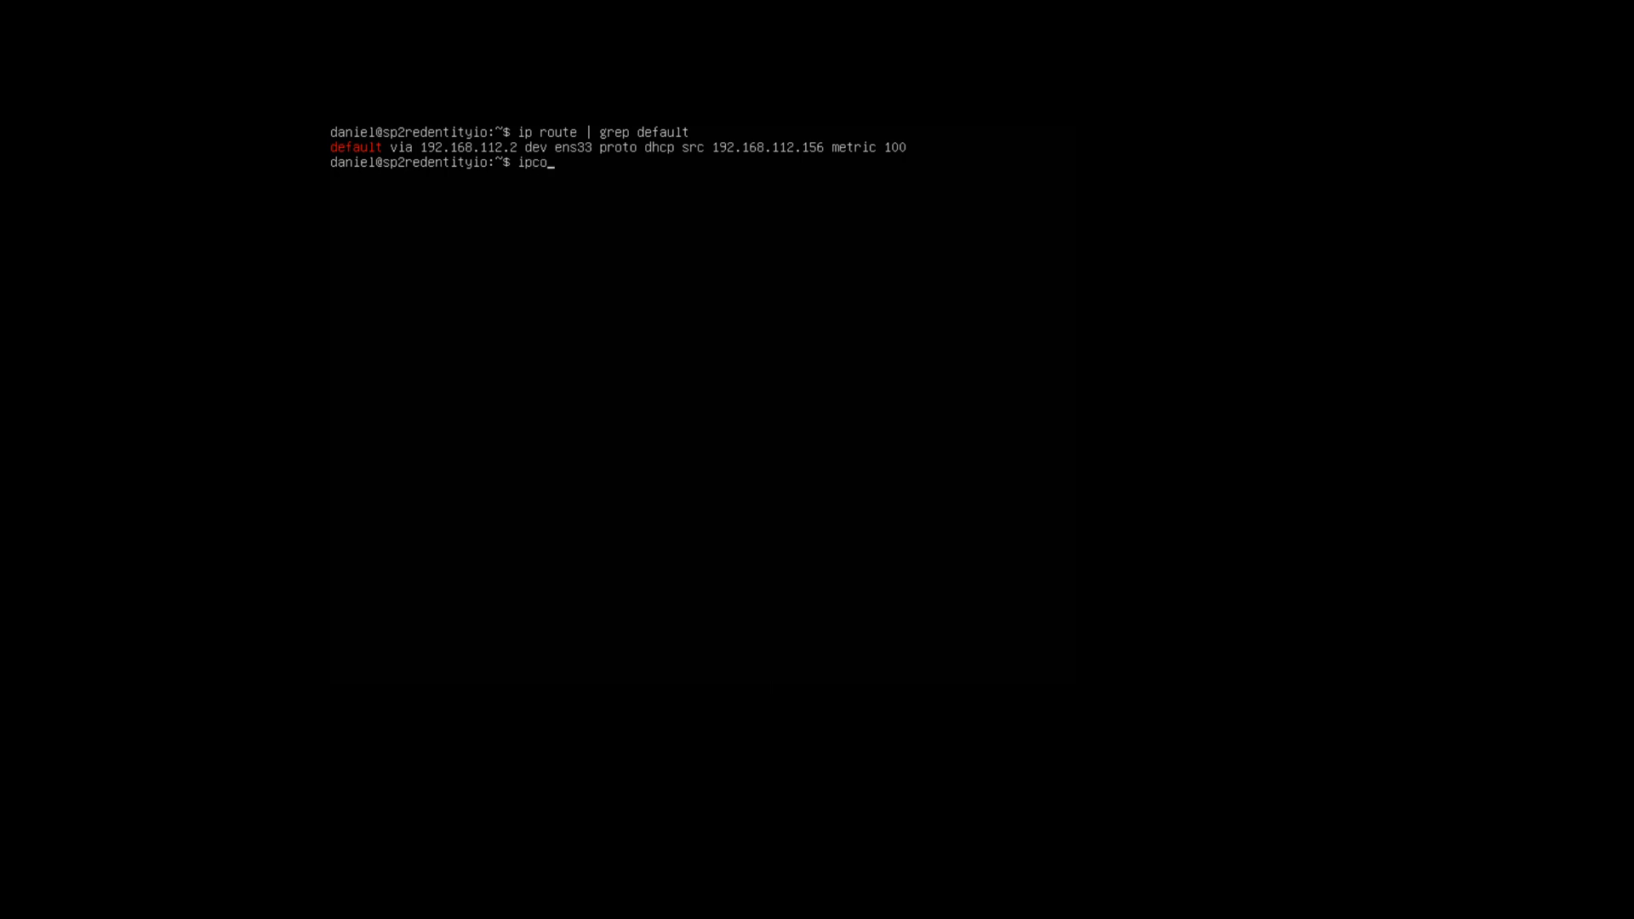
key("Return")
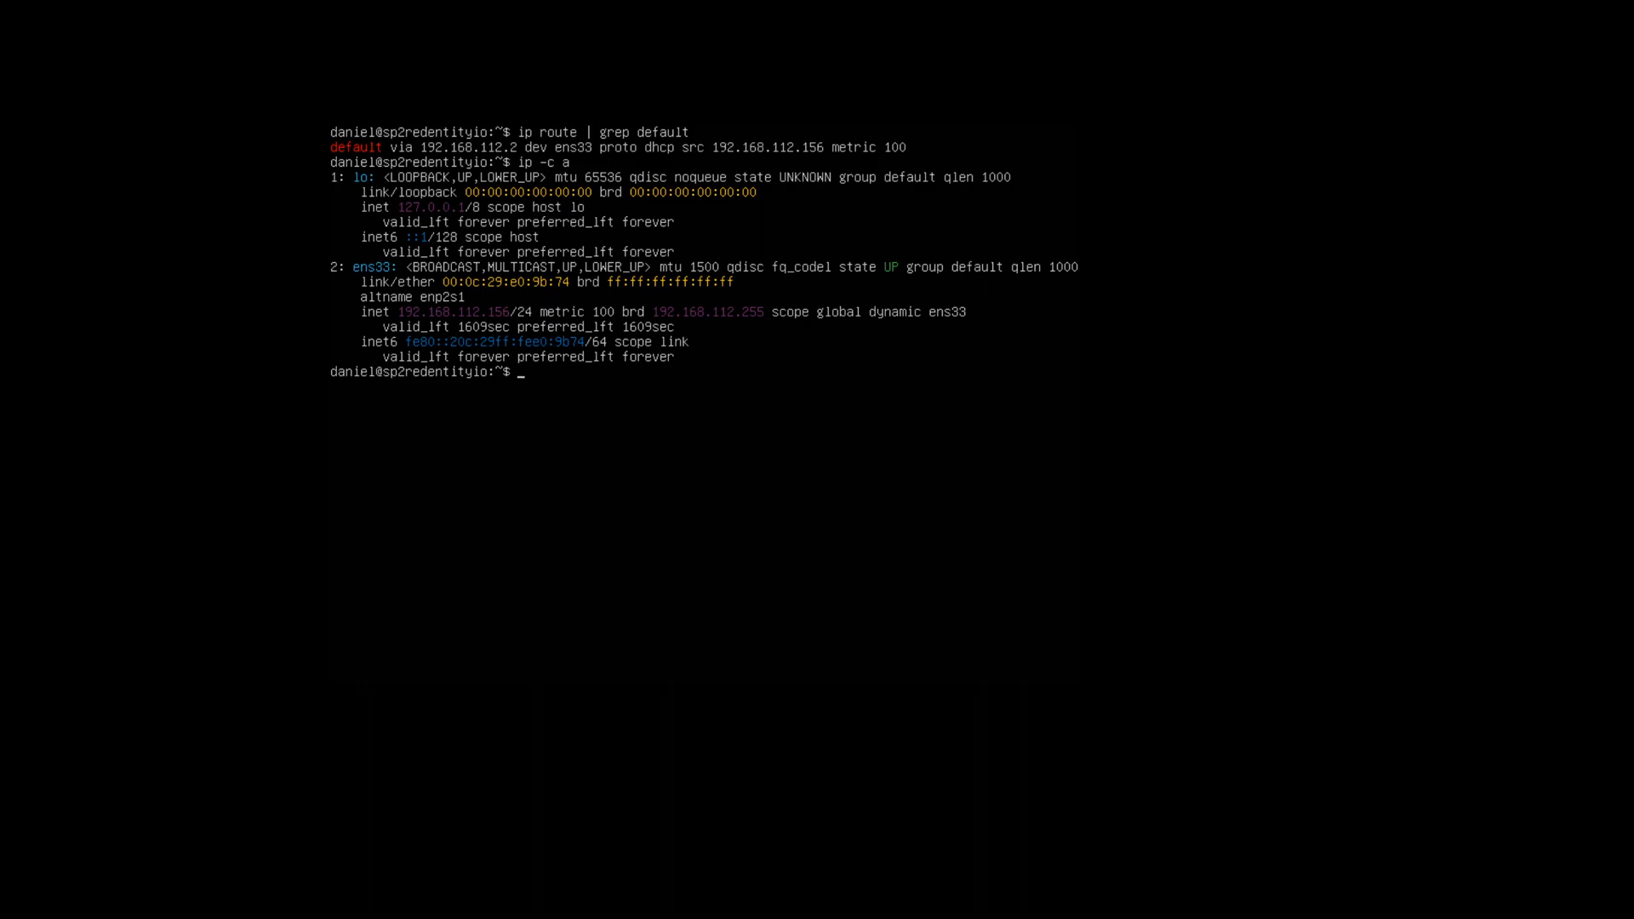
type("vi /etc/netplan/00-installer-config.yaml")
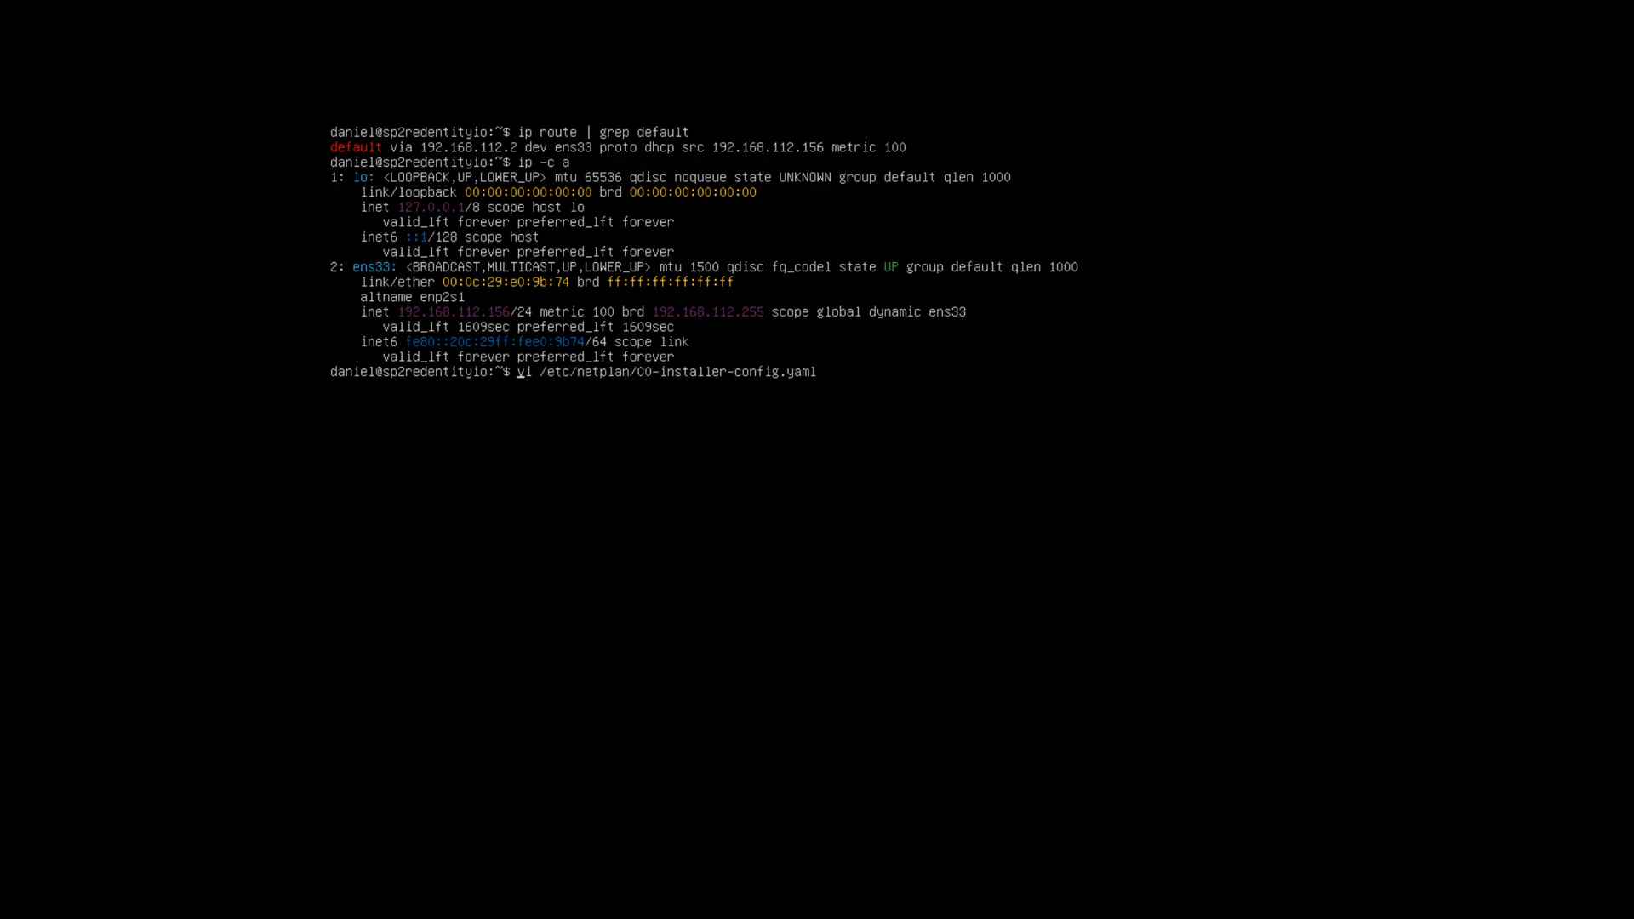
type("sudo")
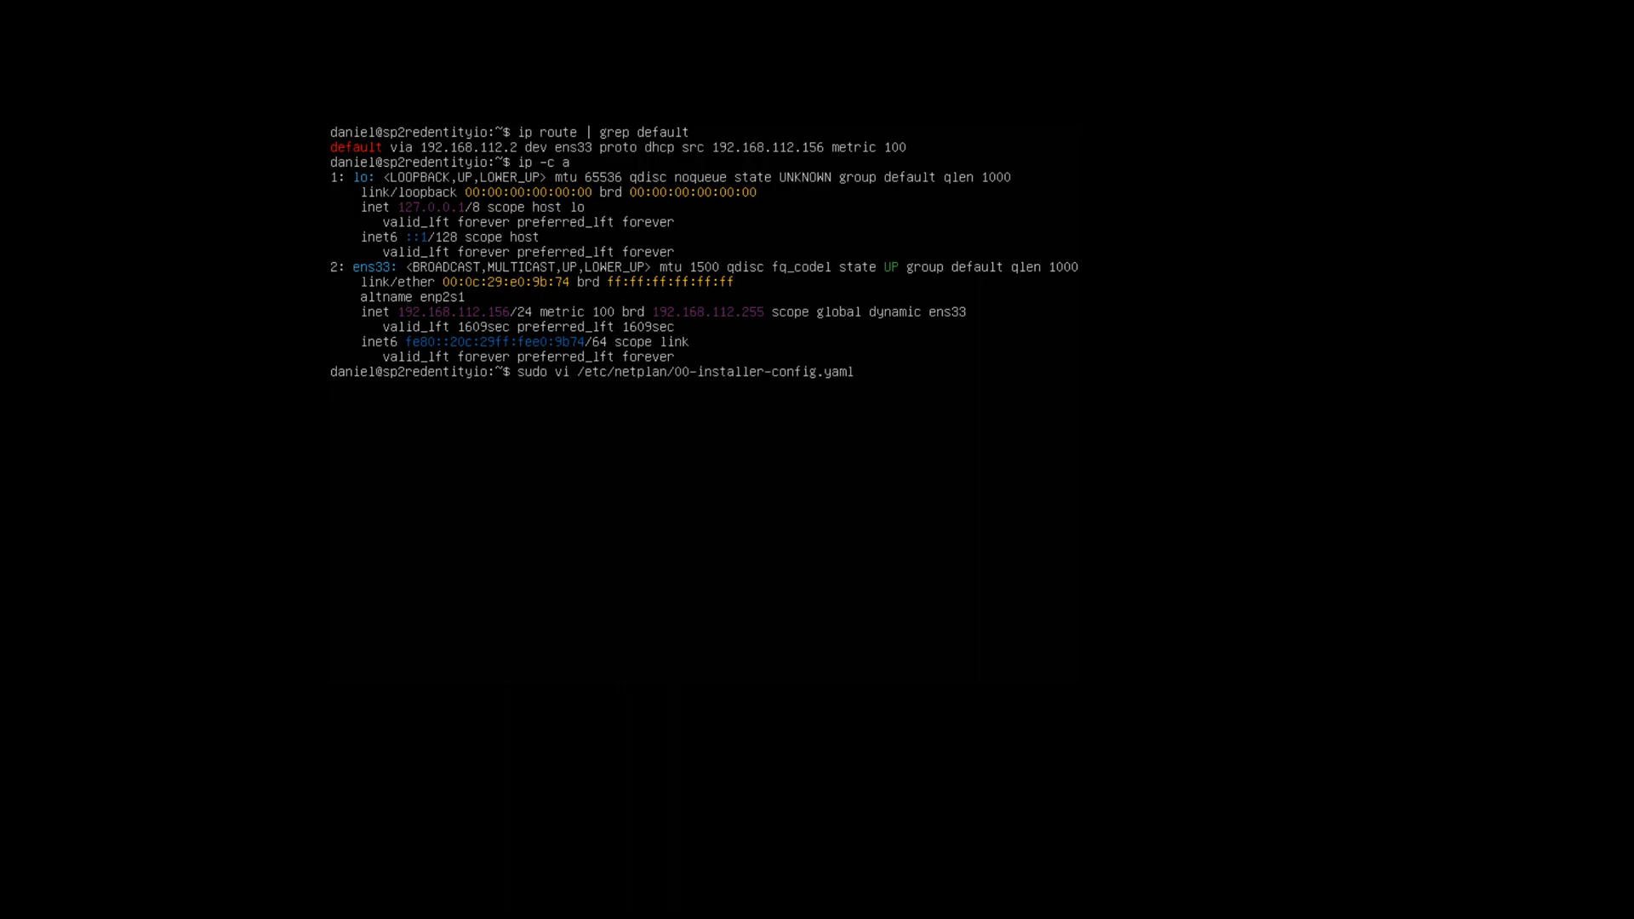
key("Return")
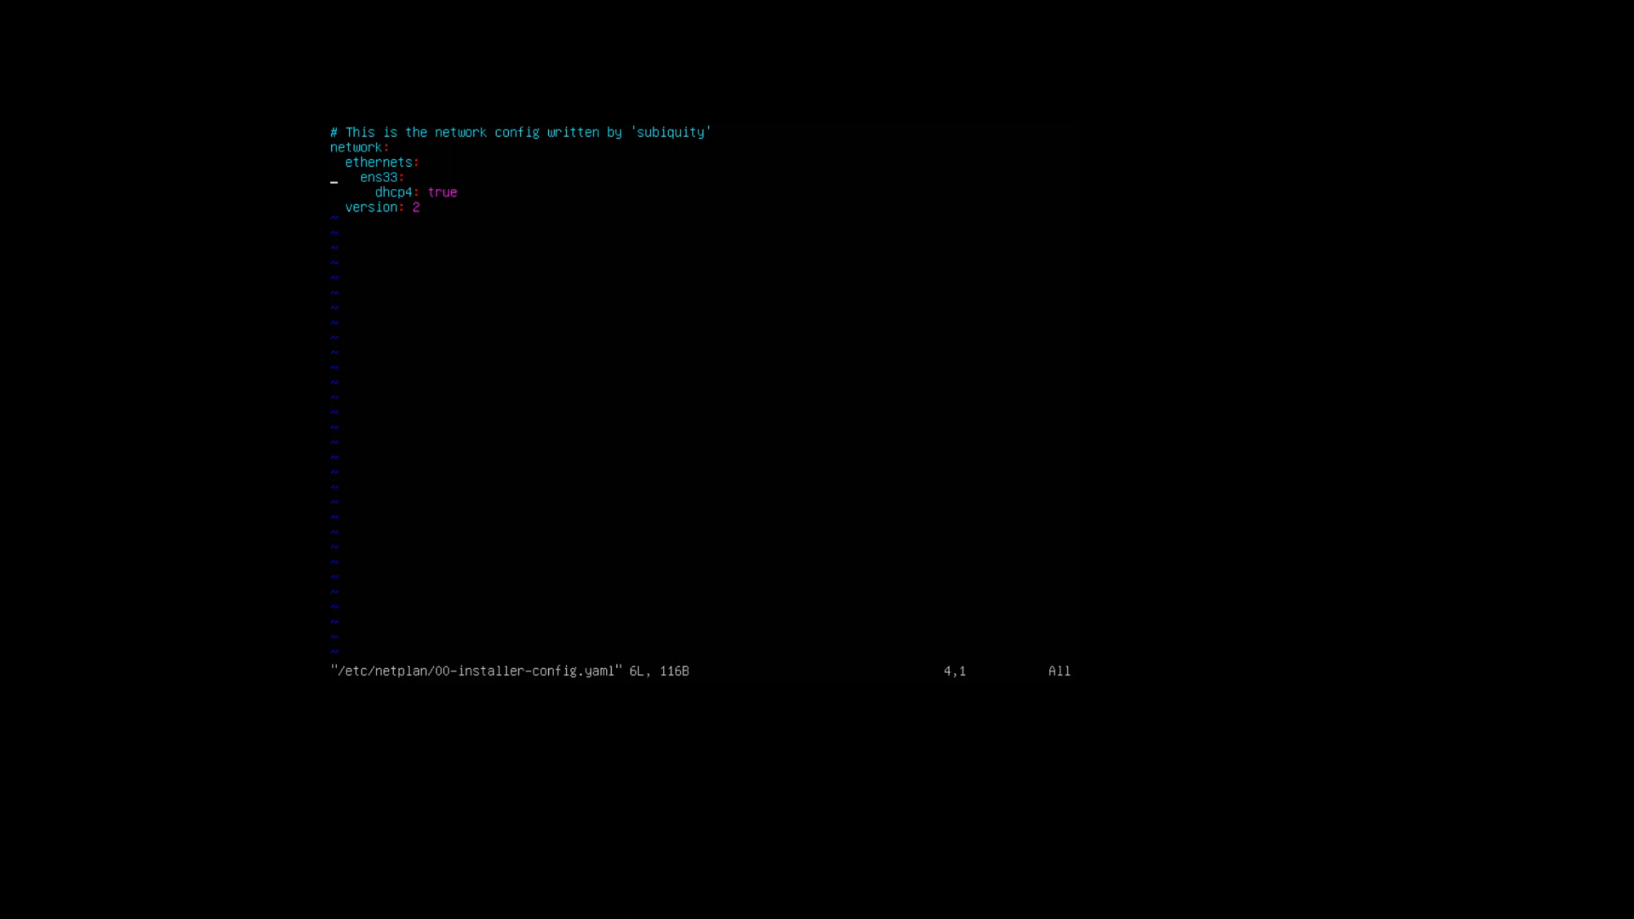
mouse_move(463, 349)
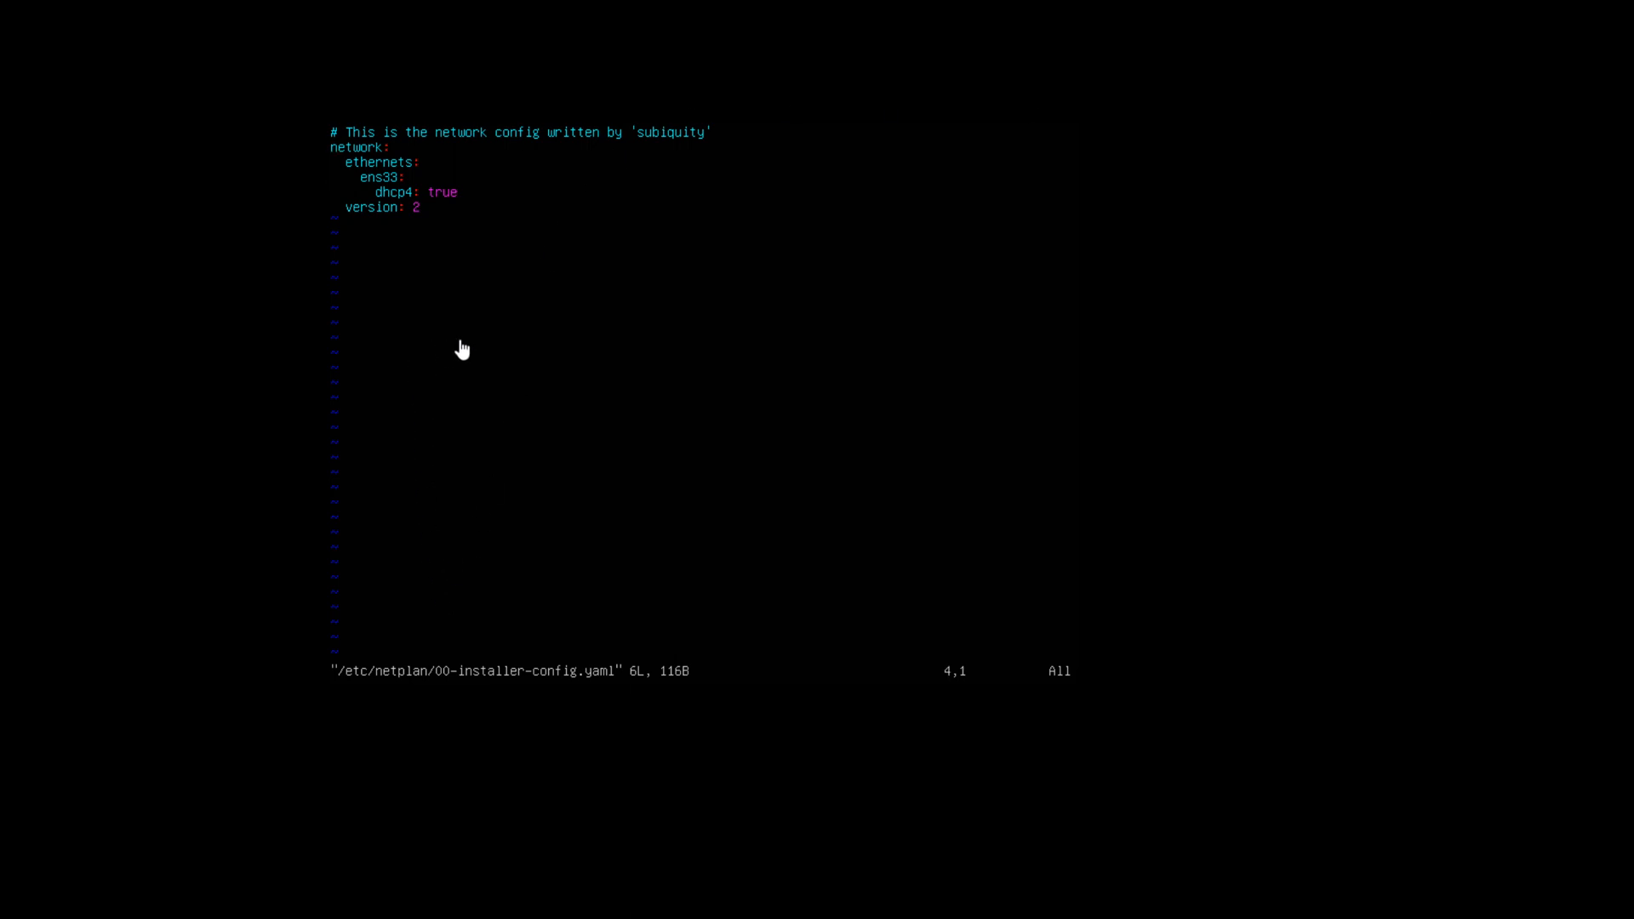
Move to the dhcp4 line, then quit vi leaving the netplan file unchanged
key("Down")
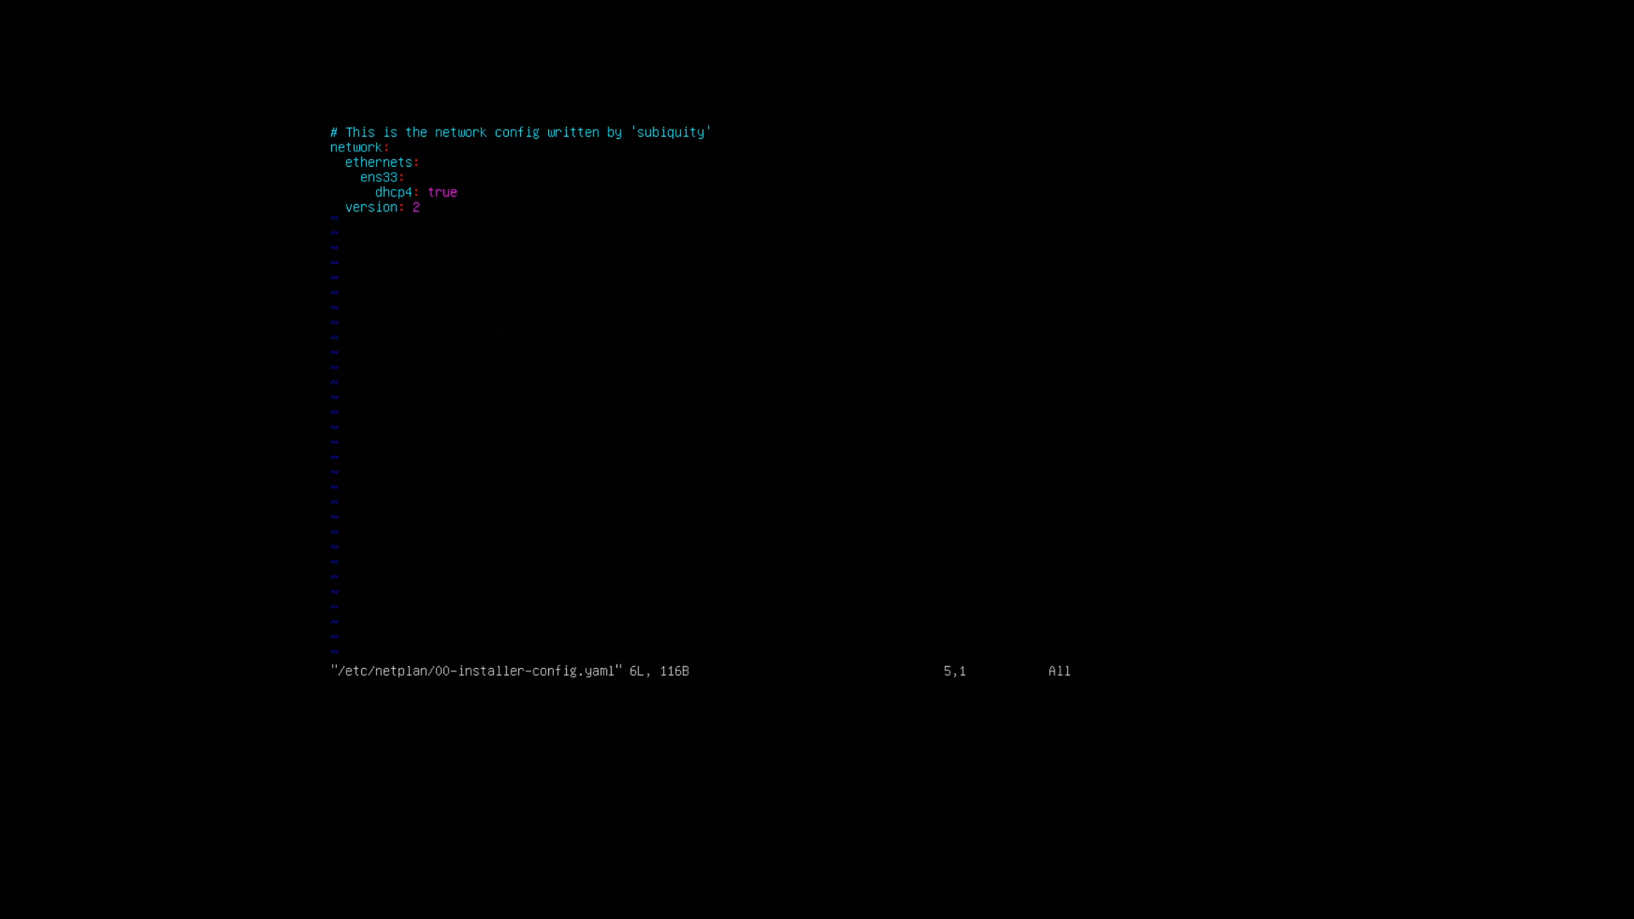
key("i")
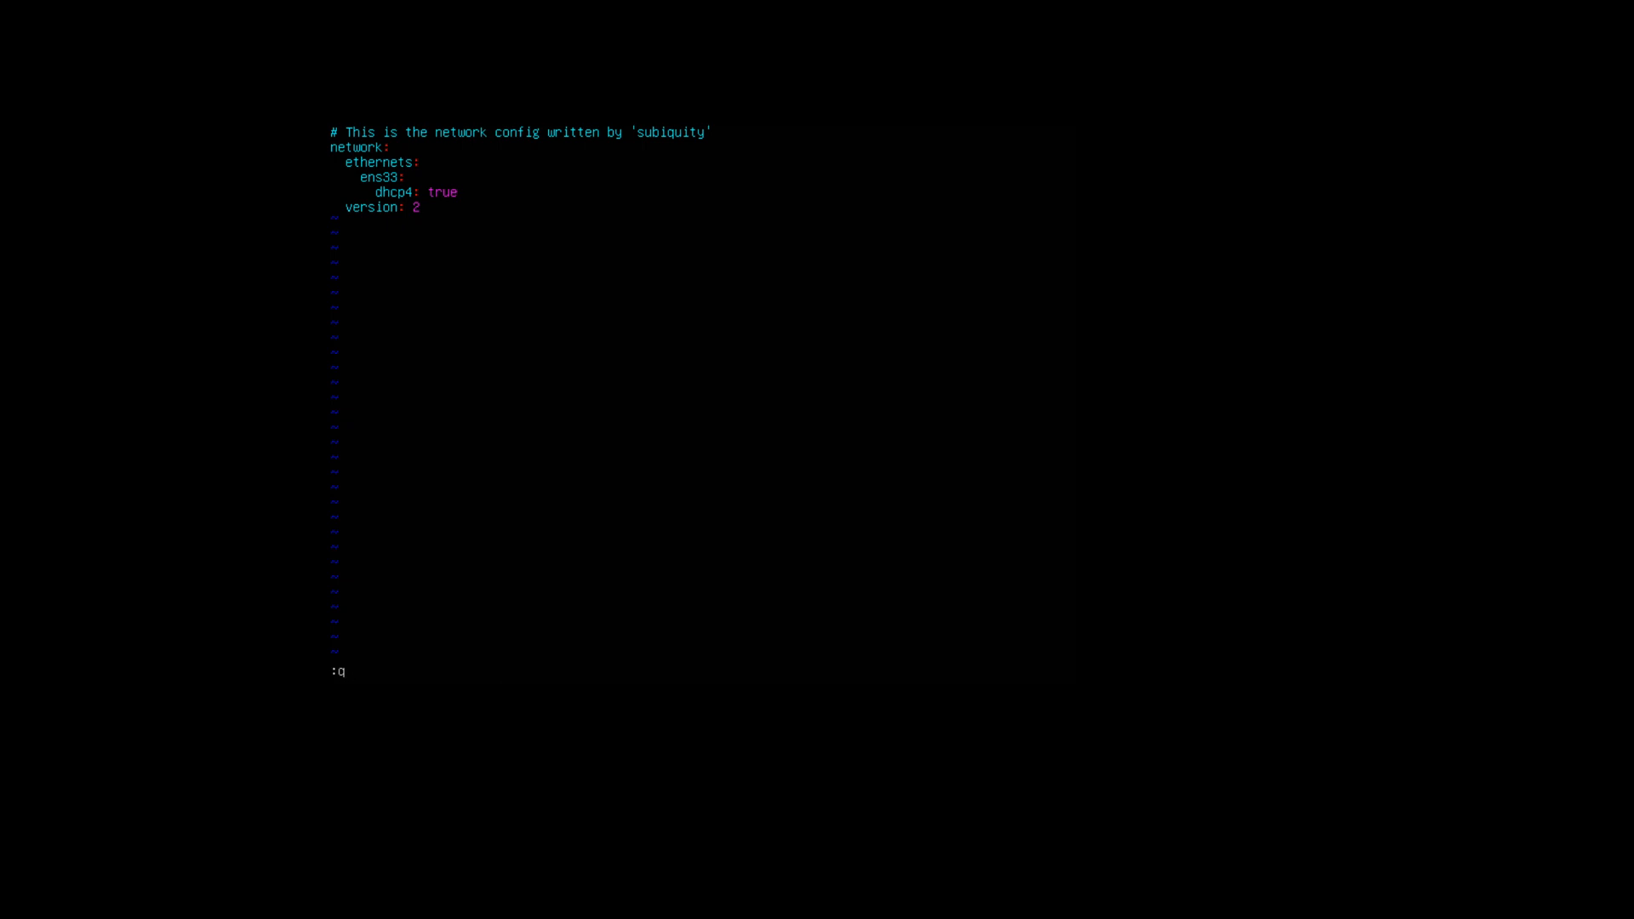
key("Return")
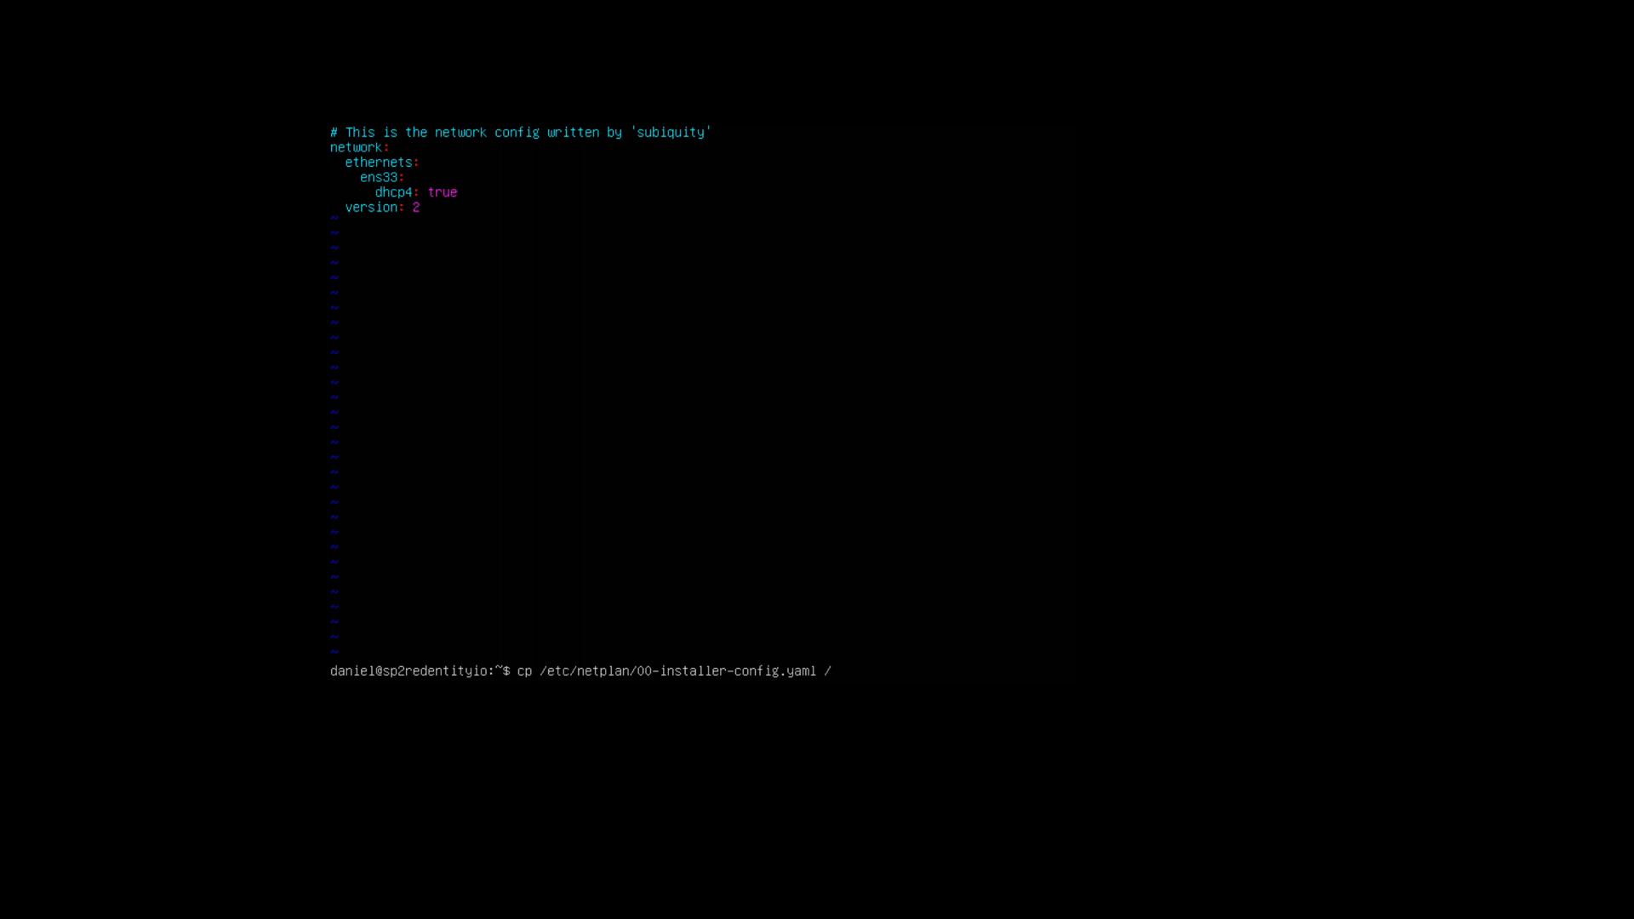
Copy 00-installer-config.yaml to a BACKUP061822DR file in /etc/netplan, rerunning with sudo after Permission denied
type("etc/n")
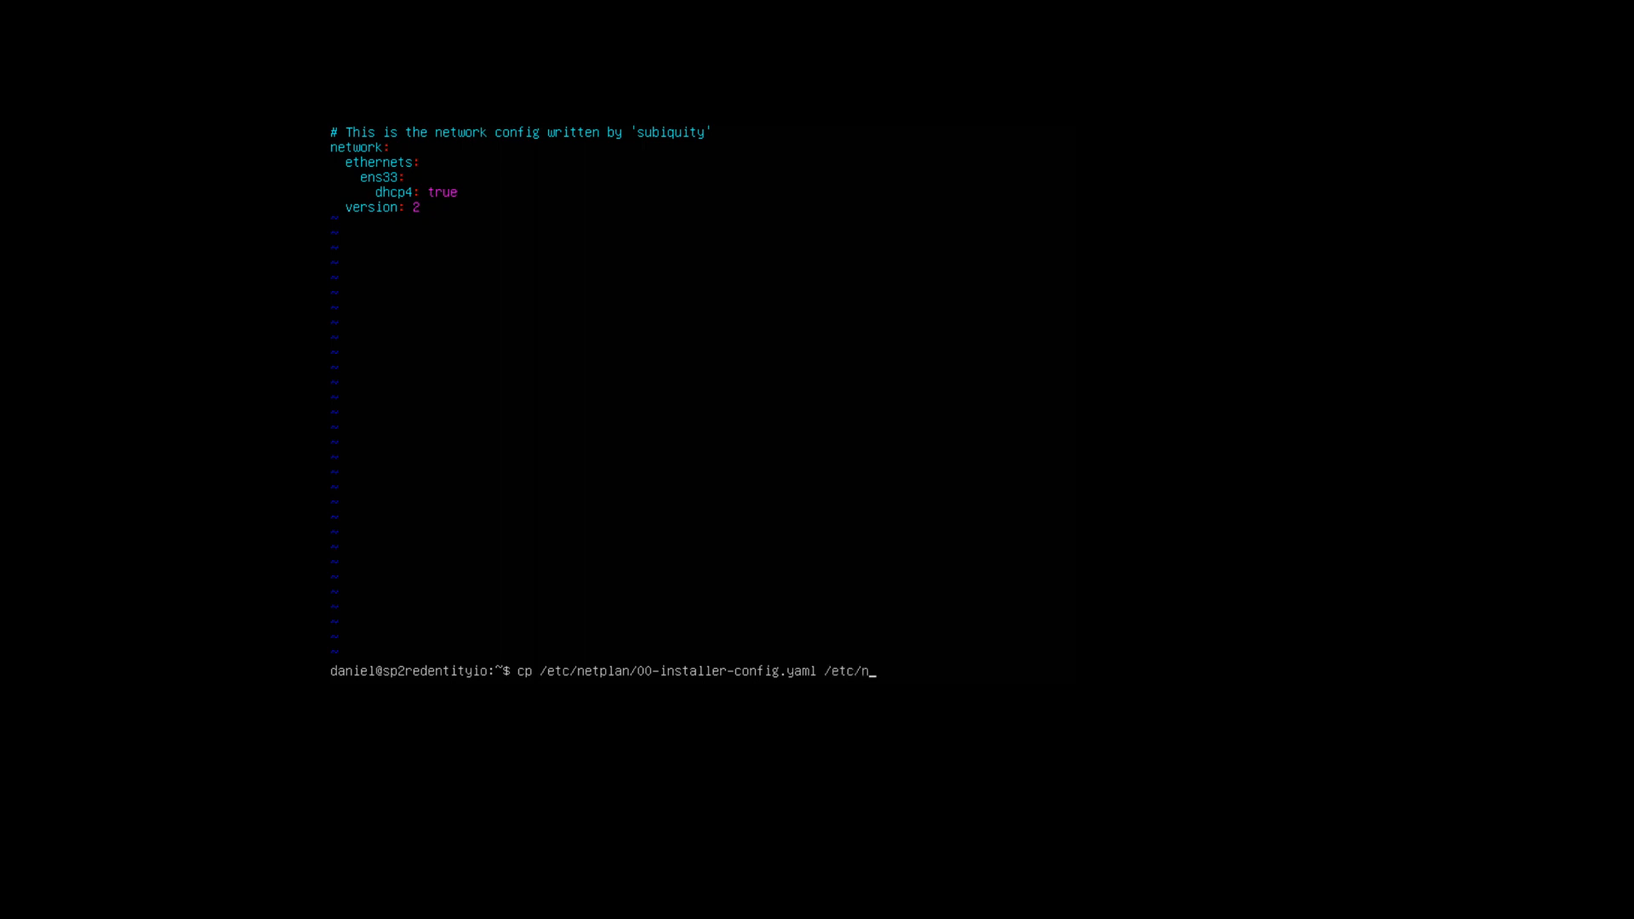
key("Tab")
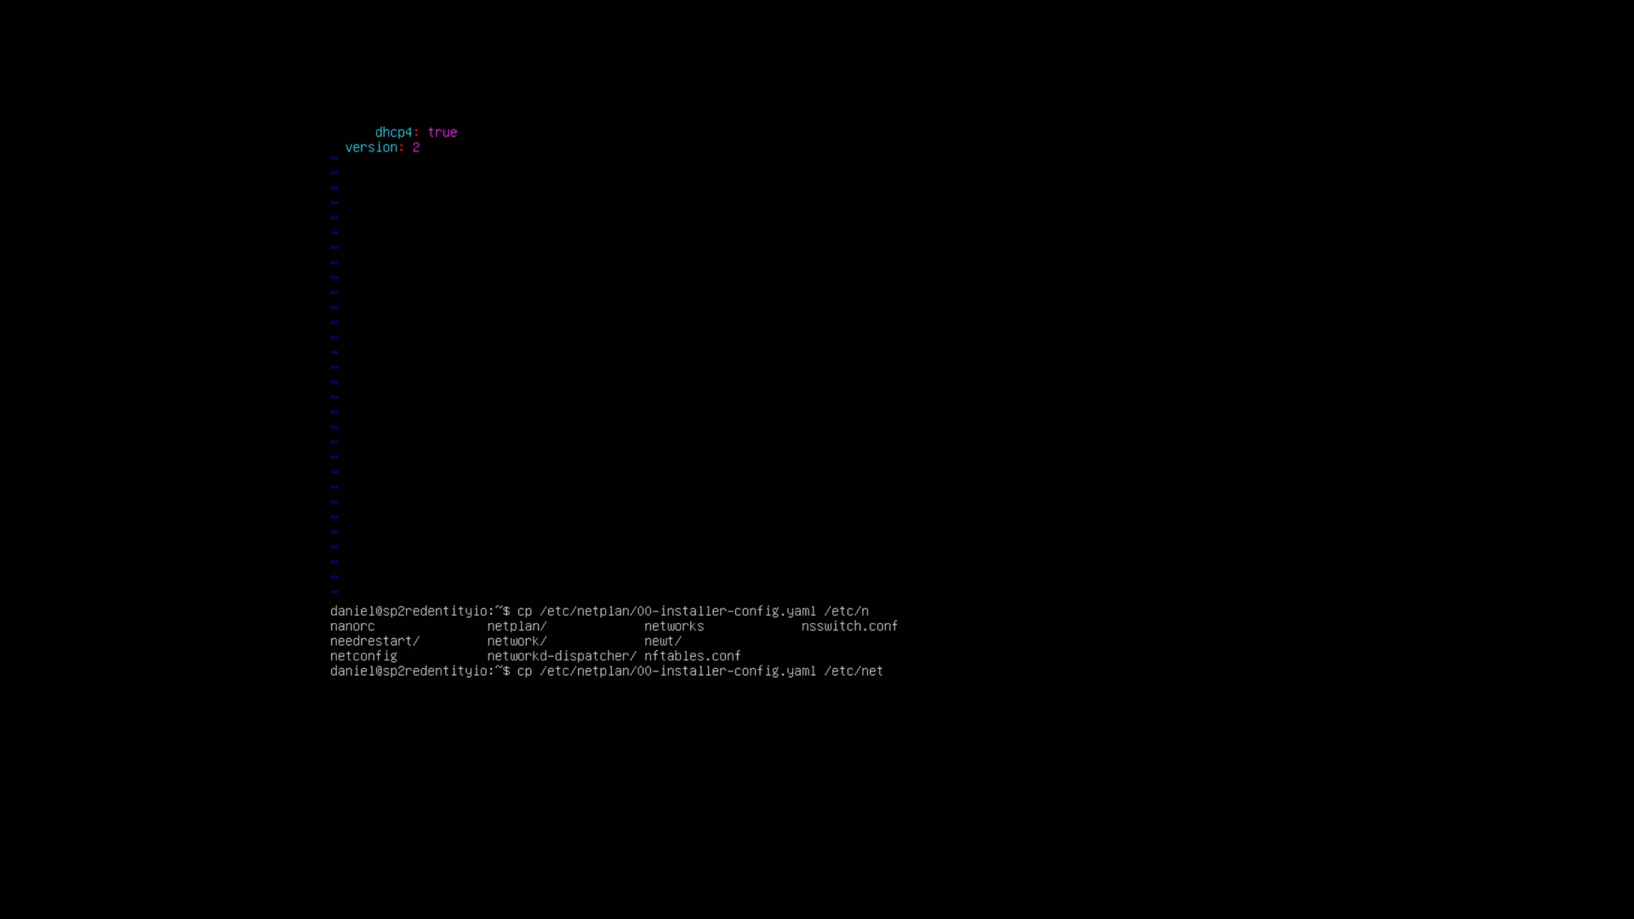
type("pk")
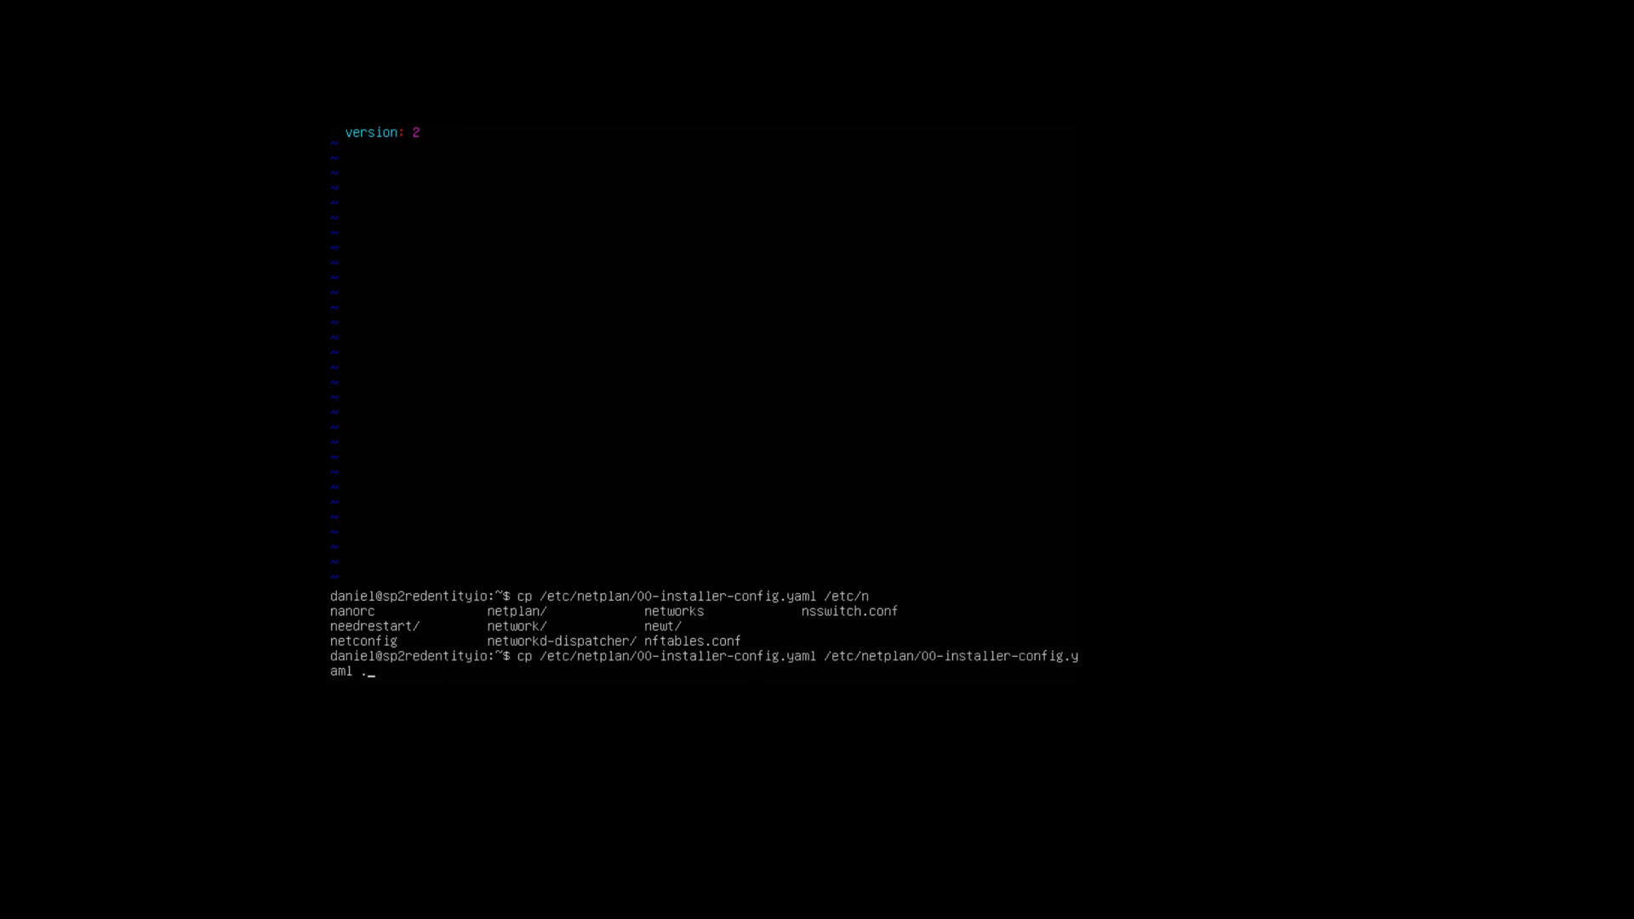
type("BACKU")
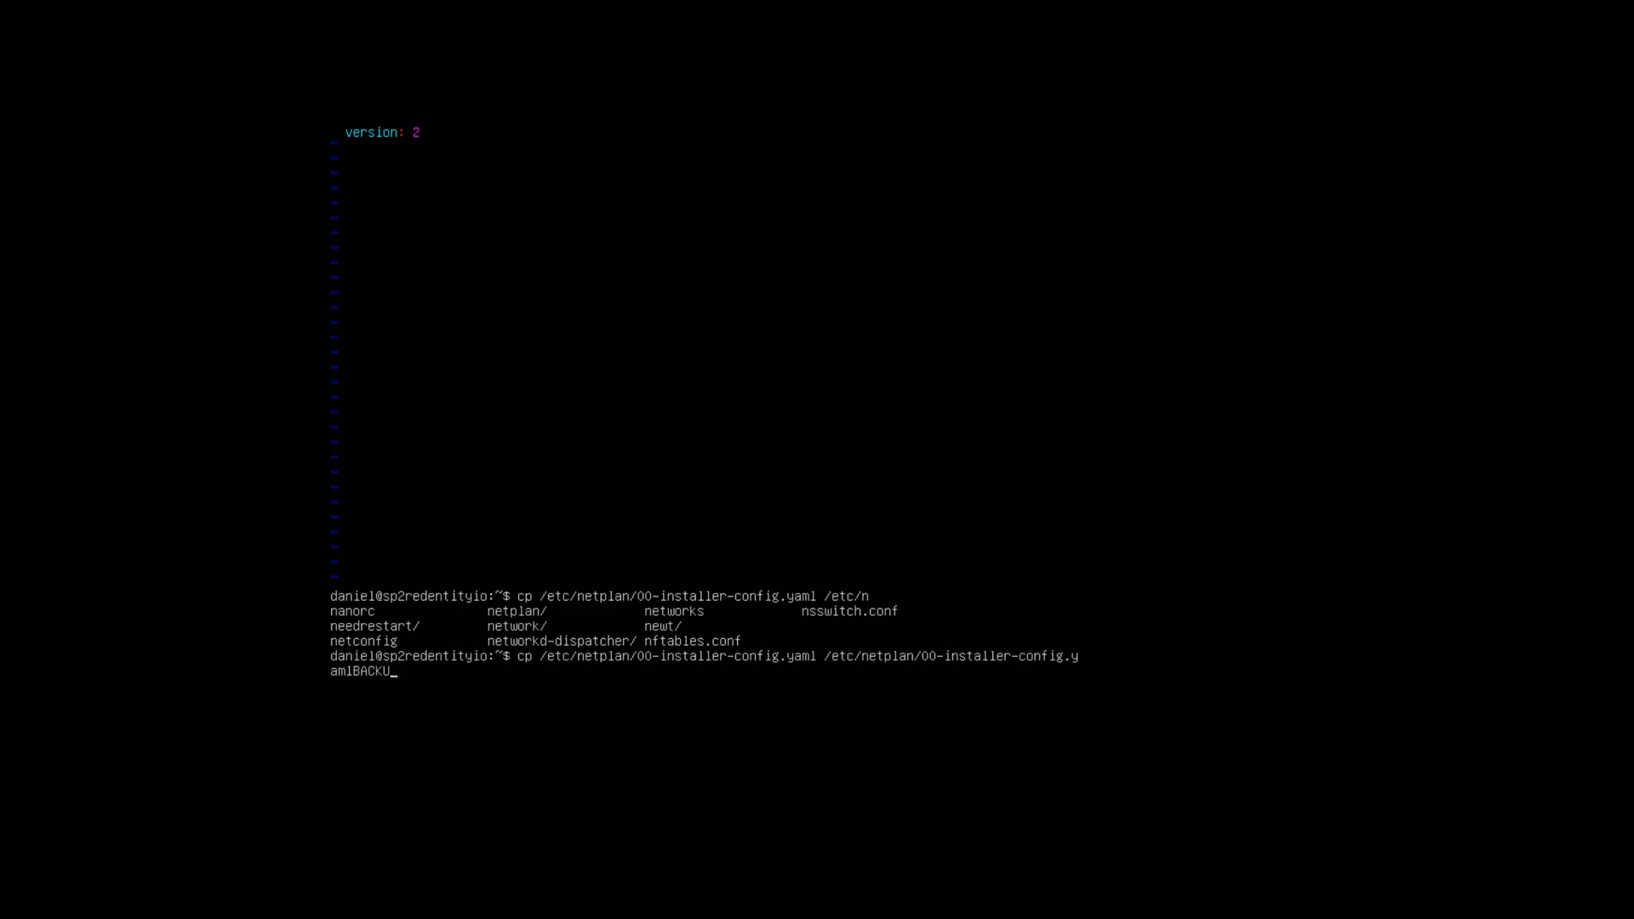
type("P06182")
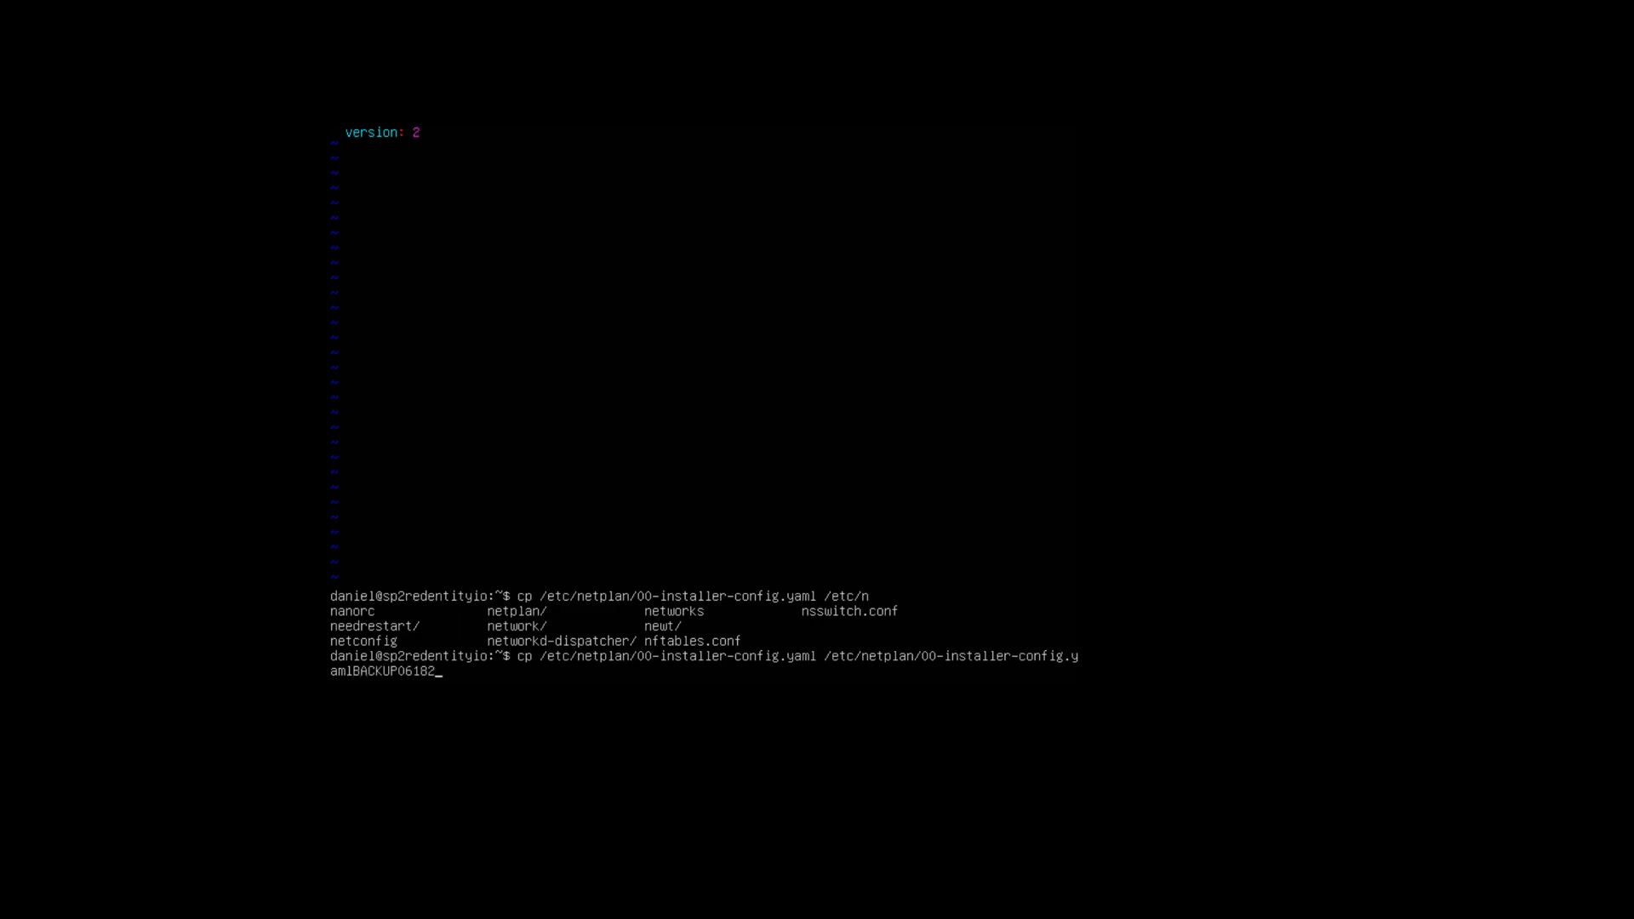
key("Return")
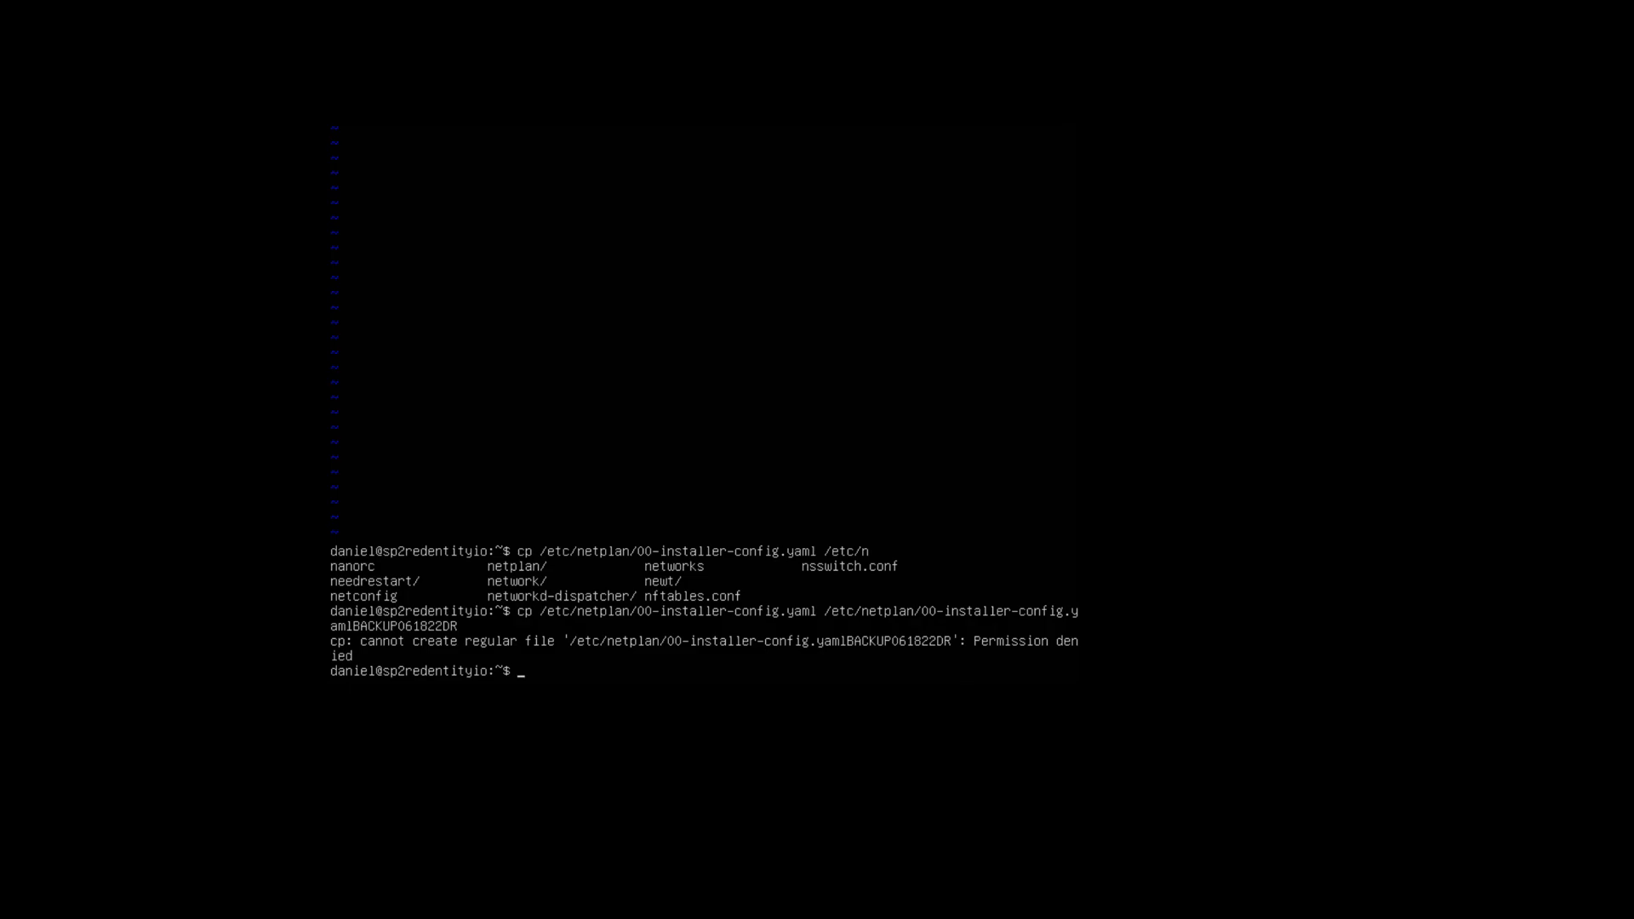
type("sudocp /etc/netplan/00-installer-config.yaml /etc/netplan/00-installer-config.yamlBACKUP061822DR")
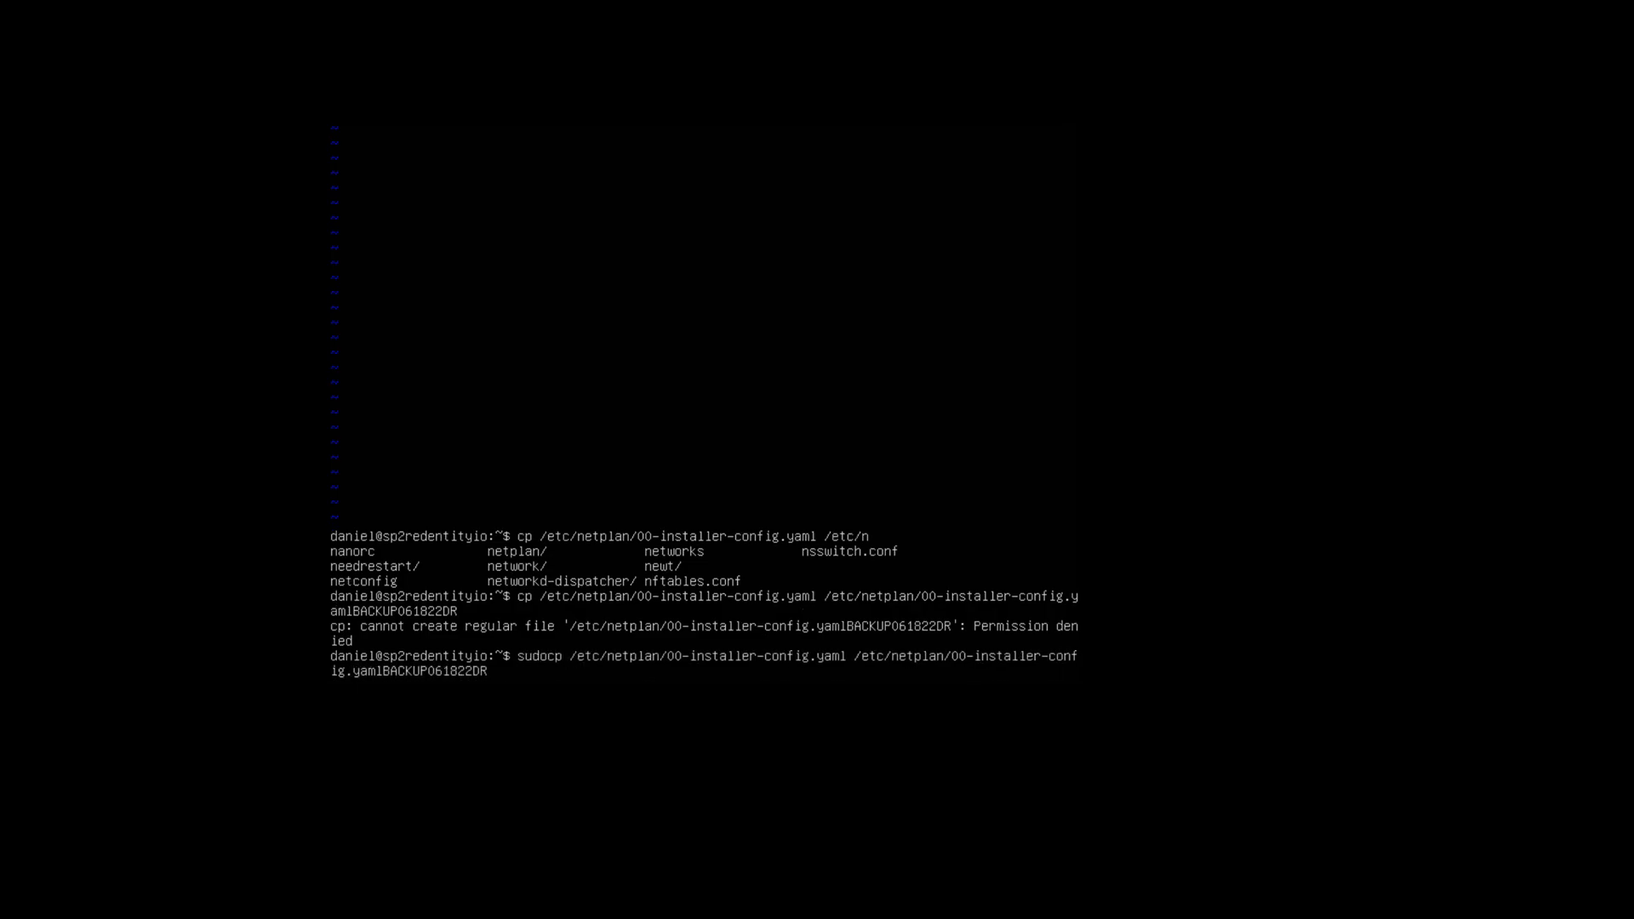
key("Return")
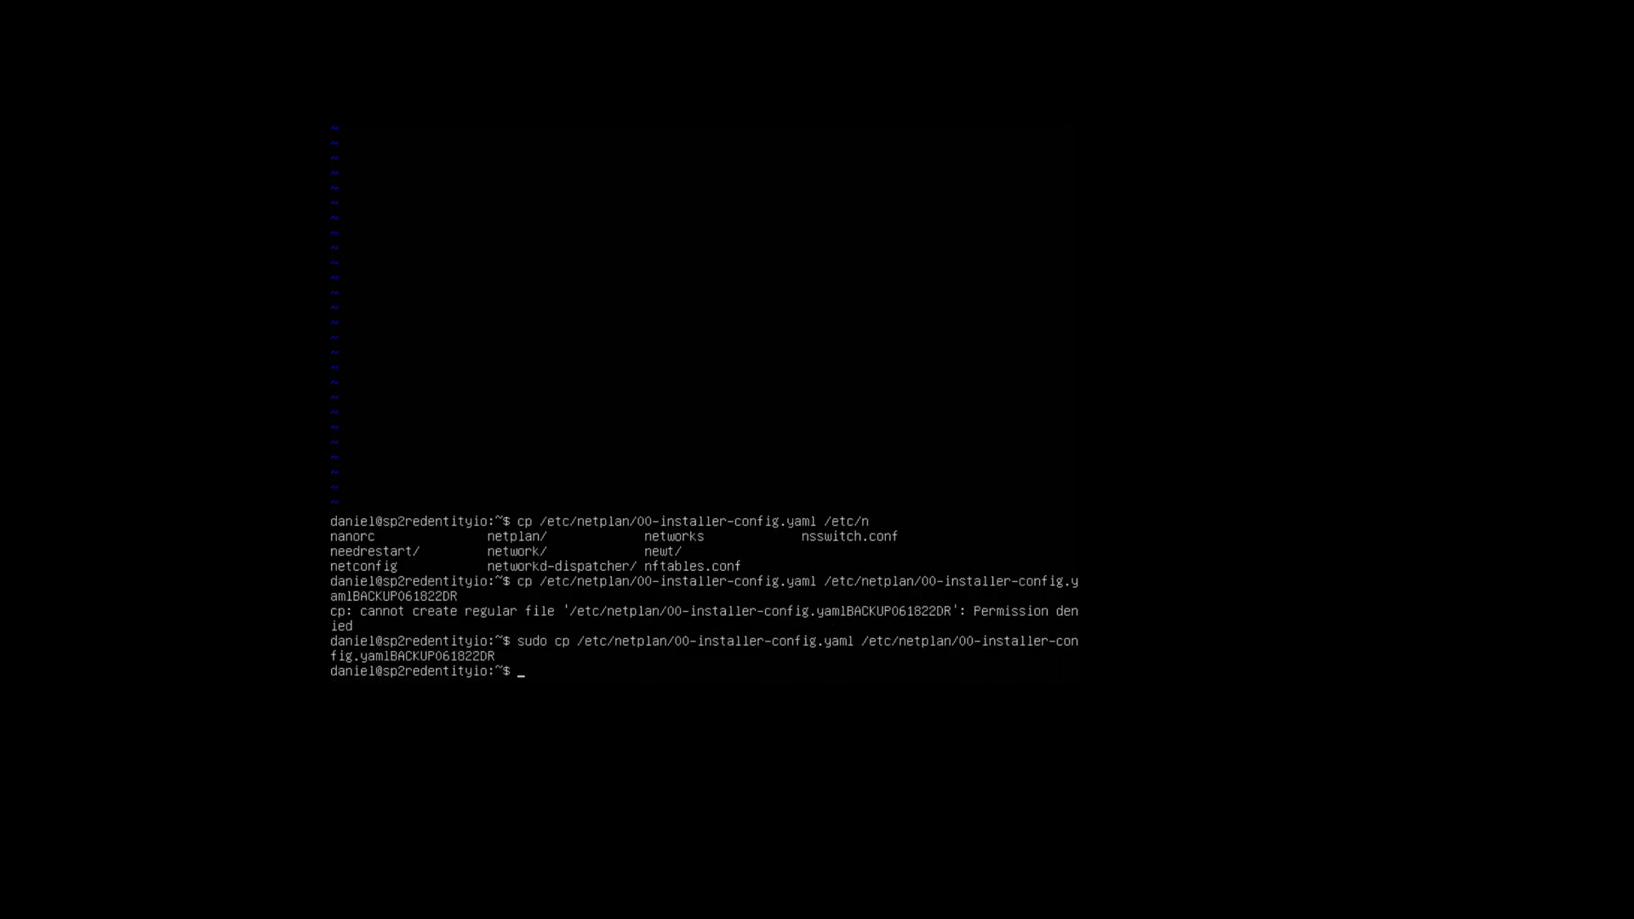
key("Return")
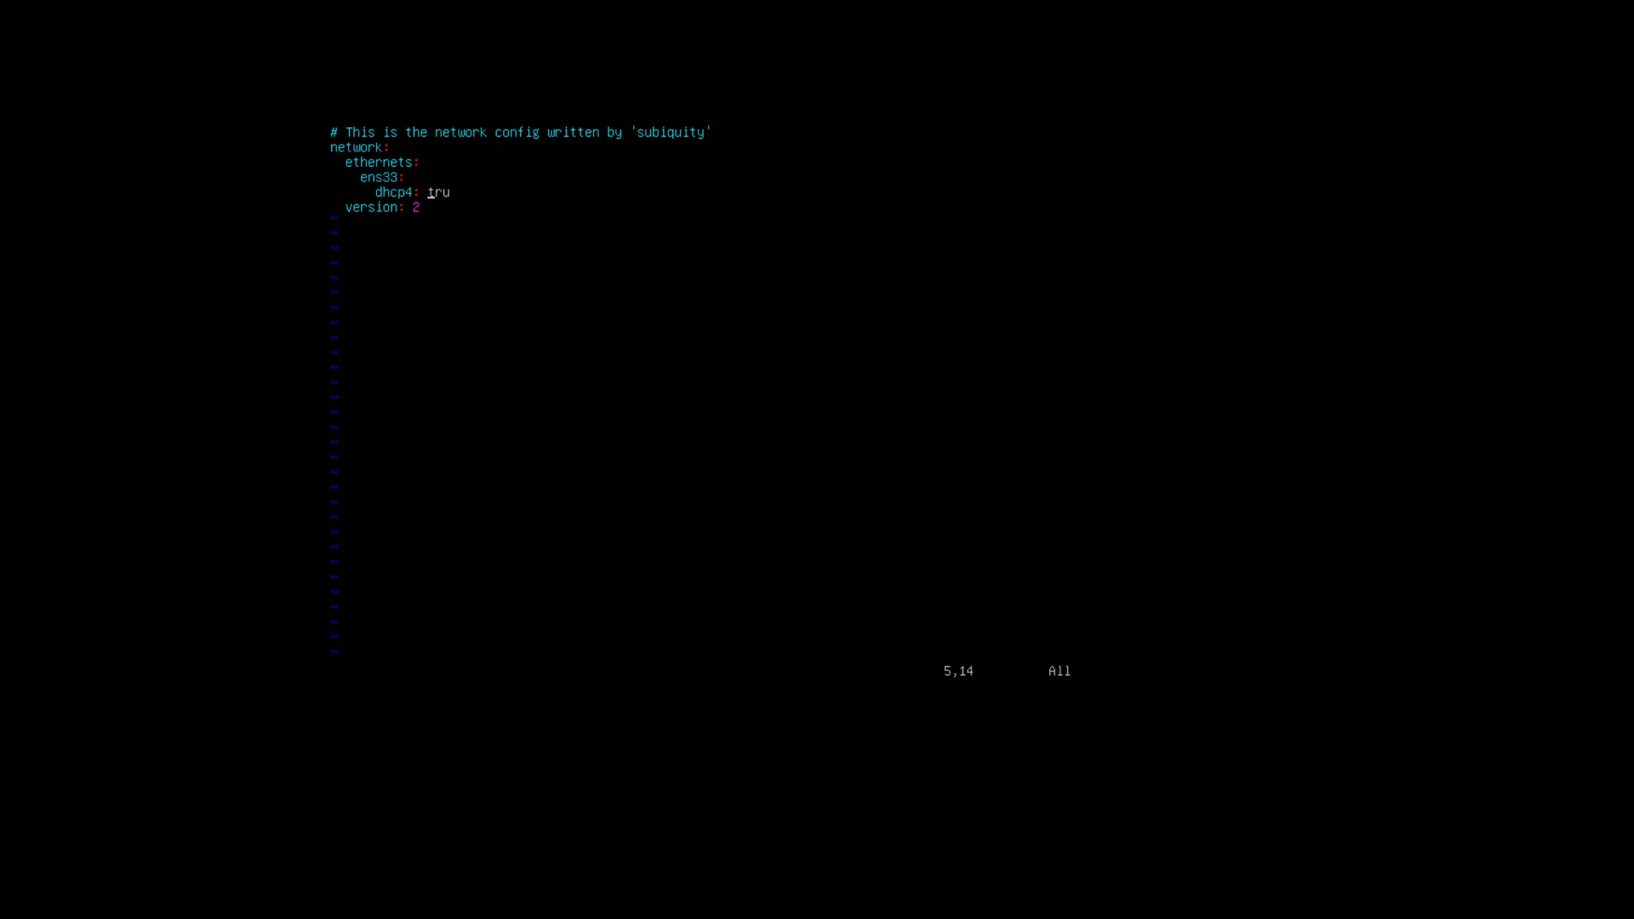
Set dhcp4: false and add a static address 192.168.112.160 with prefix under ens33
type("fau")
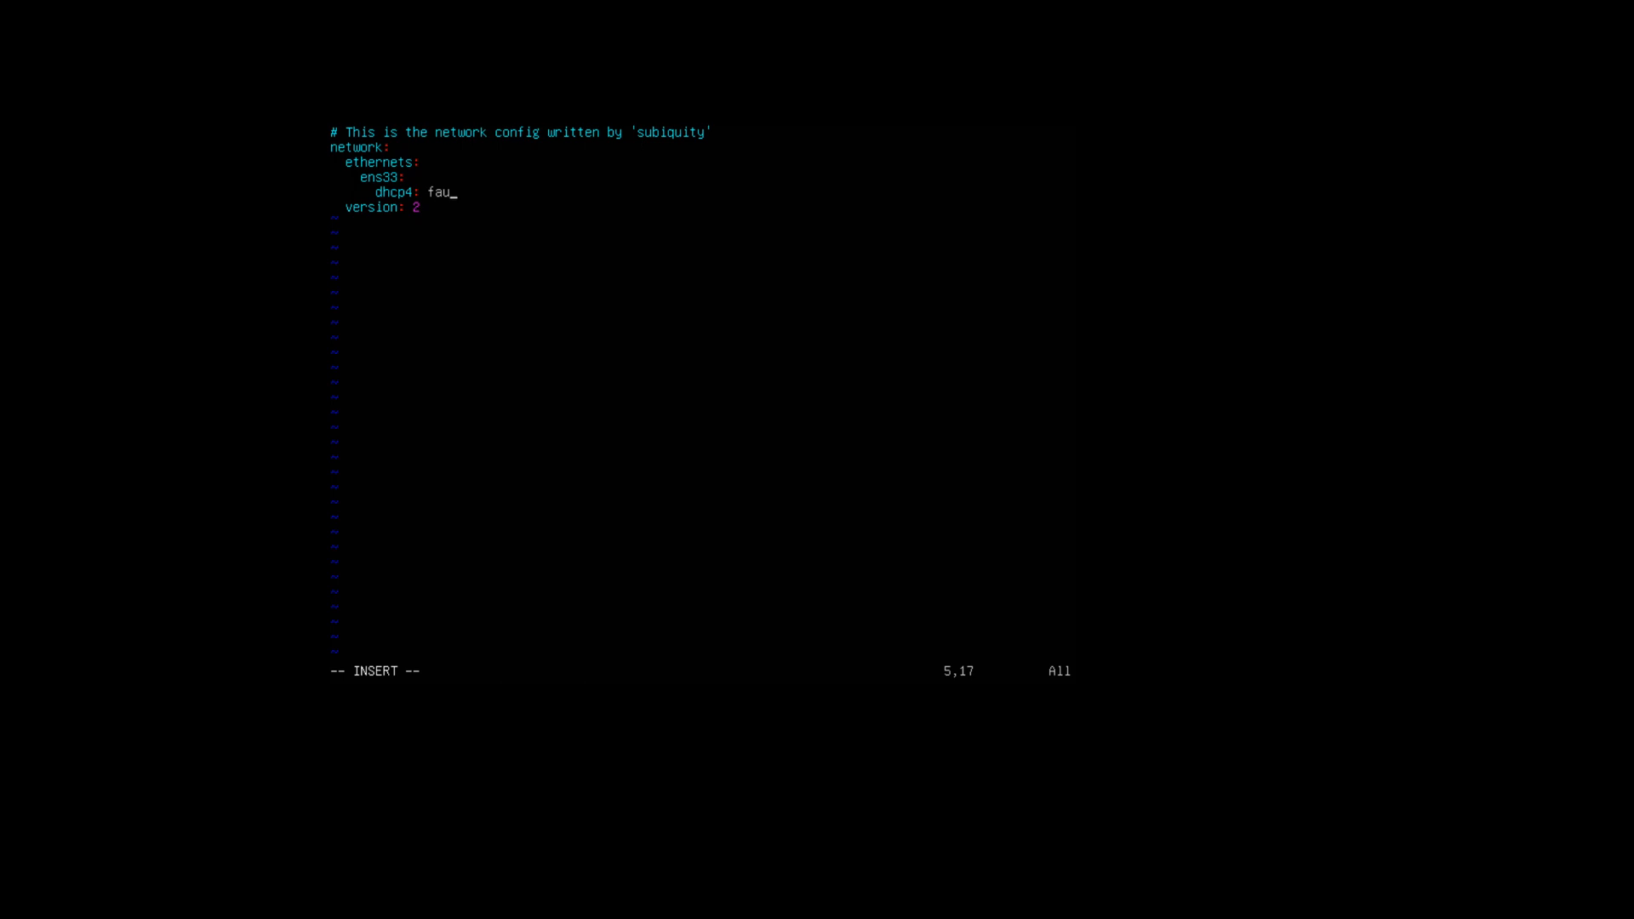
type("se")
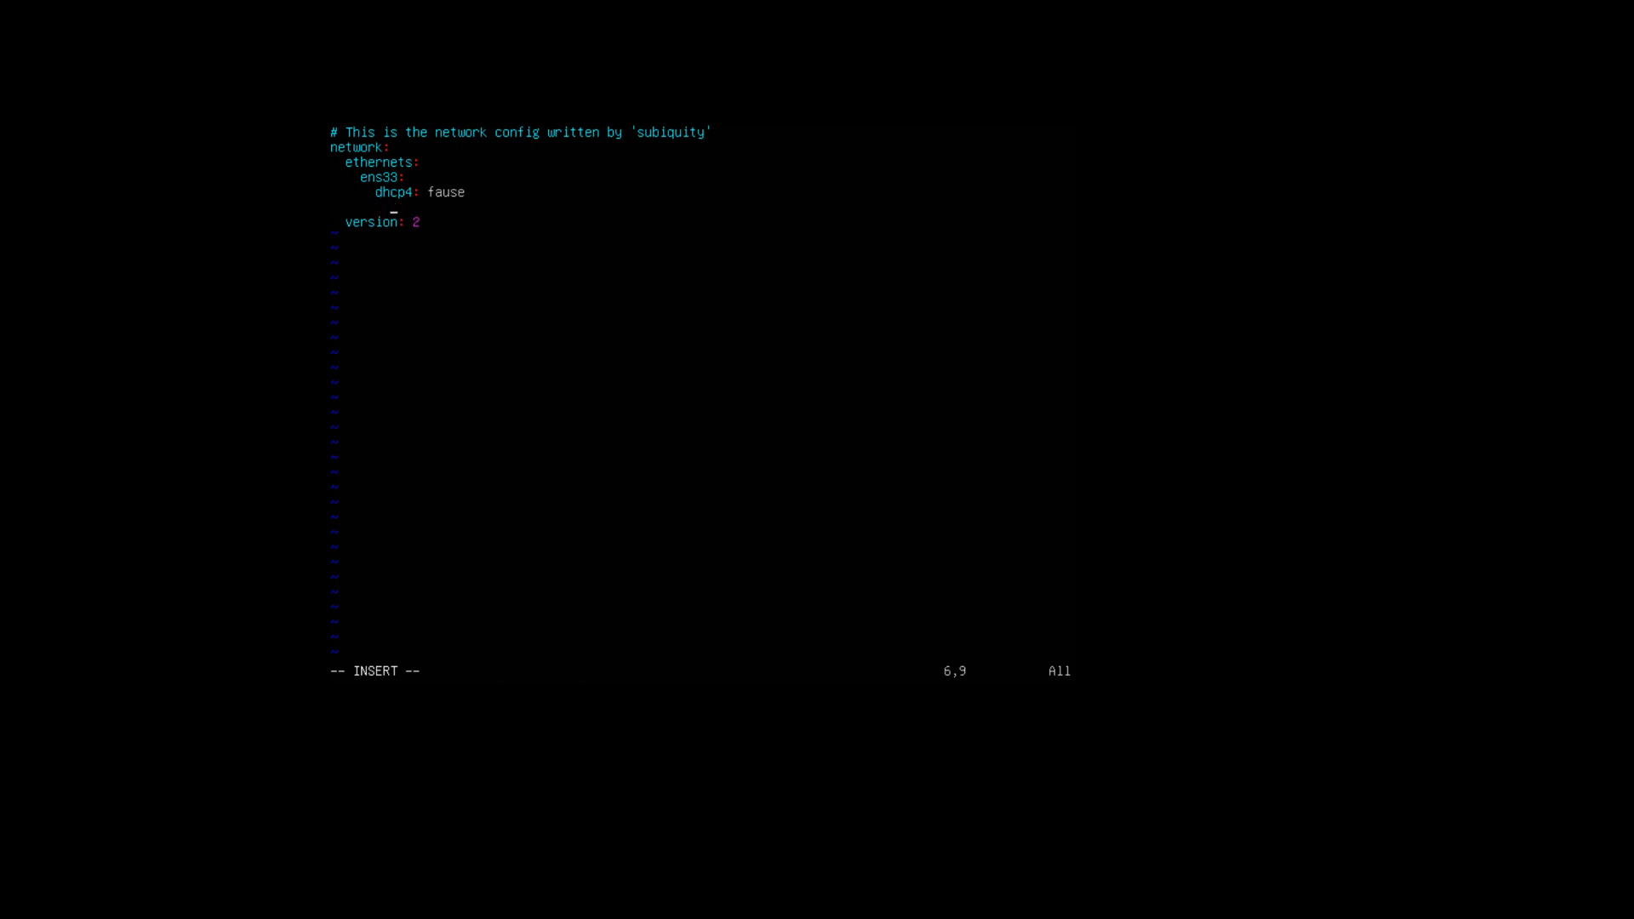
key("BackSpace")
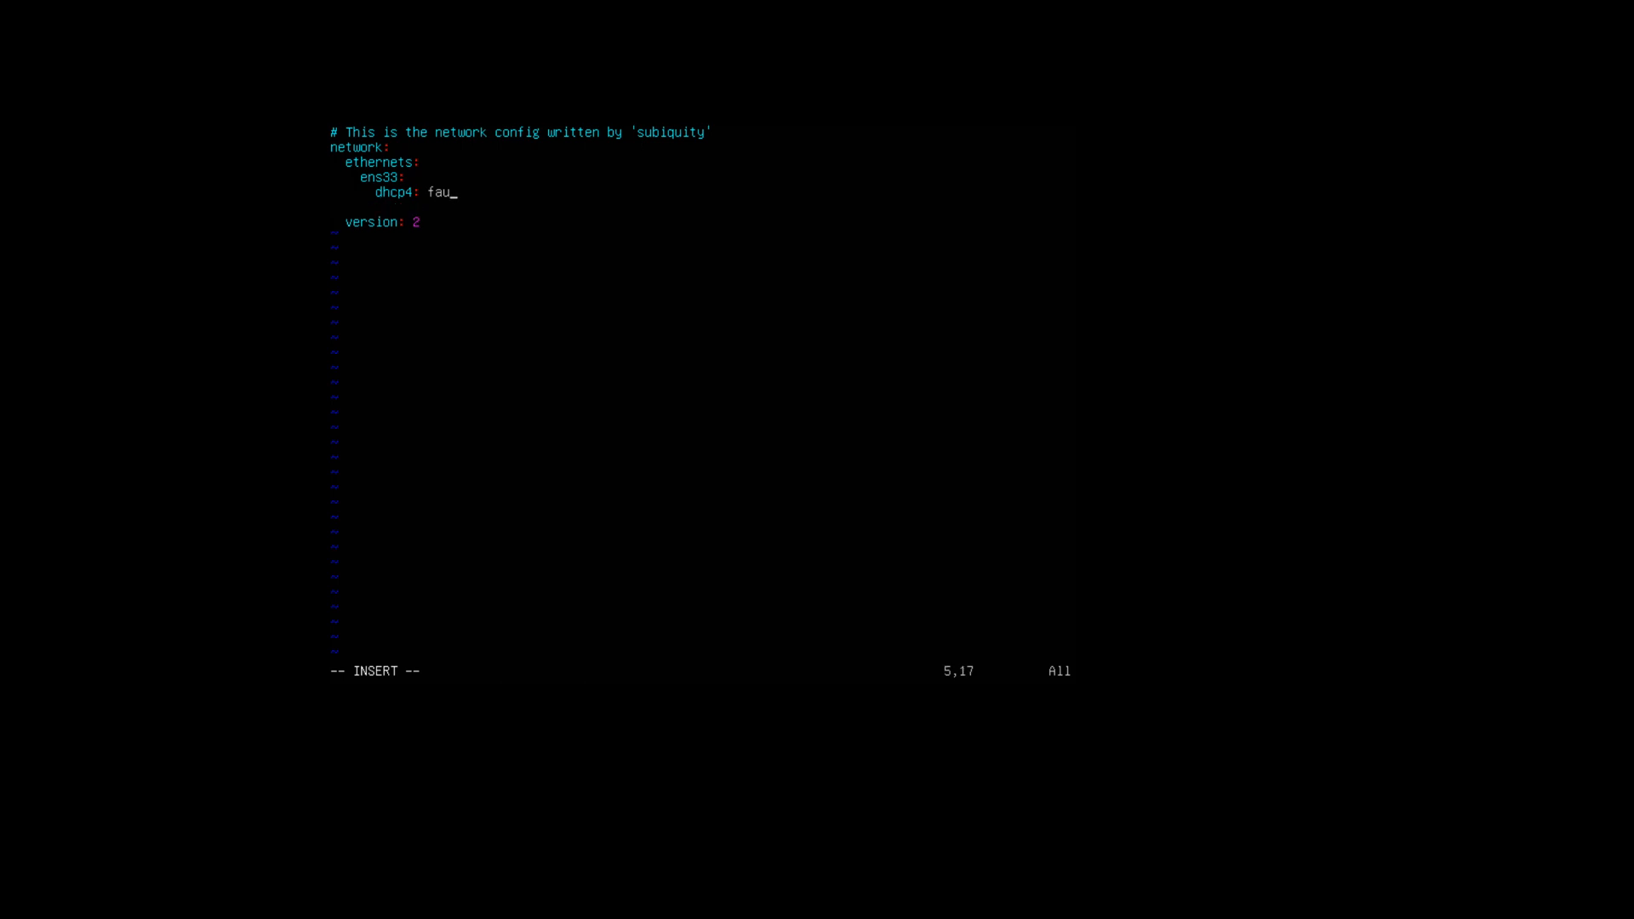
type("lse")
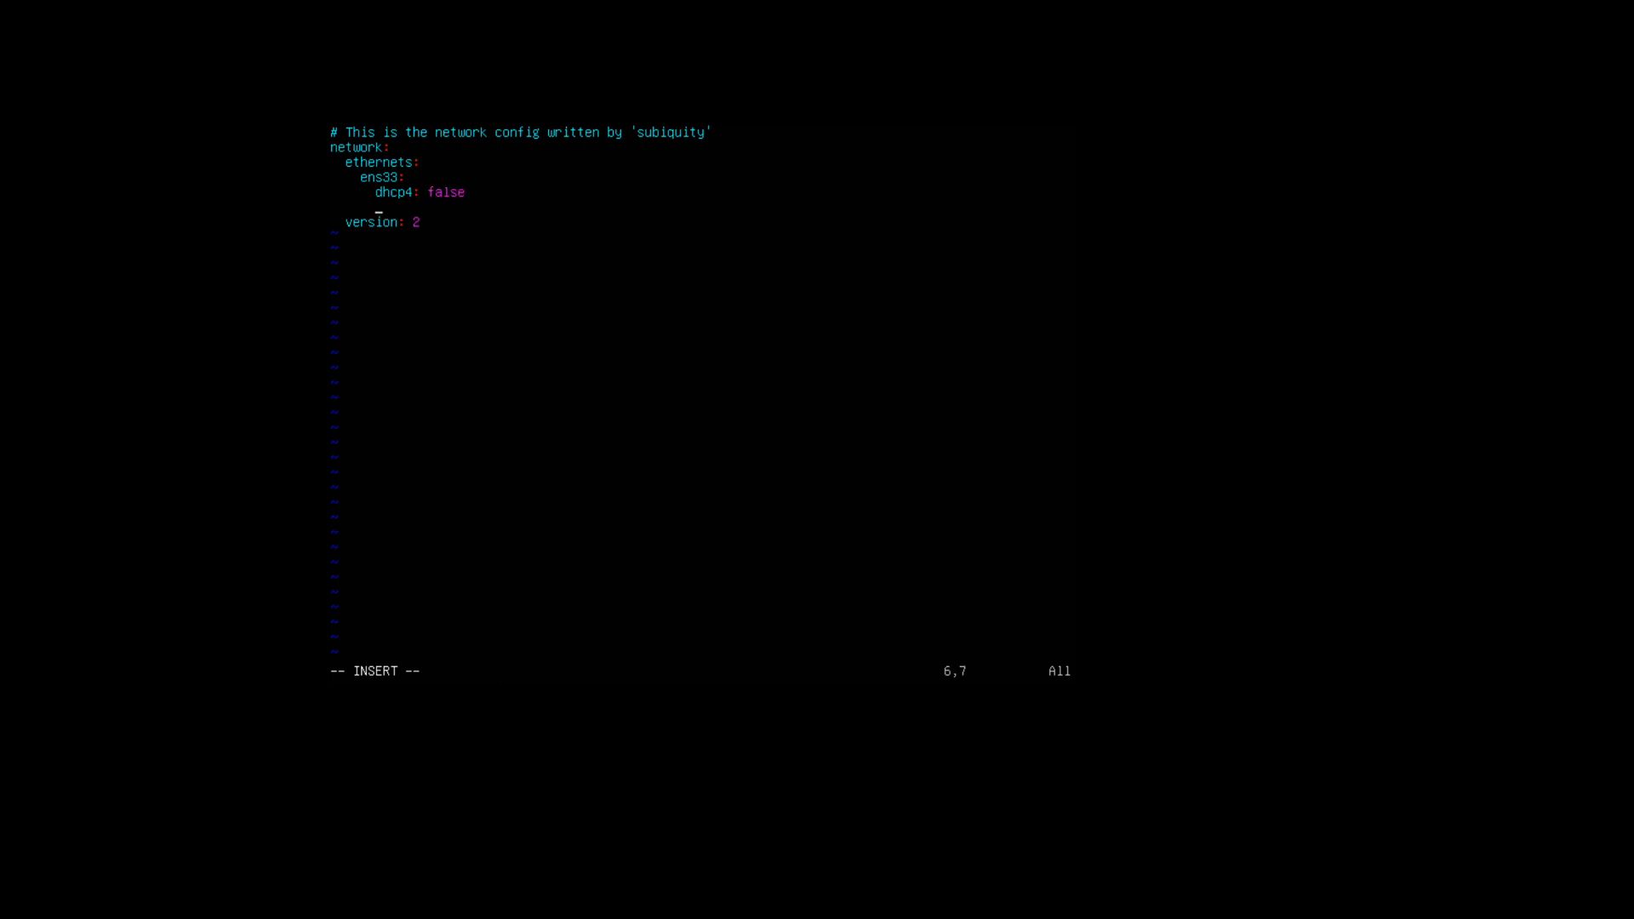
type("address: [")
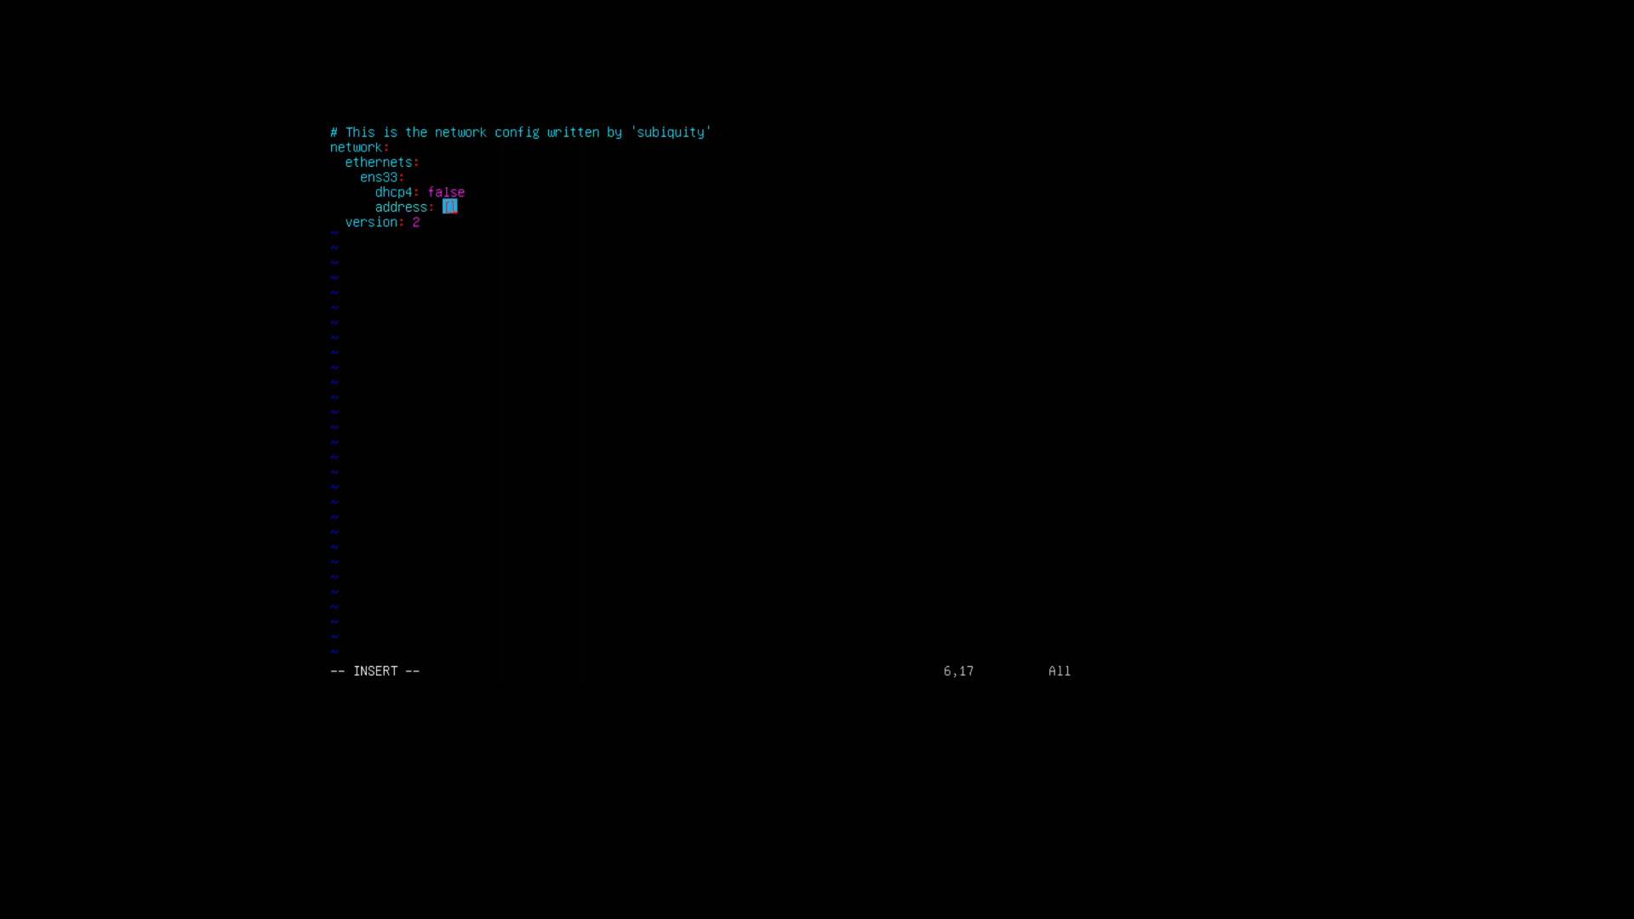
type("192.168.112.160")
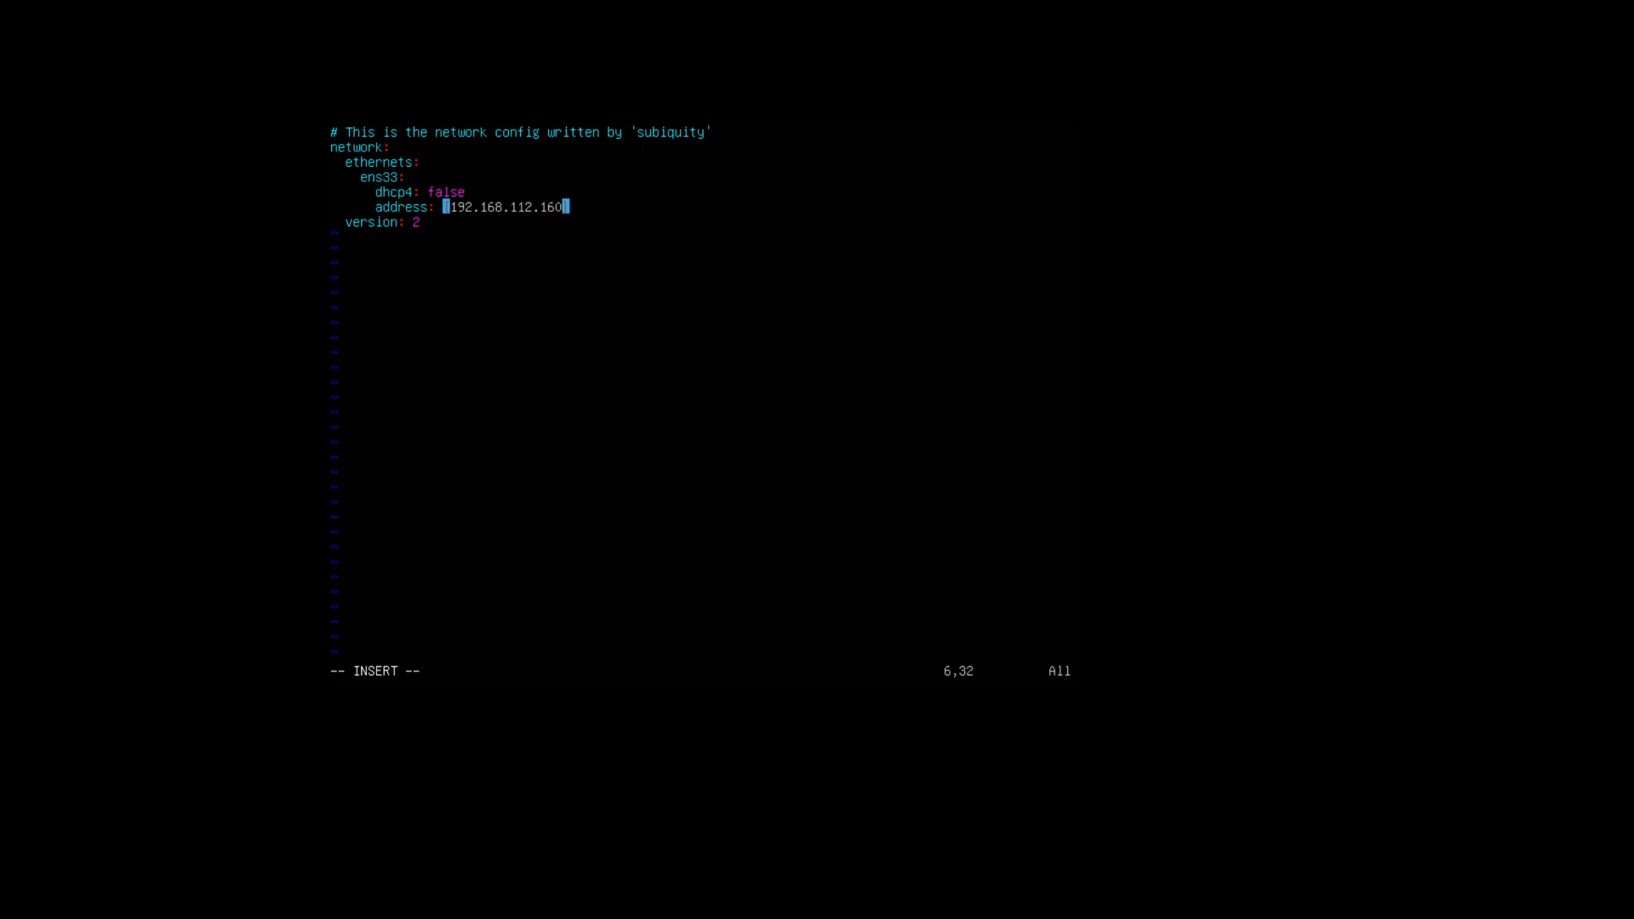
type("/")
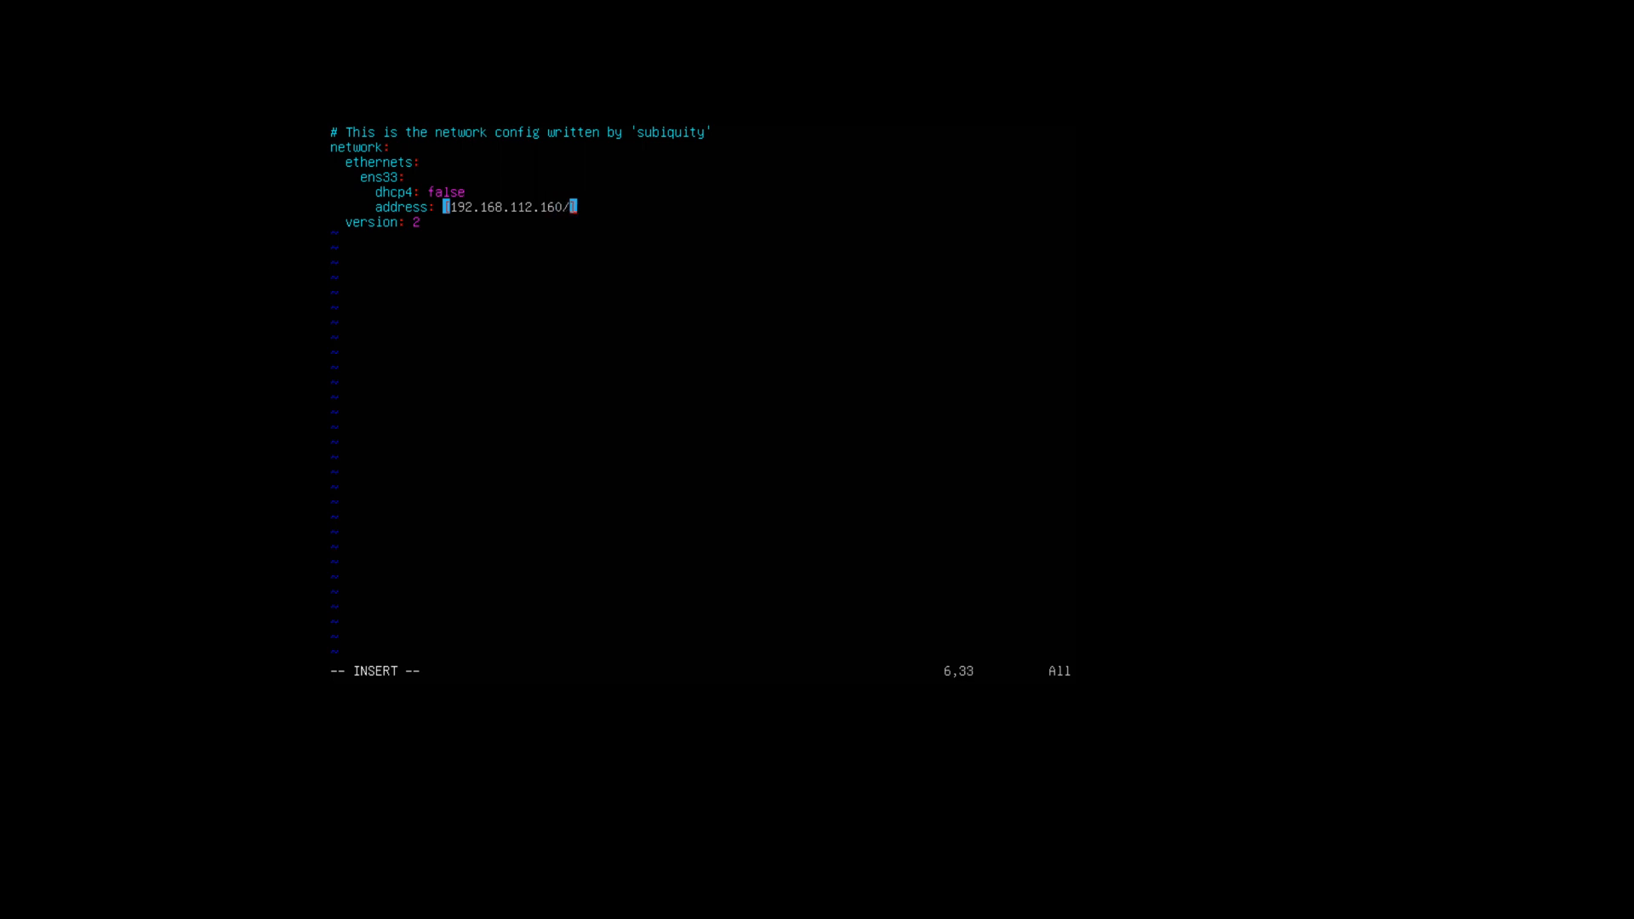
type("32")
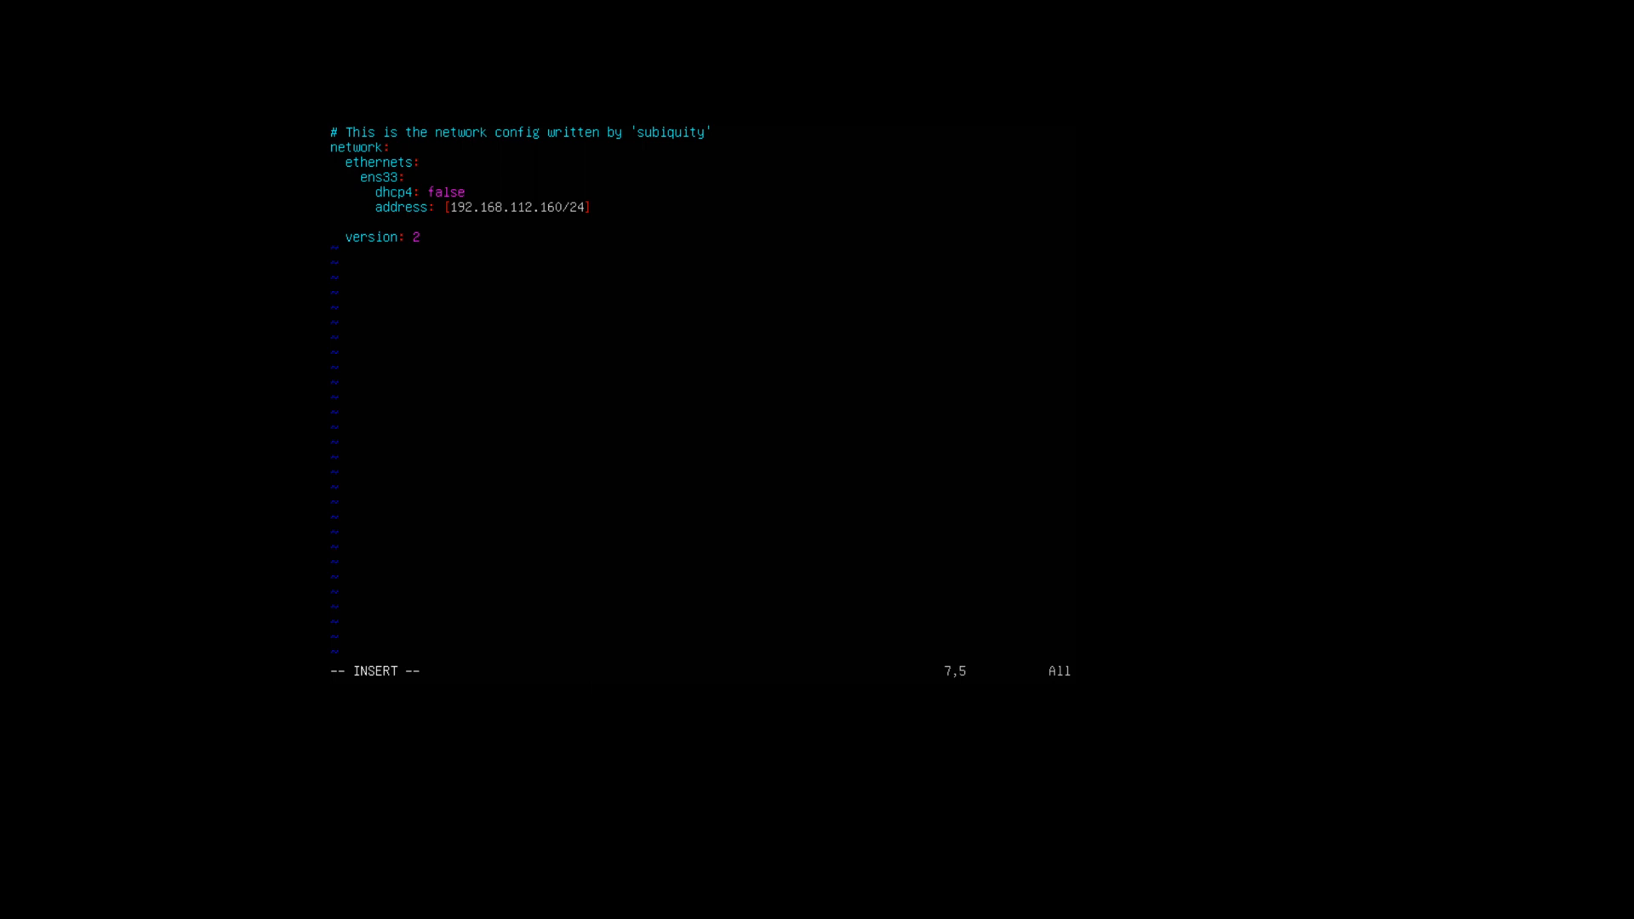
Add a gateway4 entry with a 192.168.112.x gateway address under ens33
type("gate")
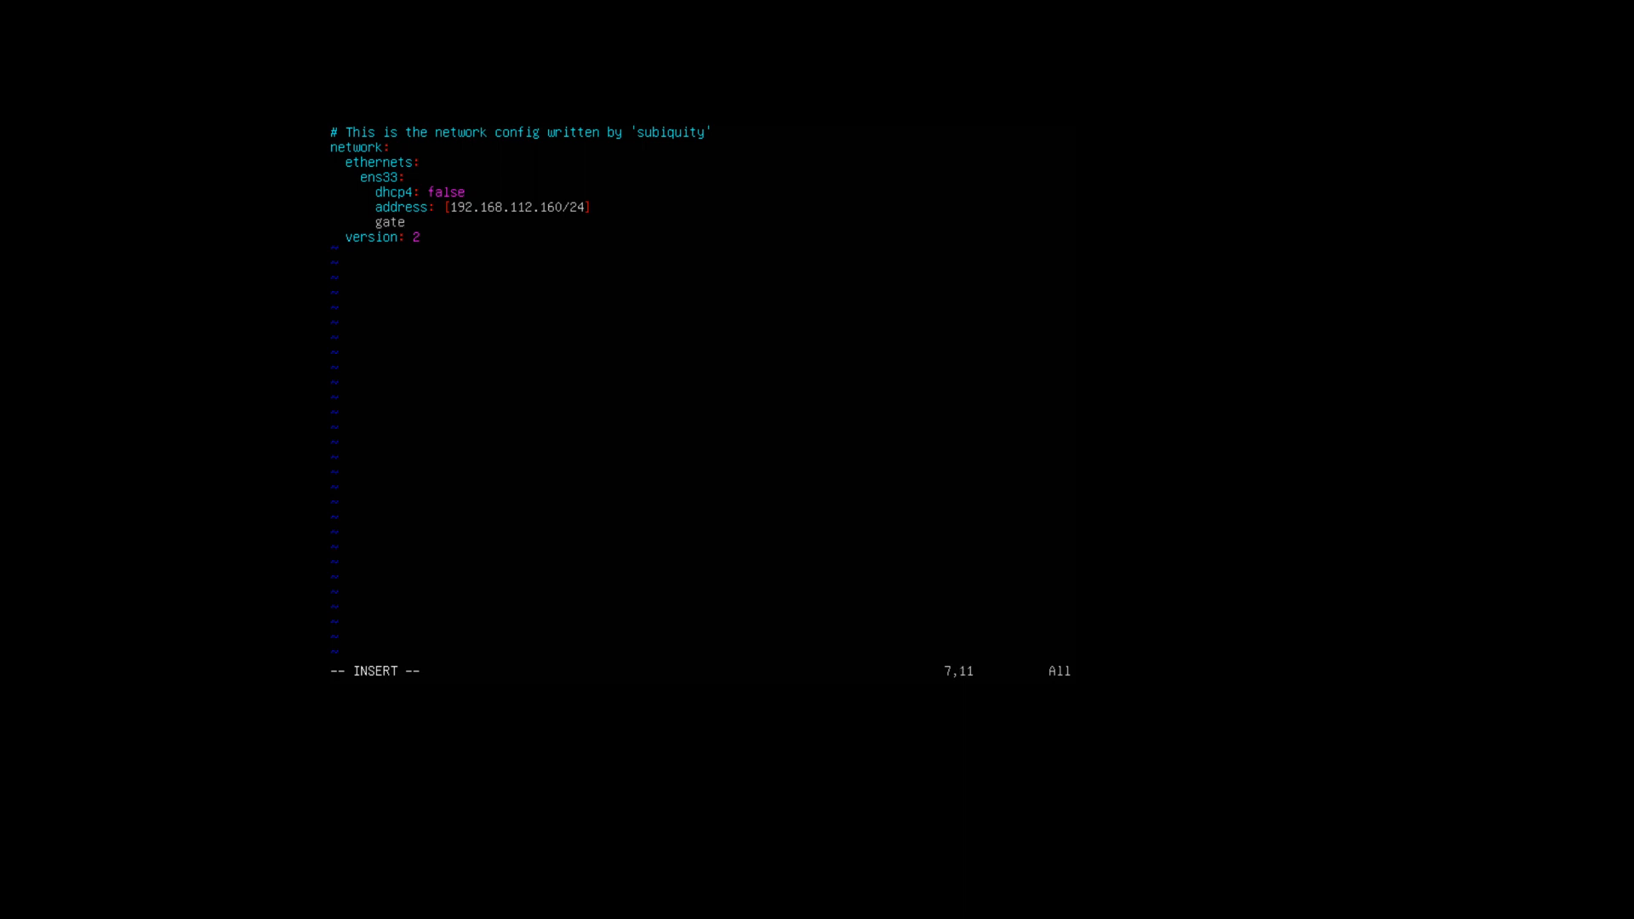
type("wat")
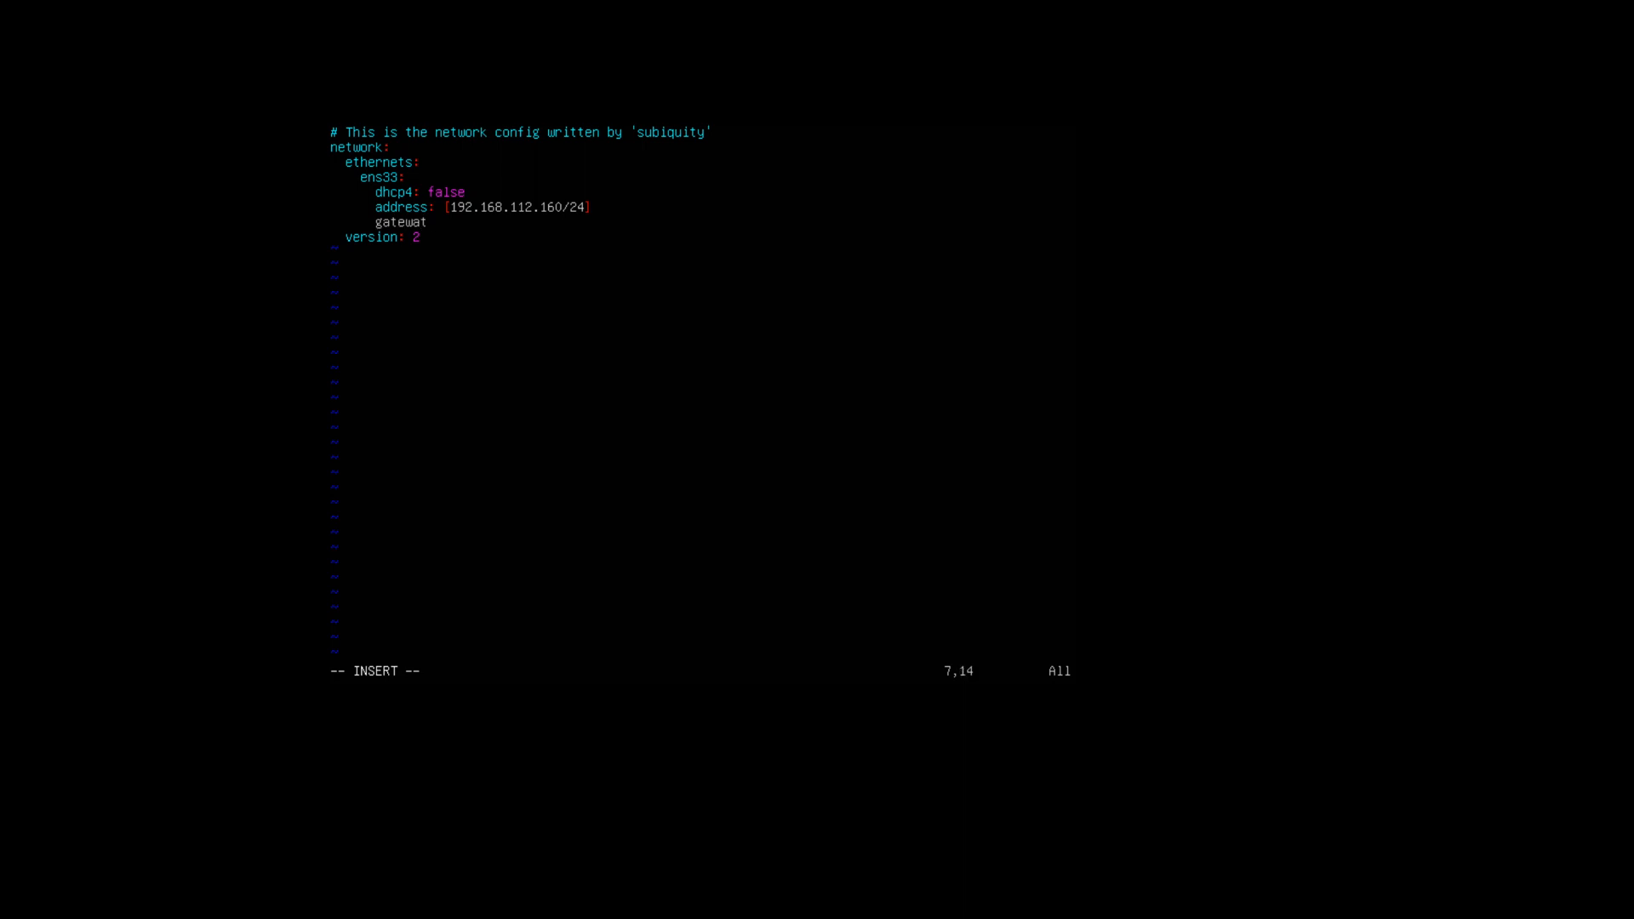
type("5:")
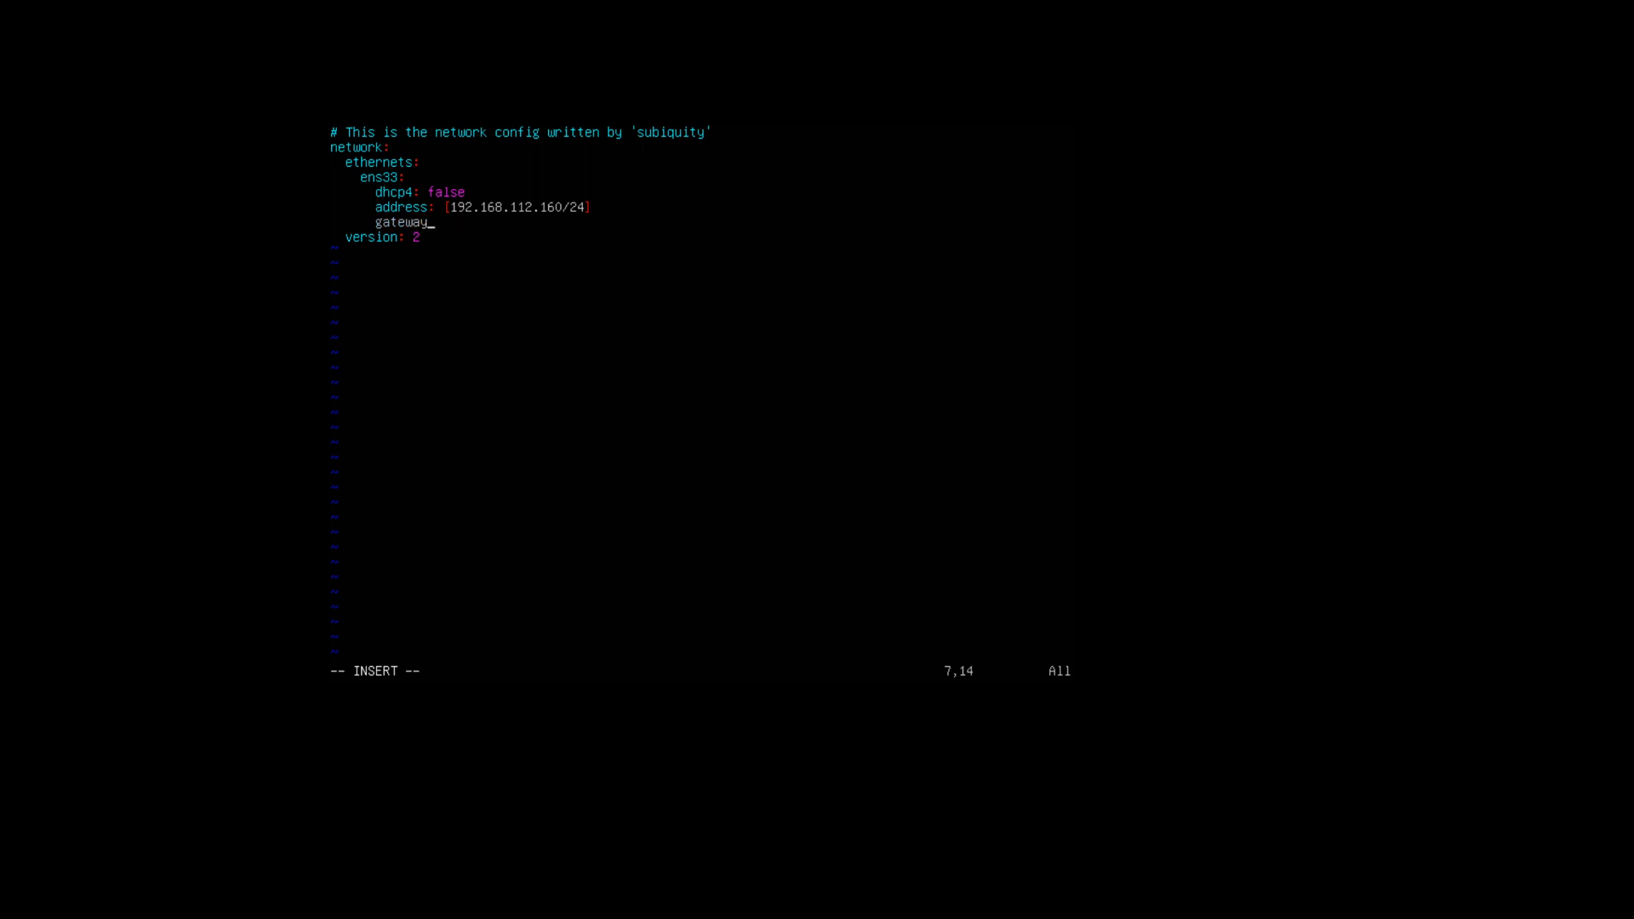
type("4: 192.168.")
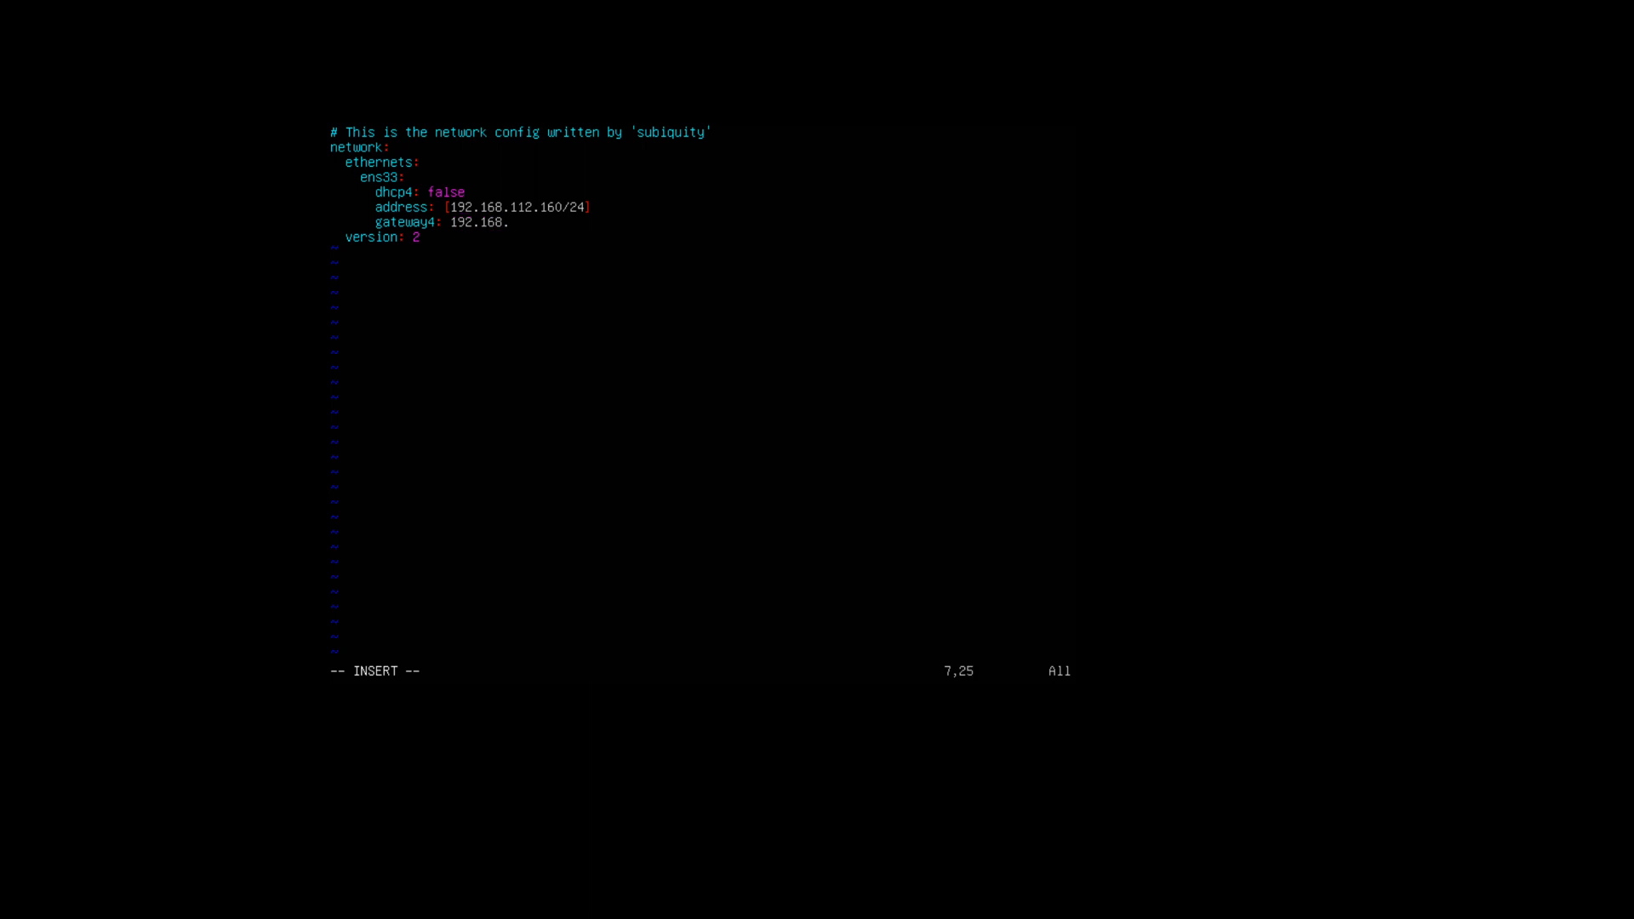
type("112.1")
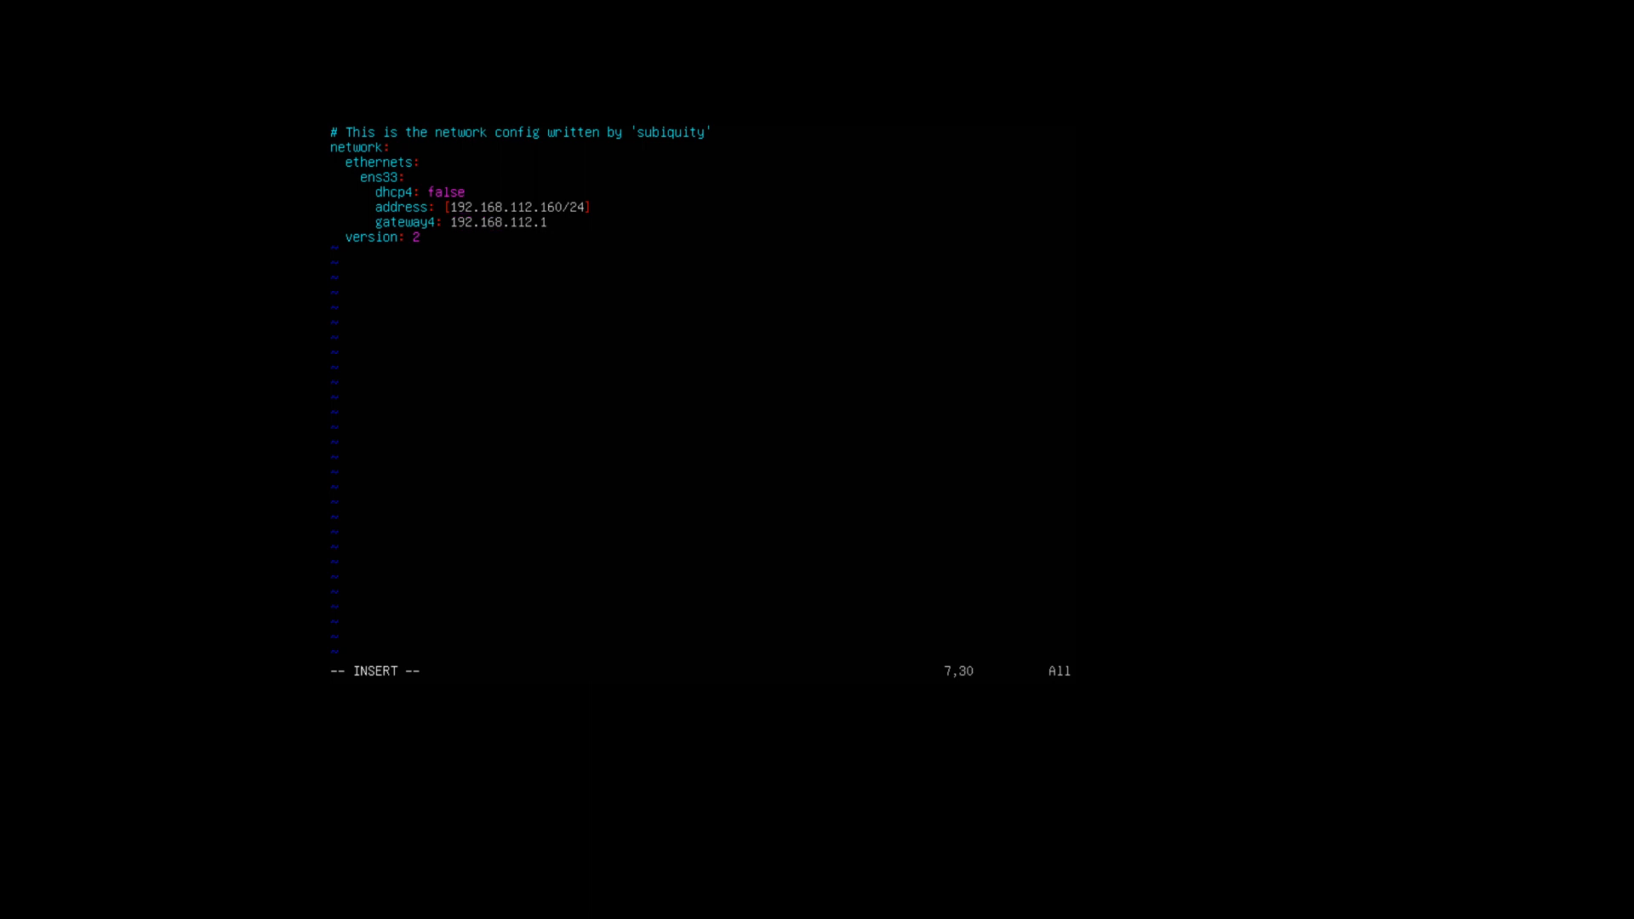
key("BackSpace")
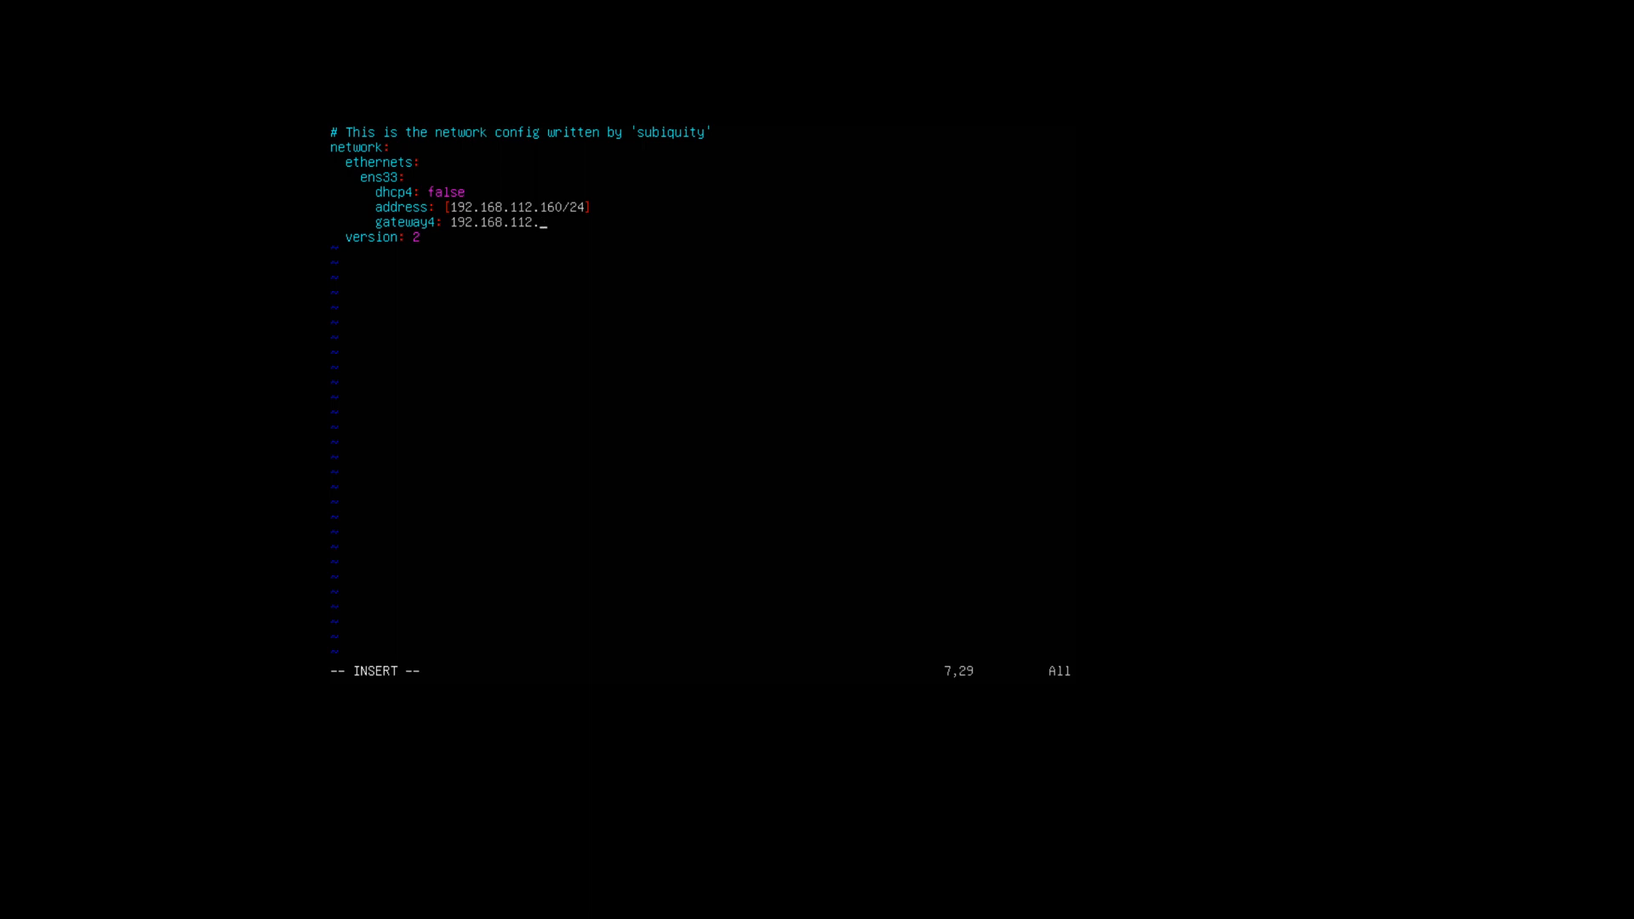
type("1")
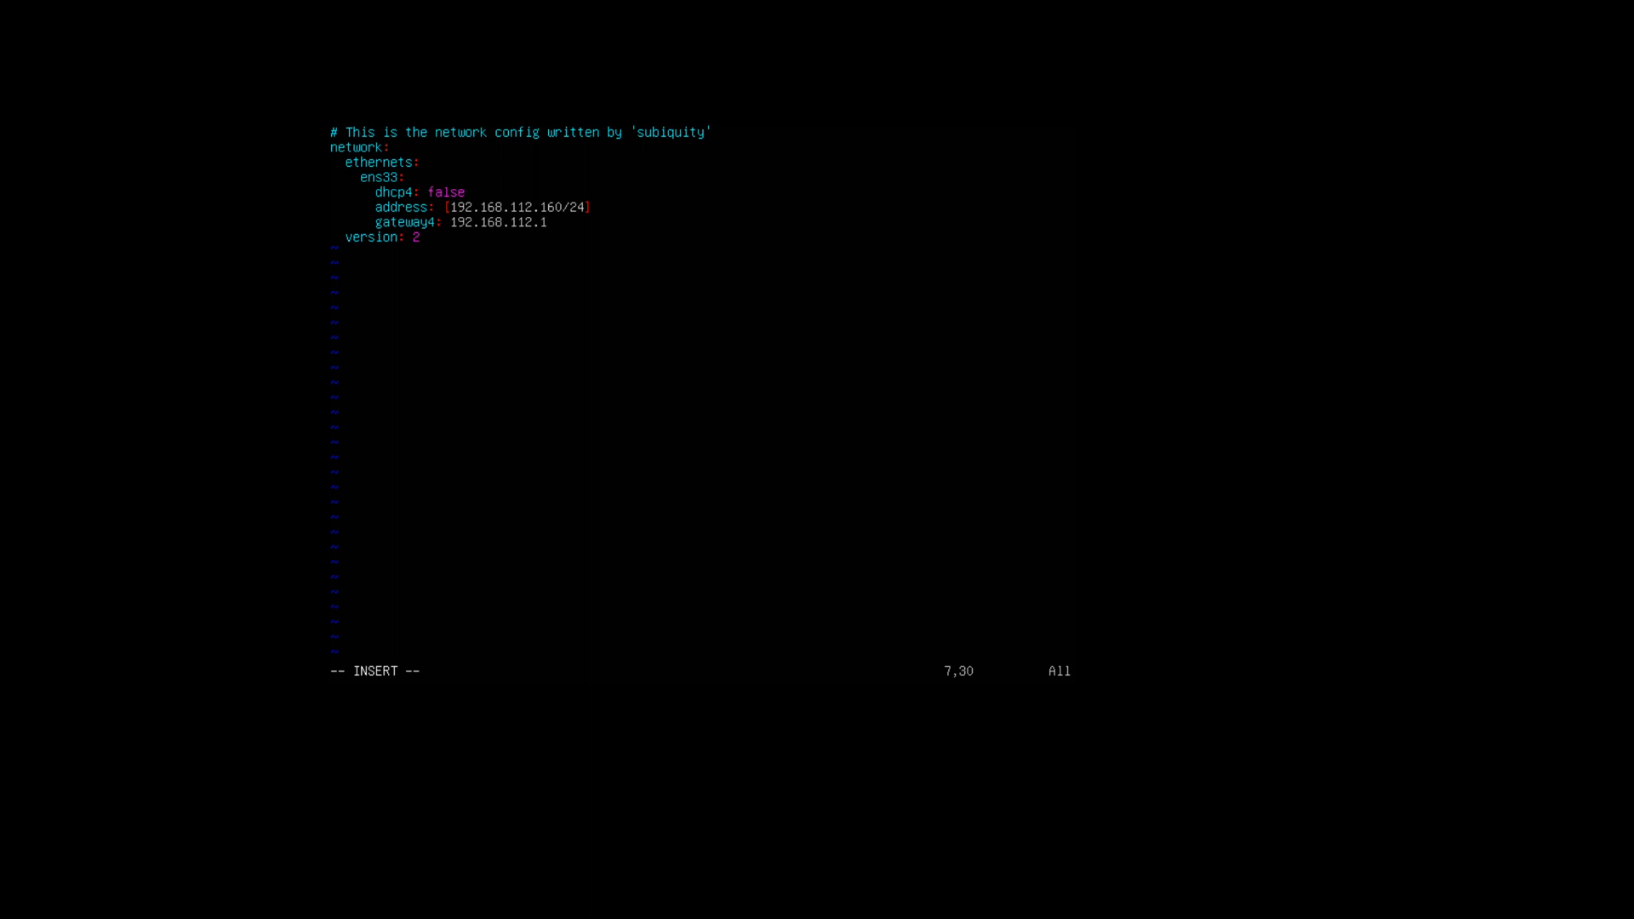
Add nameservers with addresses: [8.8.8.8] under ens33
type("namespace")
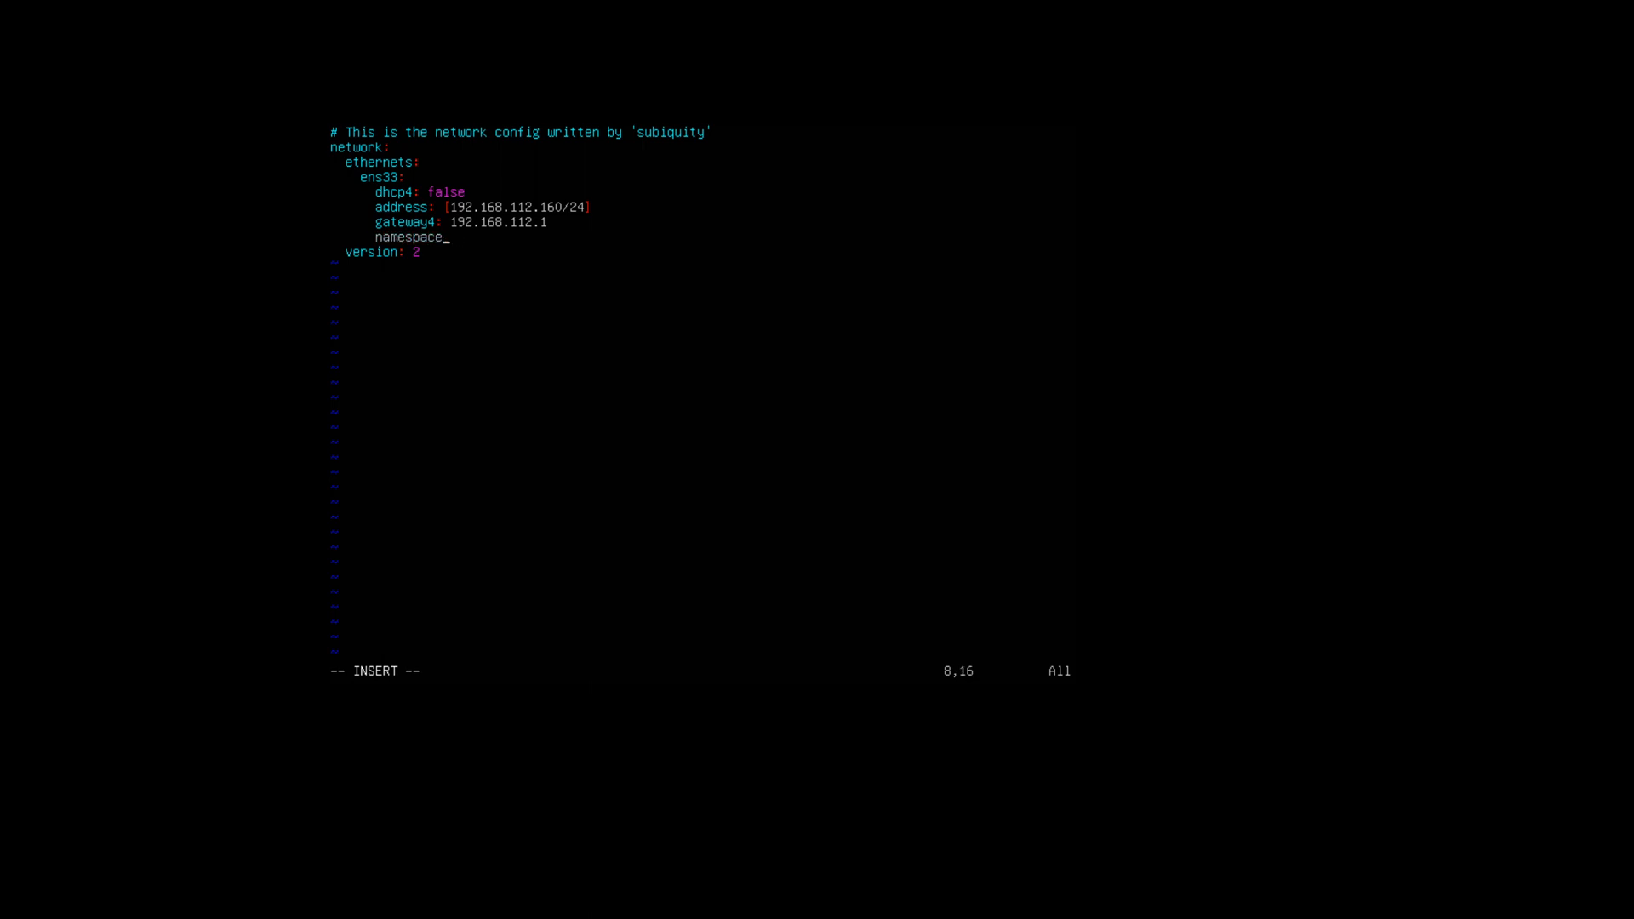
type("rver")
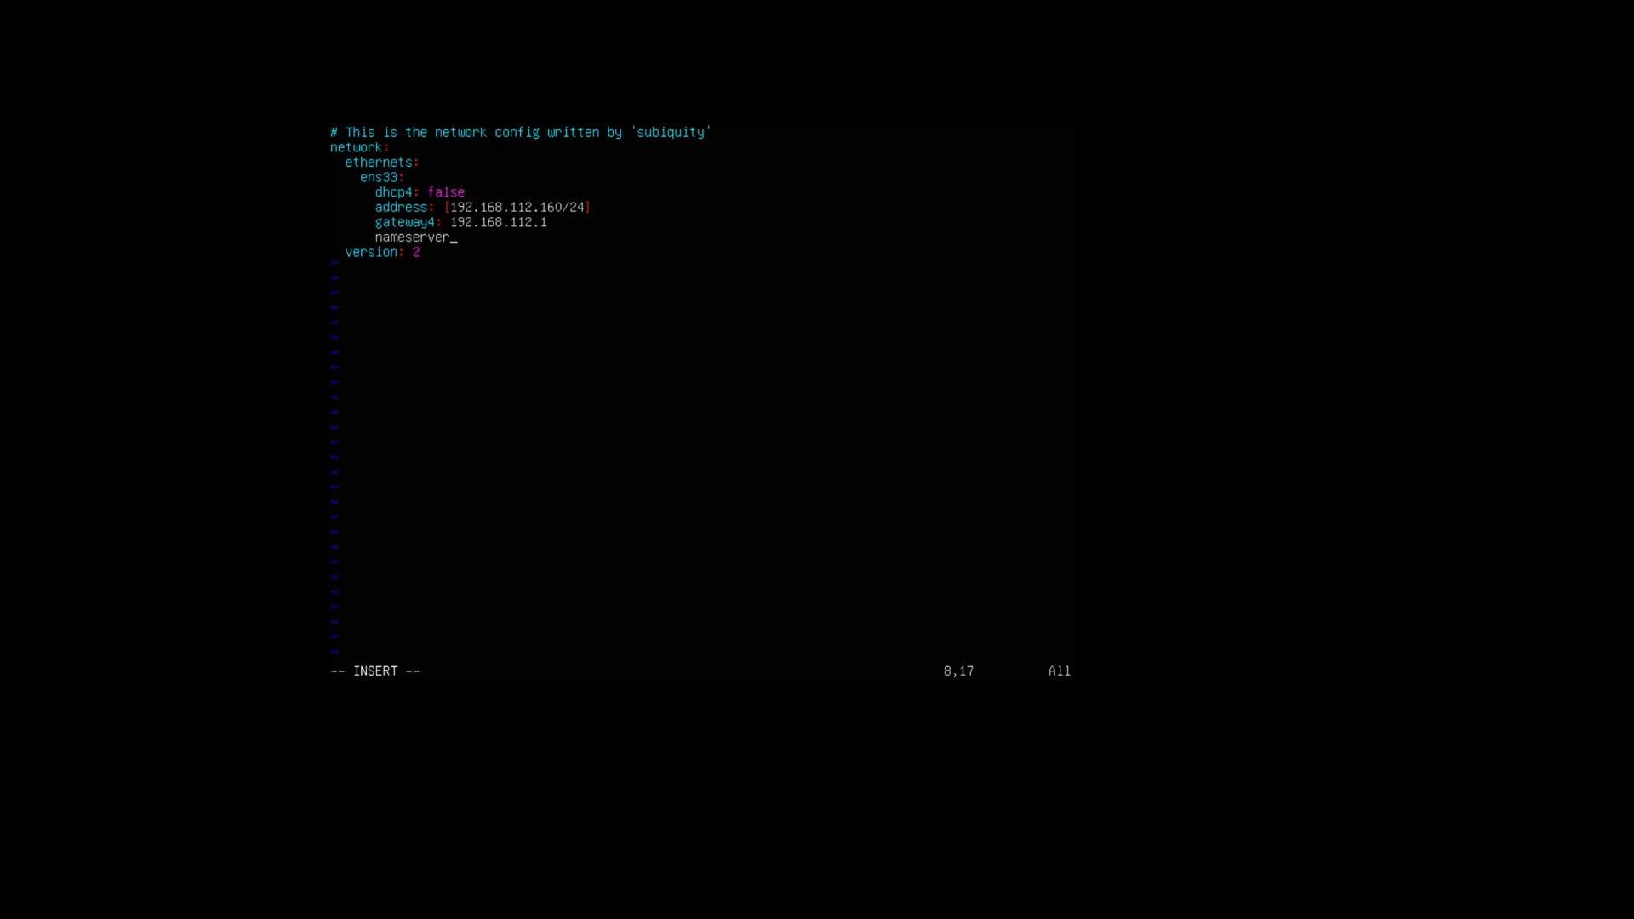
type("s:")
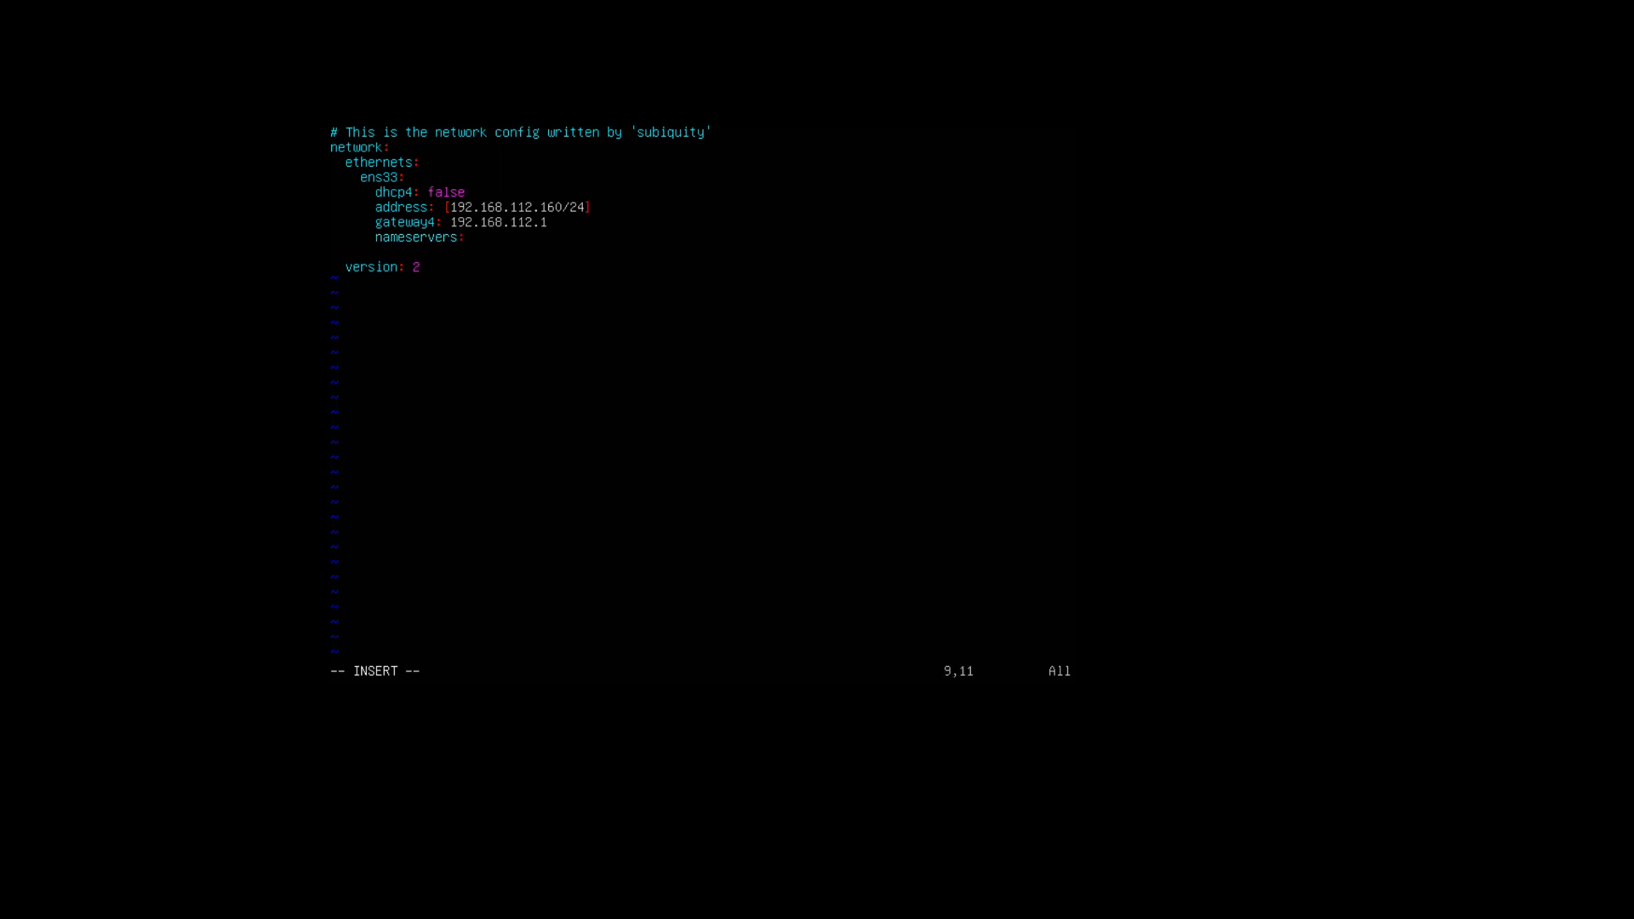
type("addresses: []")
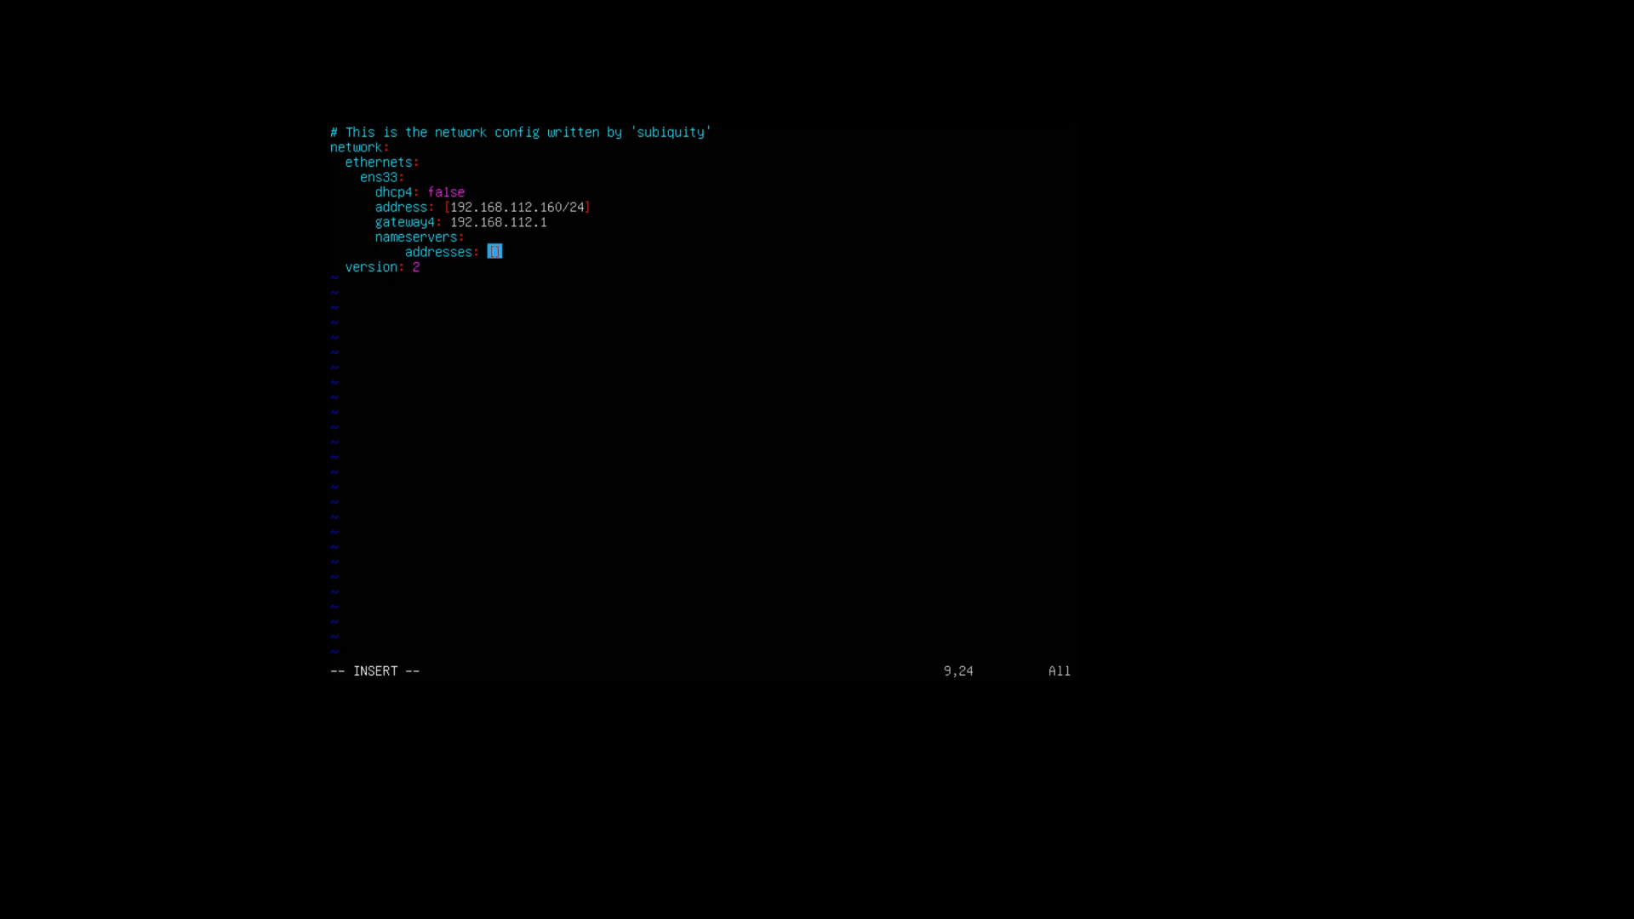
type("8.8.8.8")
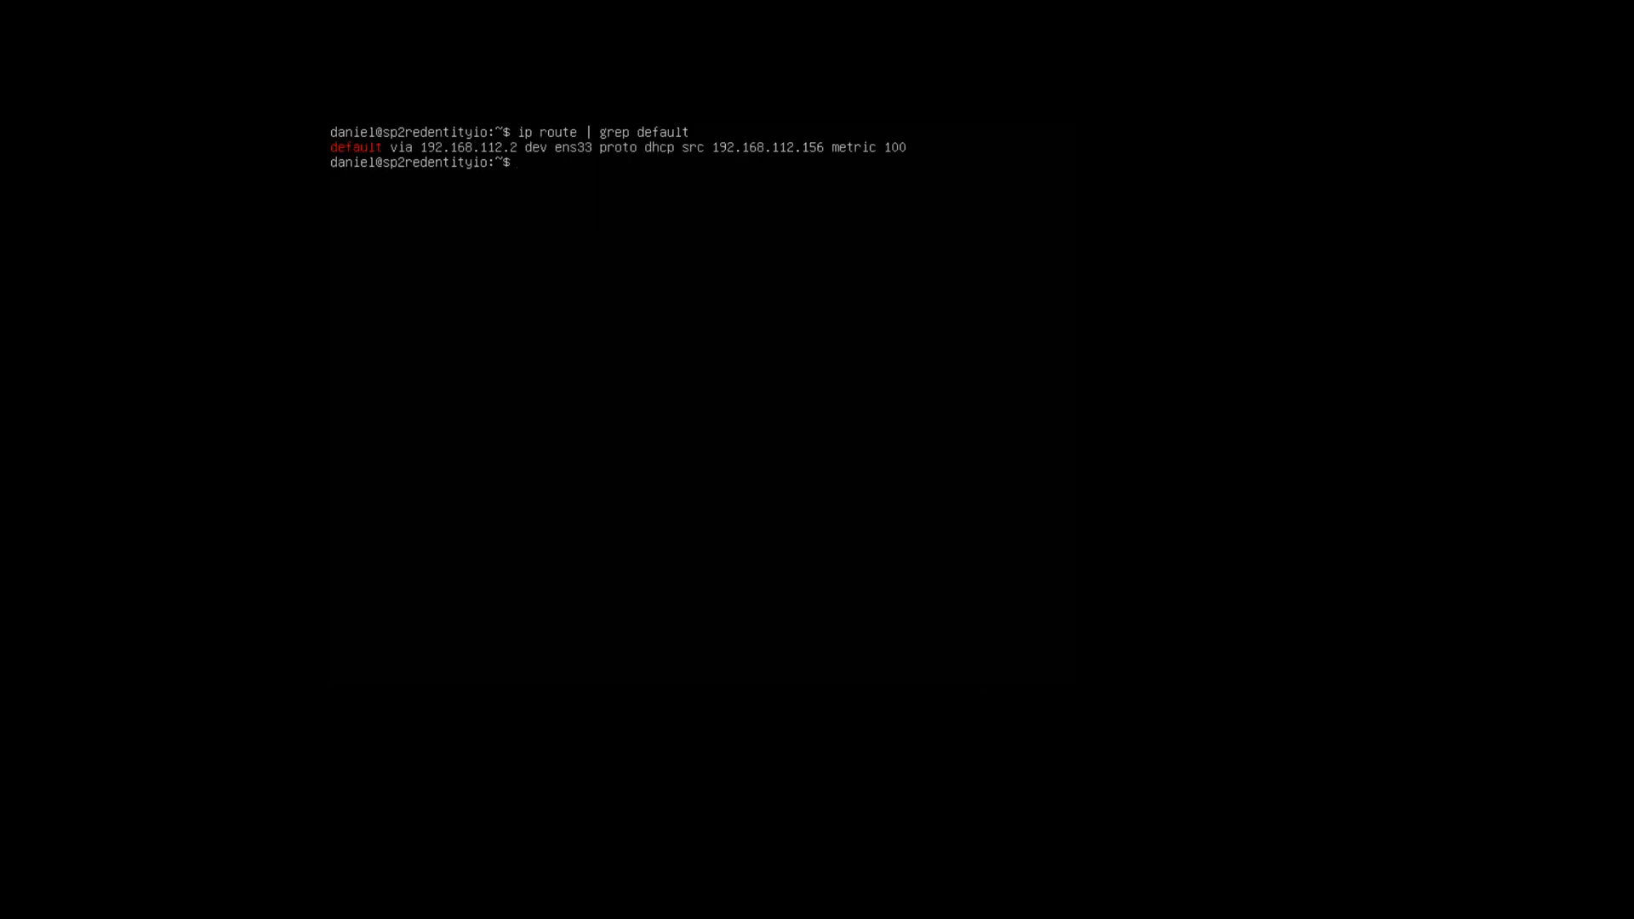
Reopen the netplan config with sudo vi to set gateway4 to 192.168.112.2, then clear the screen
type("sudo vi /etc/netplan/00-installer-config.yaml")
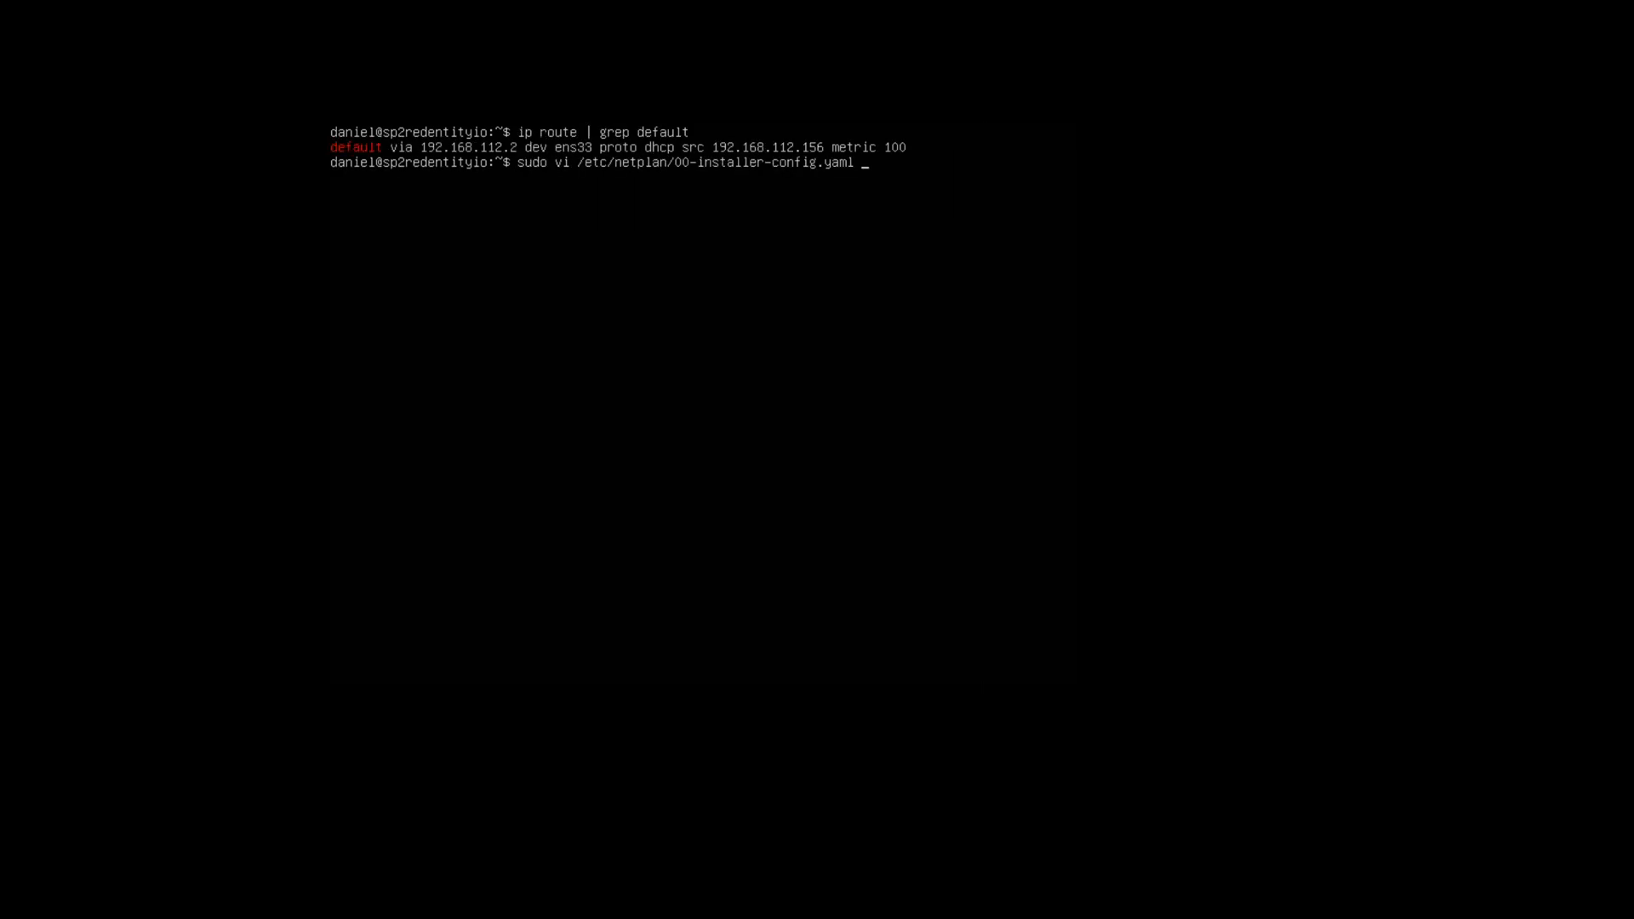
key("Return")
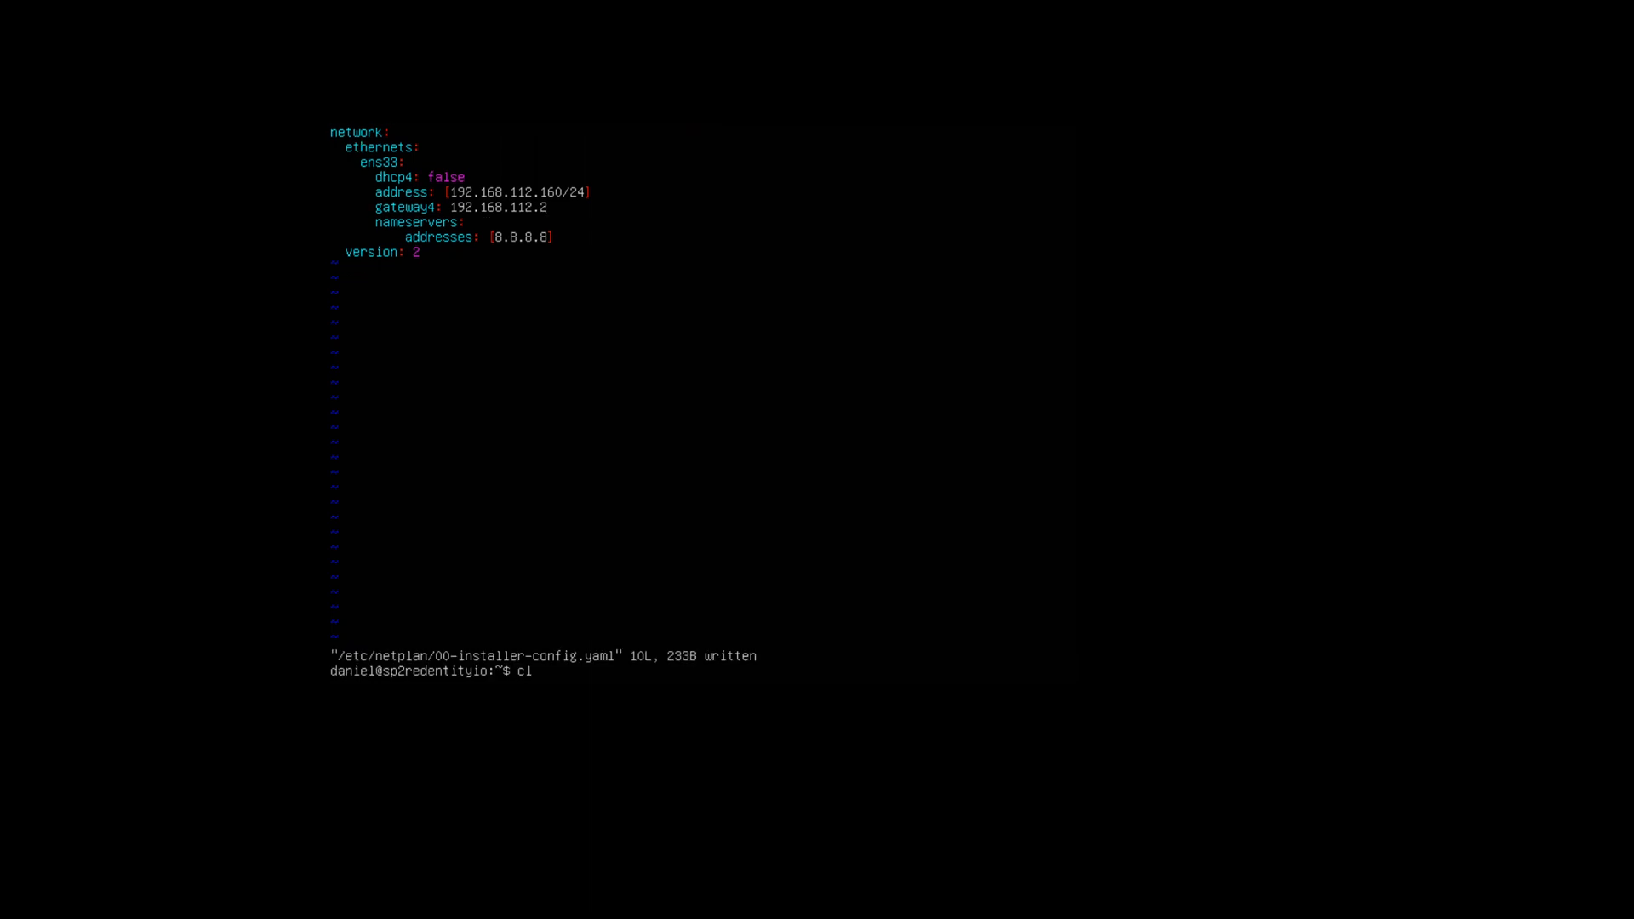
key("Return")
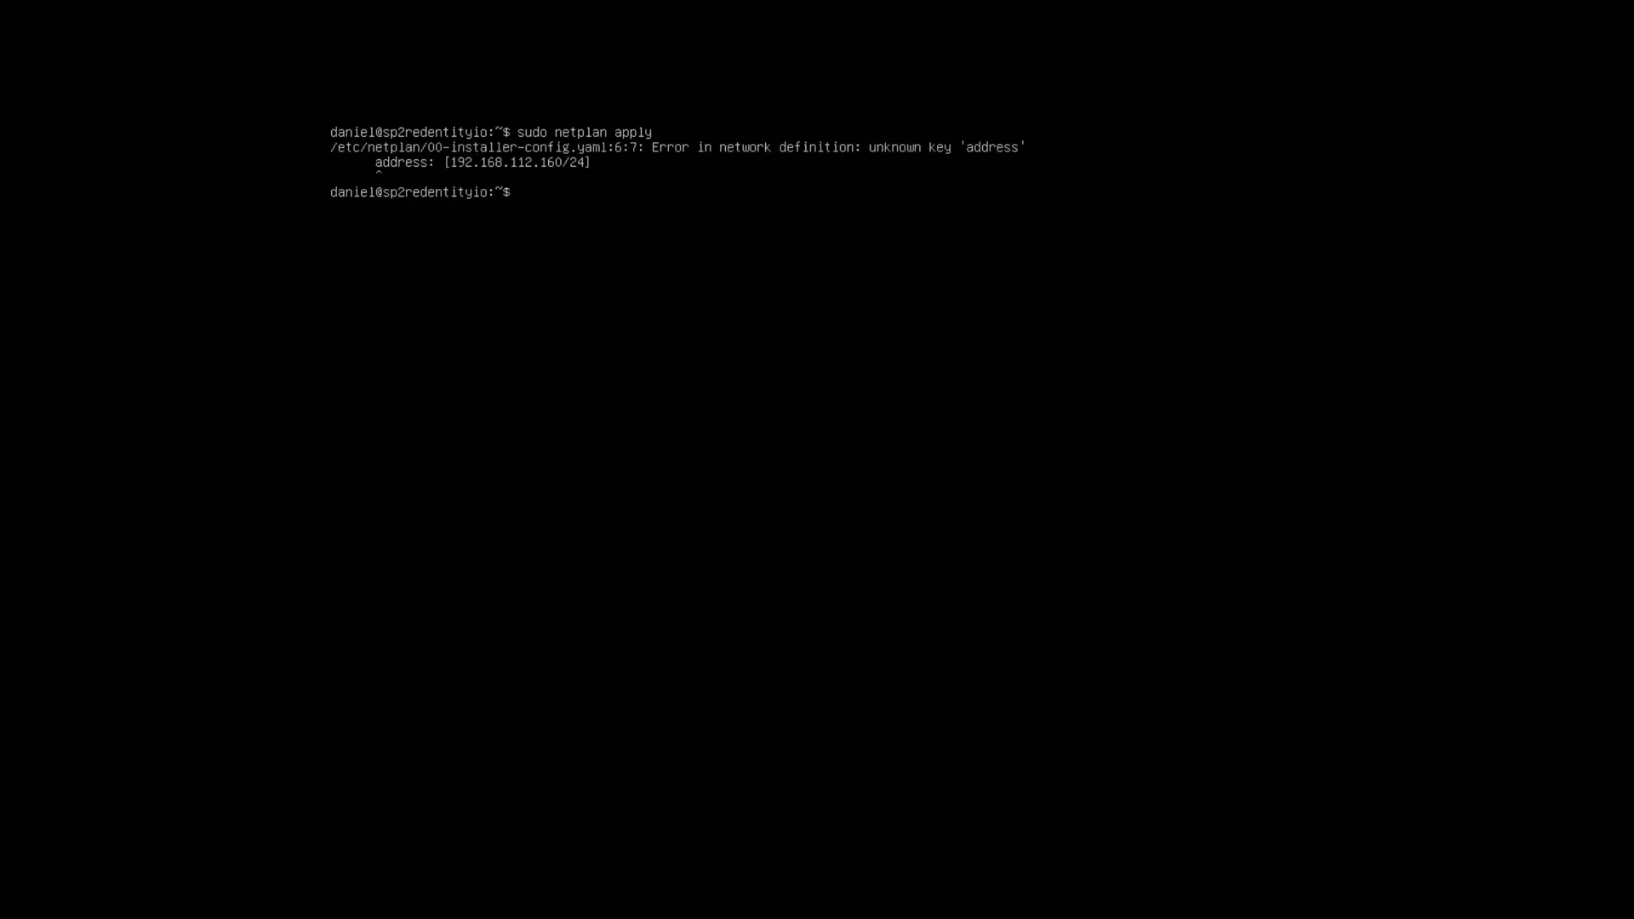
Run sudo netplan apply, then reopen the YAML in vi to rename address to addresses
type("sudo netplan apply")
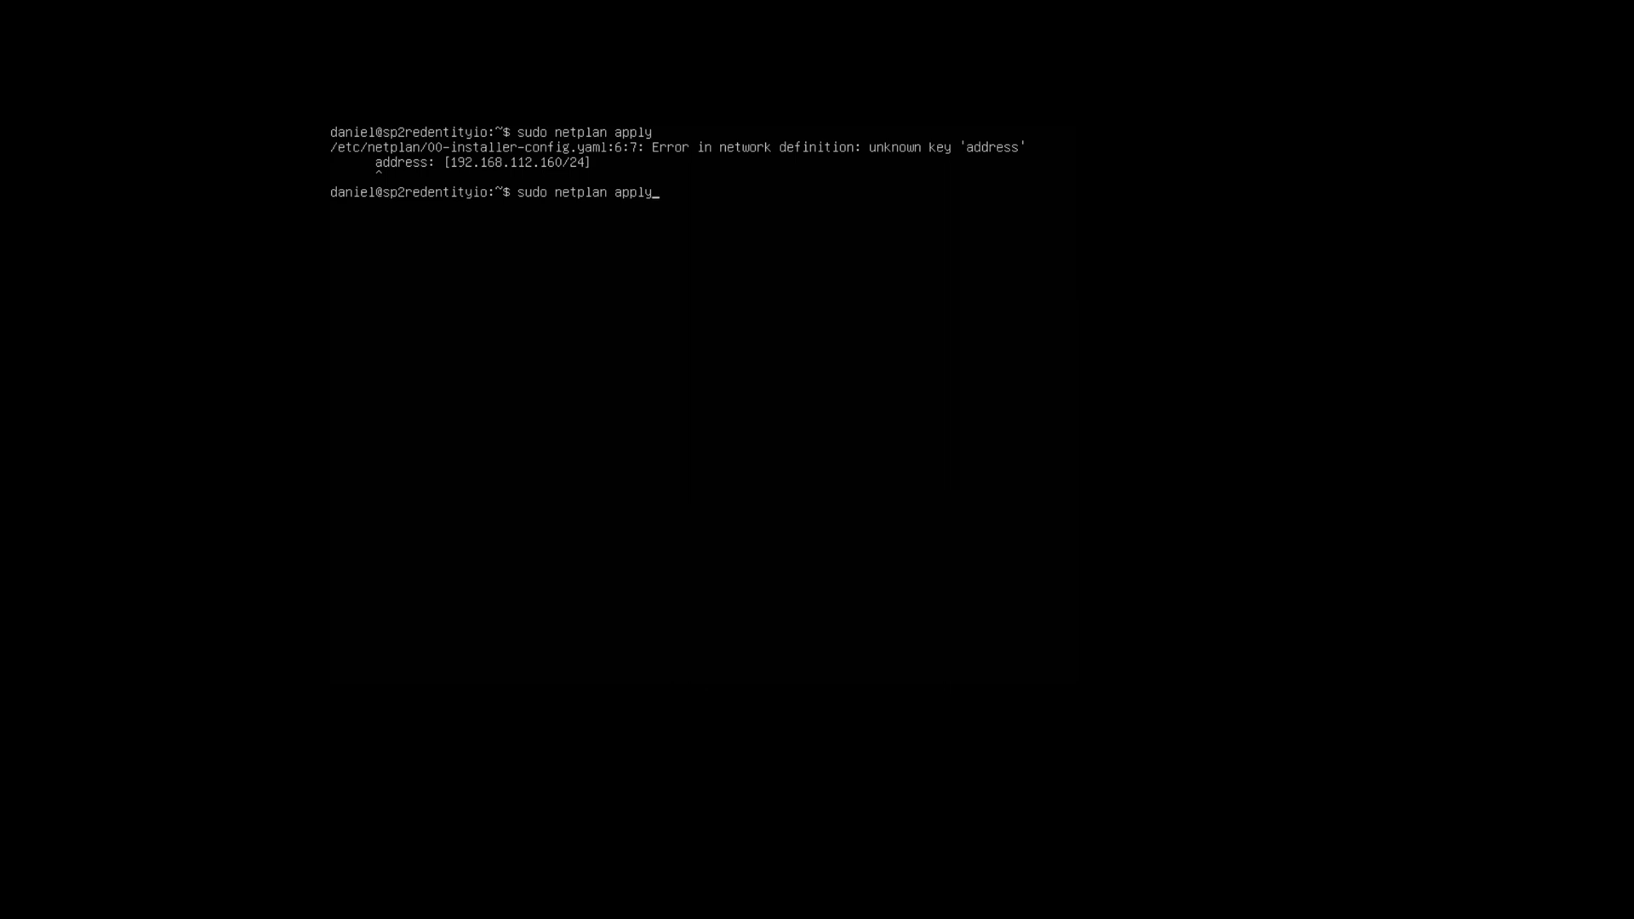
type("sudo vi /etc/netplan/00-installer-config.yaml")
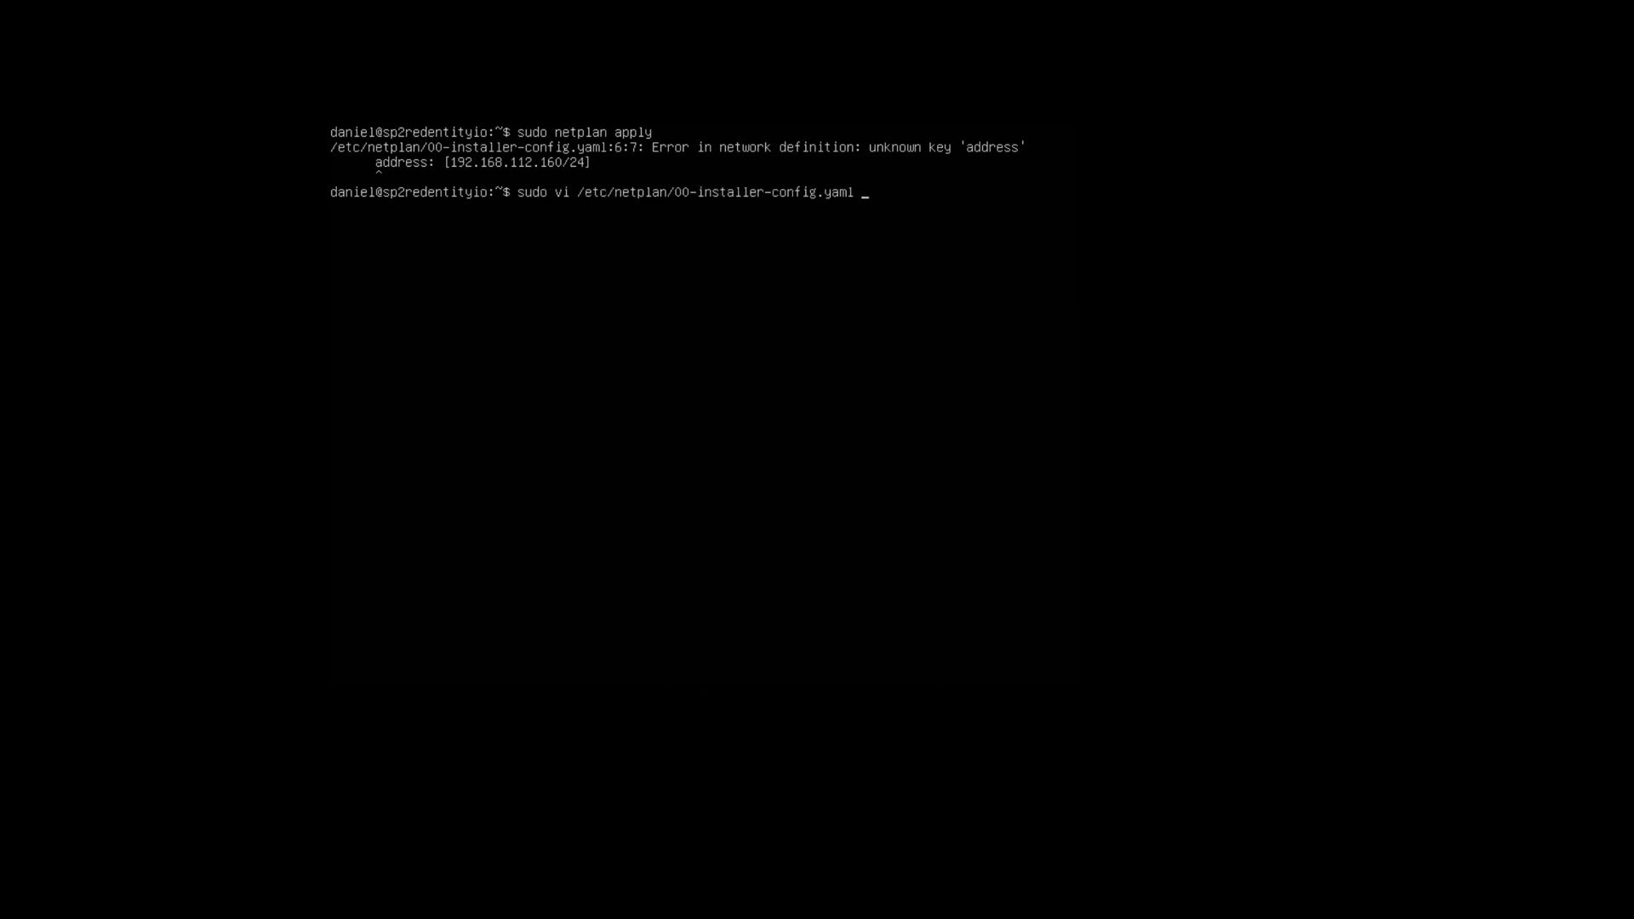
key("Return")
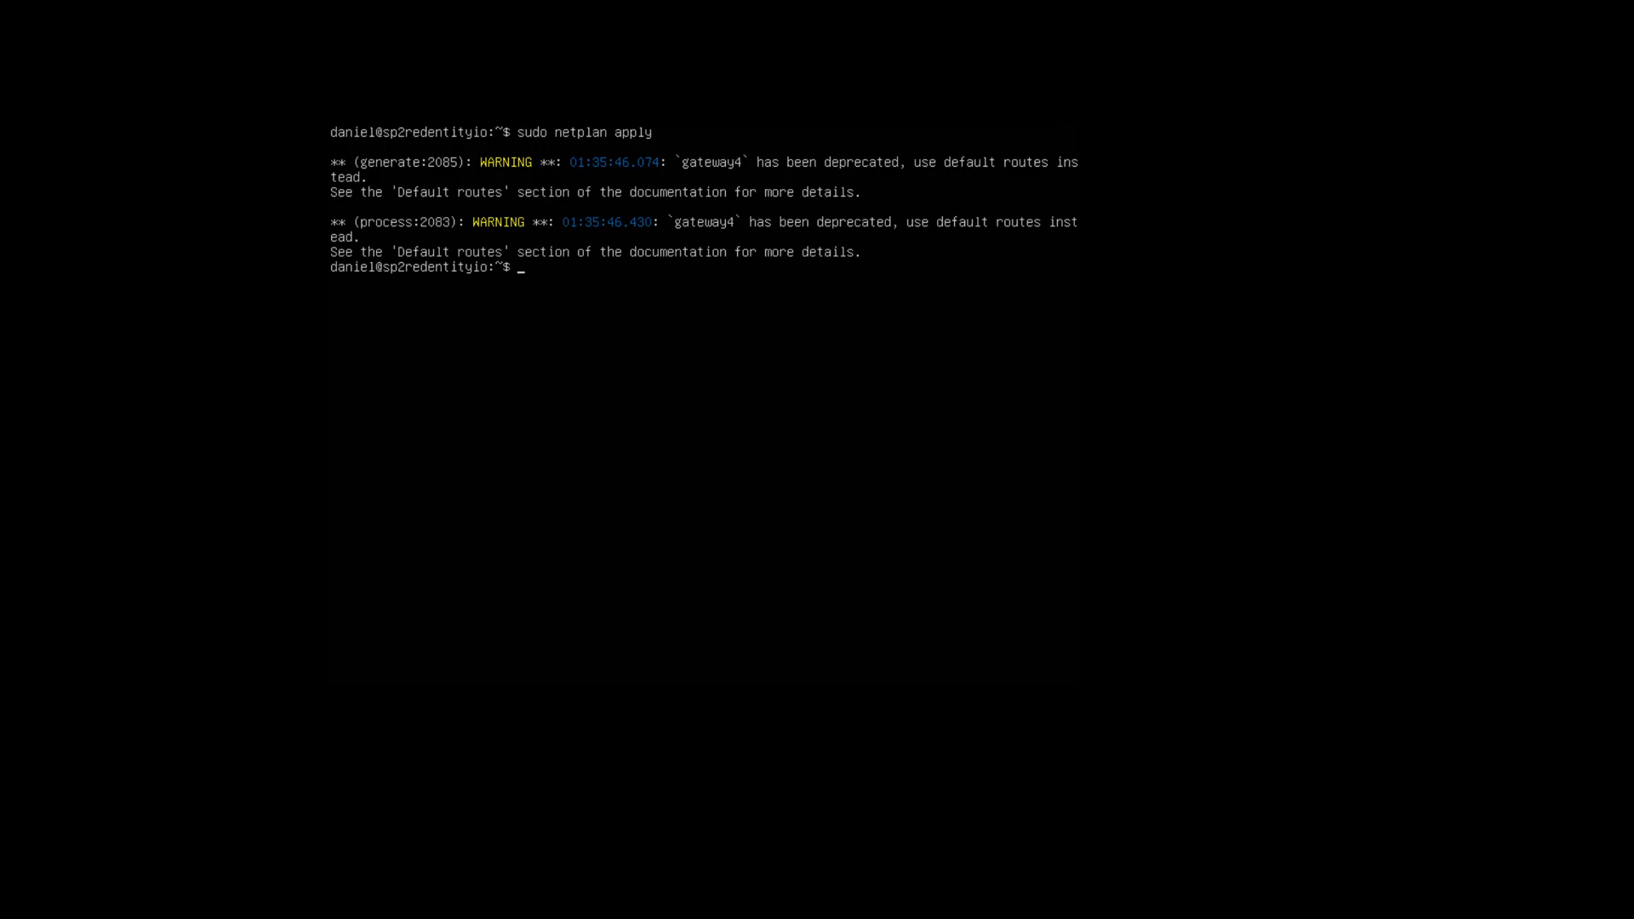
mouse_move(1568, 347)
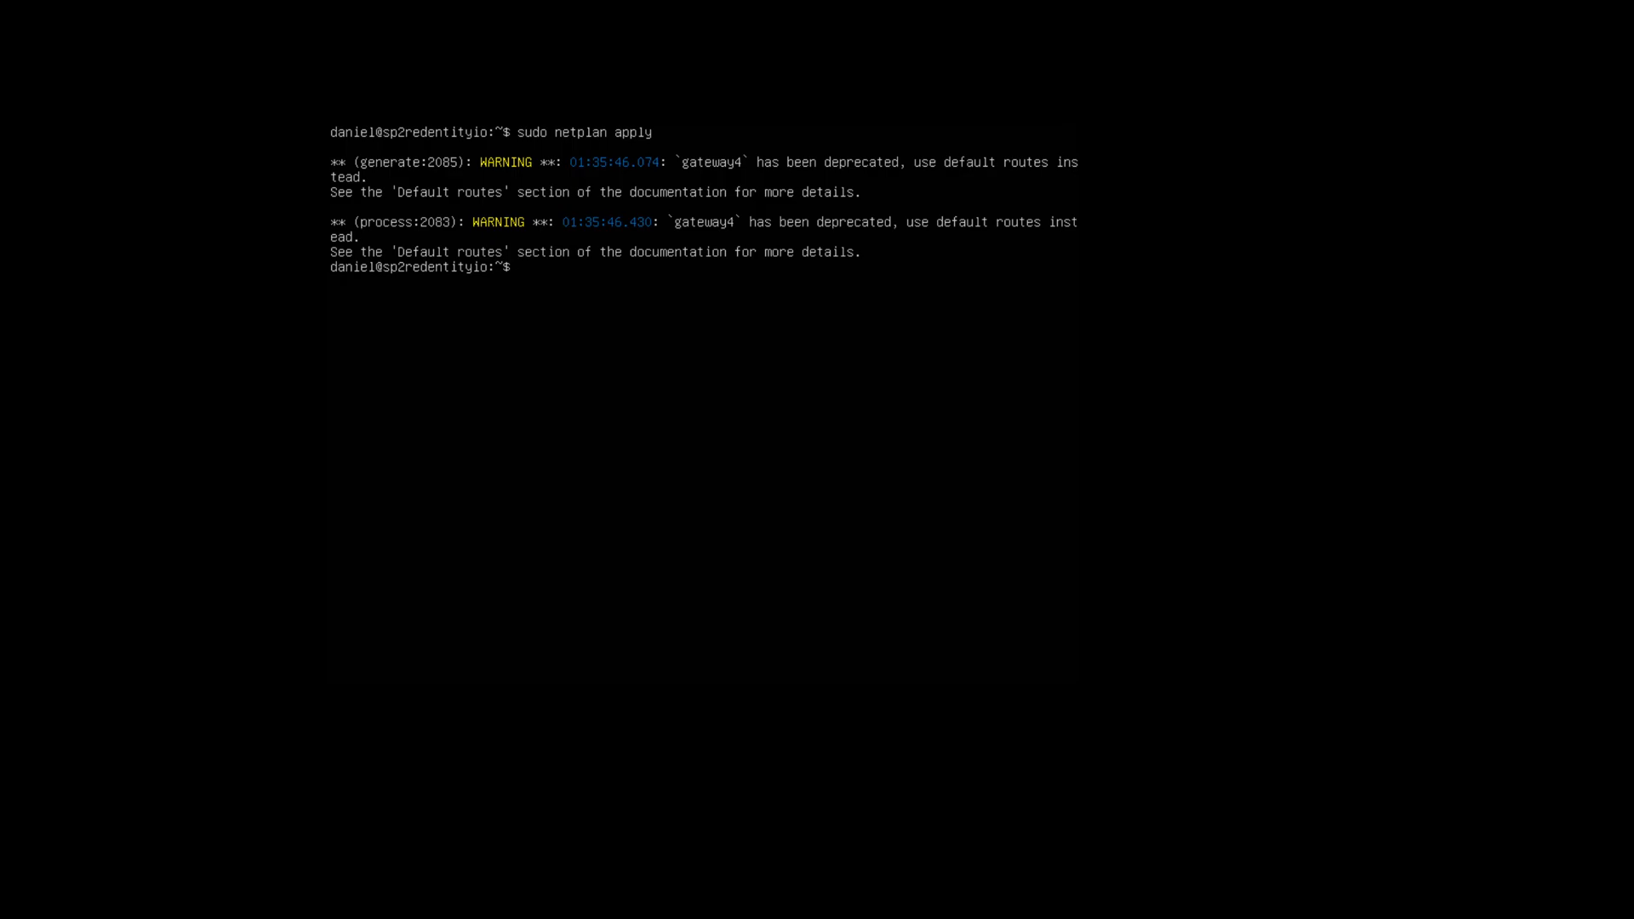
Apply netplan and list interfaces to confirm ens33 holds 192.168.112.160/24
type("sudo nety")
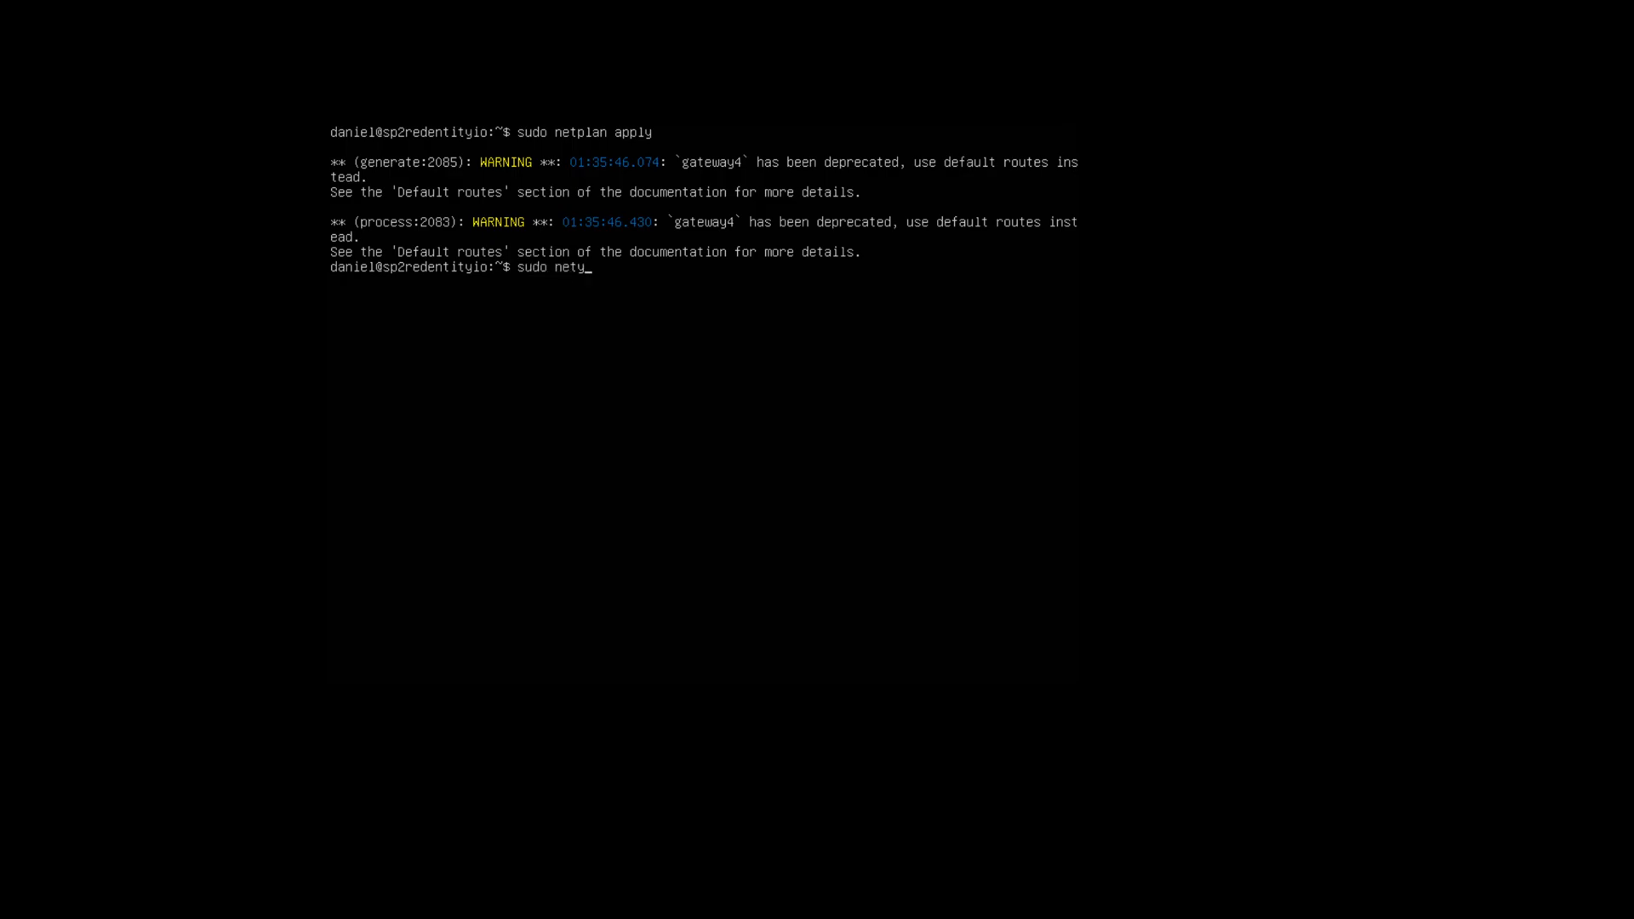
type("plan")
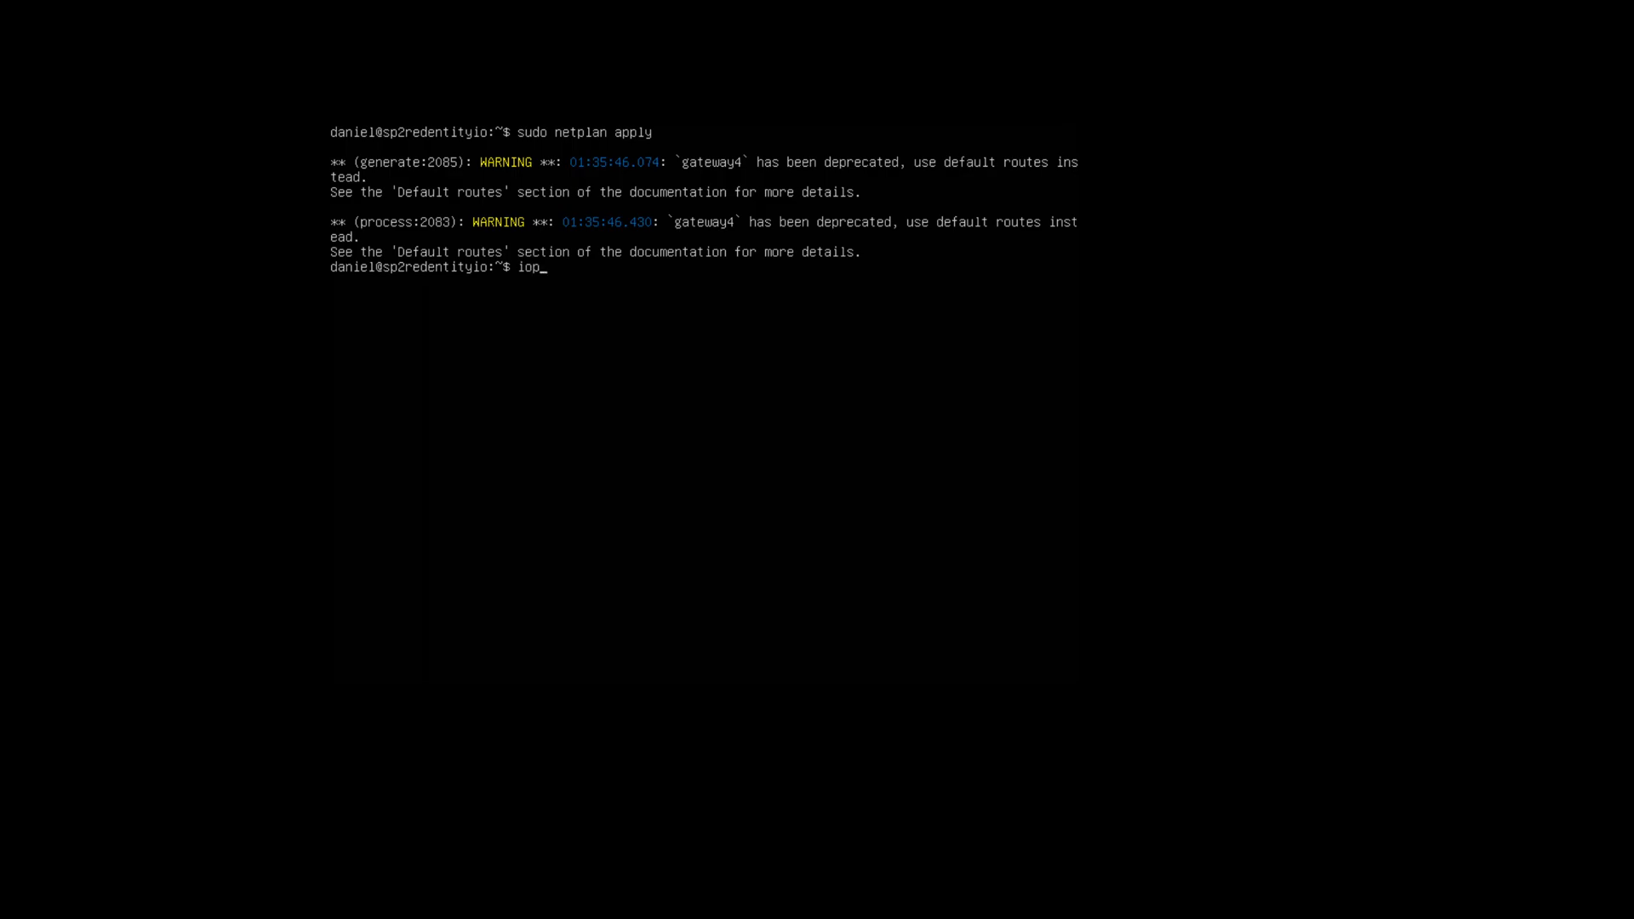
key("Return")
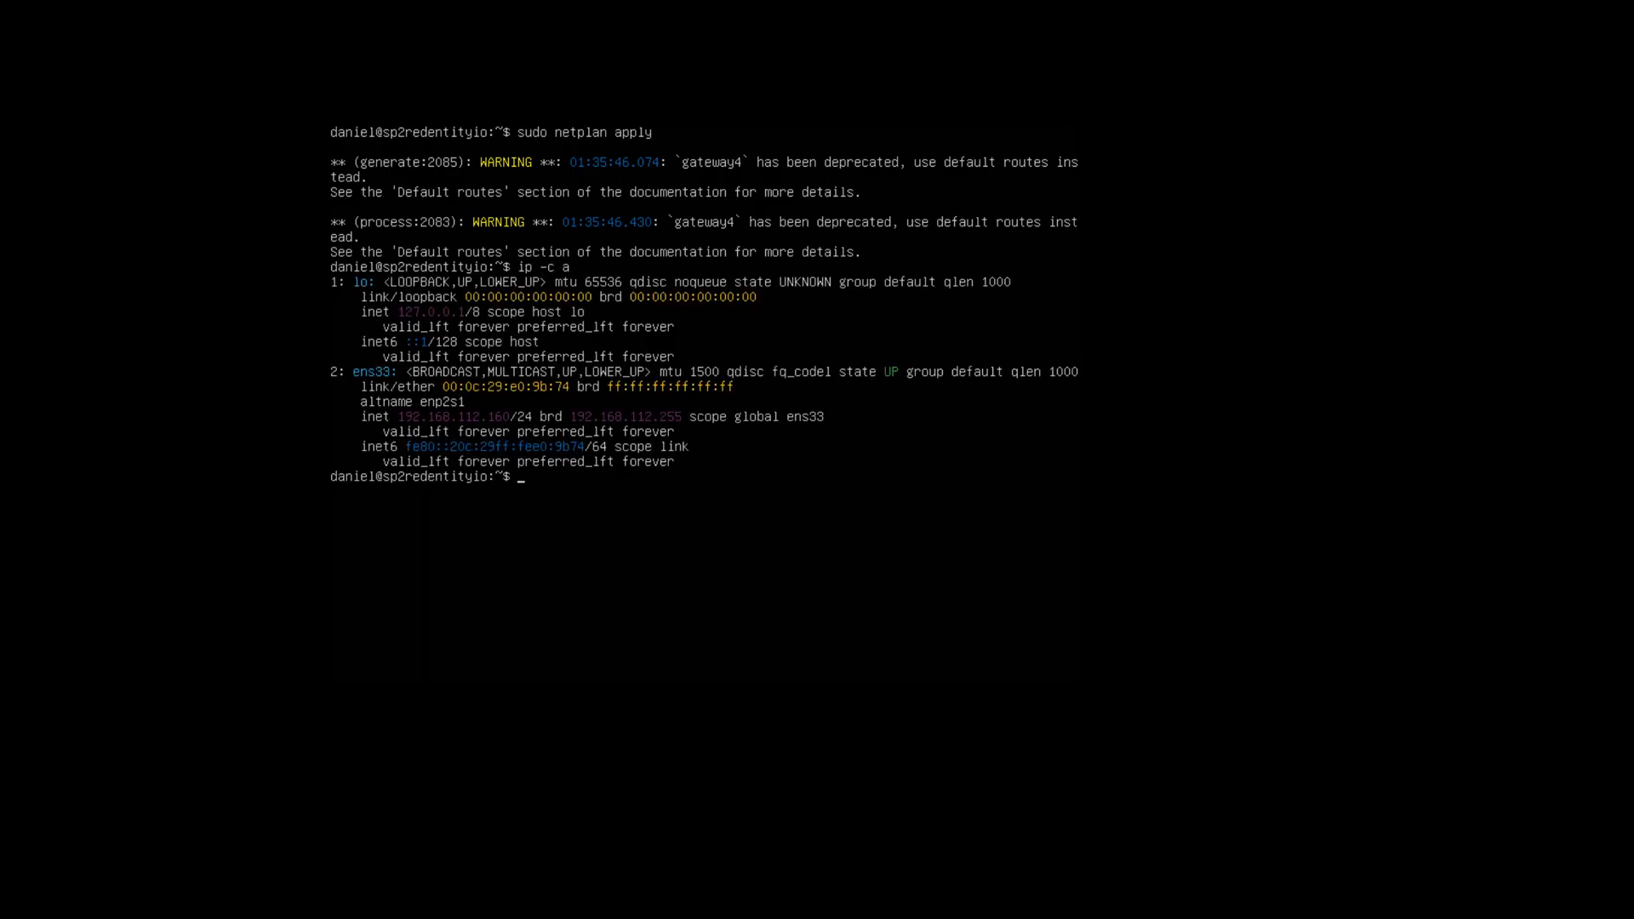
Ping 8.8.8.8 and fetch yahoo.com with curl -k to verify connectivity and name resolution
type("ping 8.8.8")
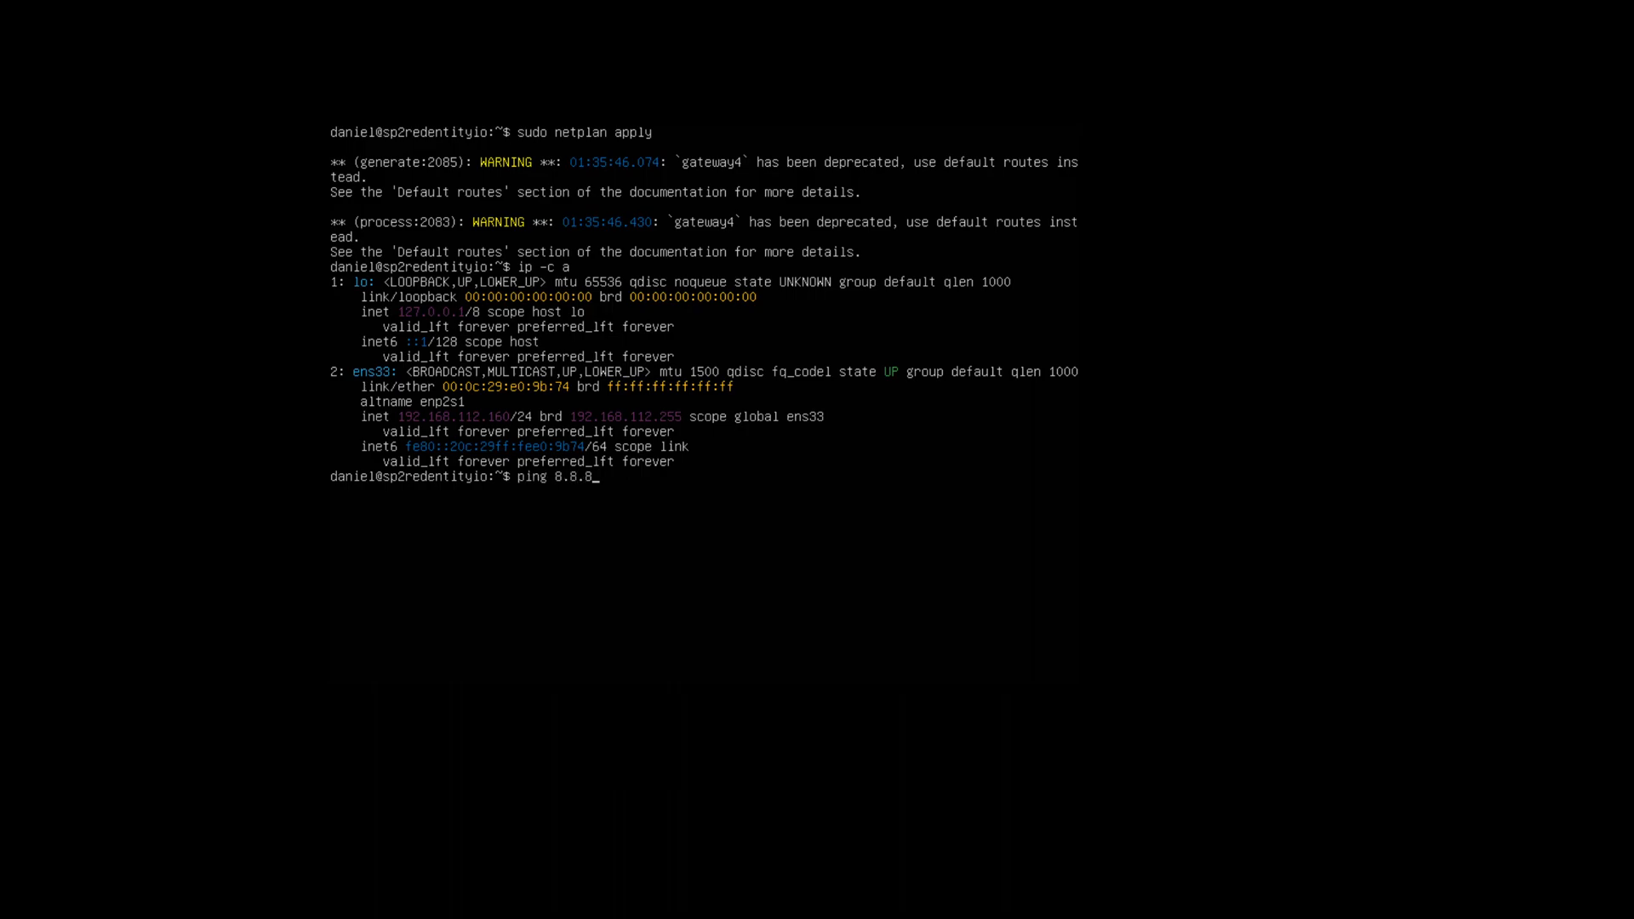
key("Return")
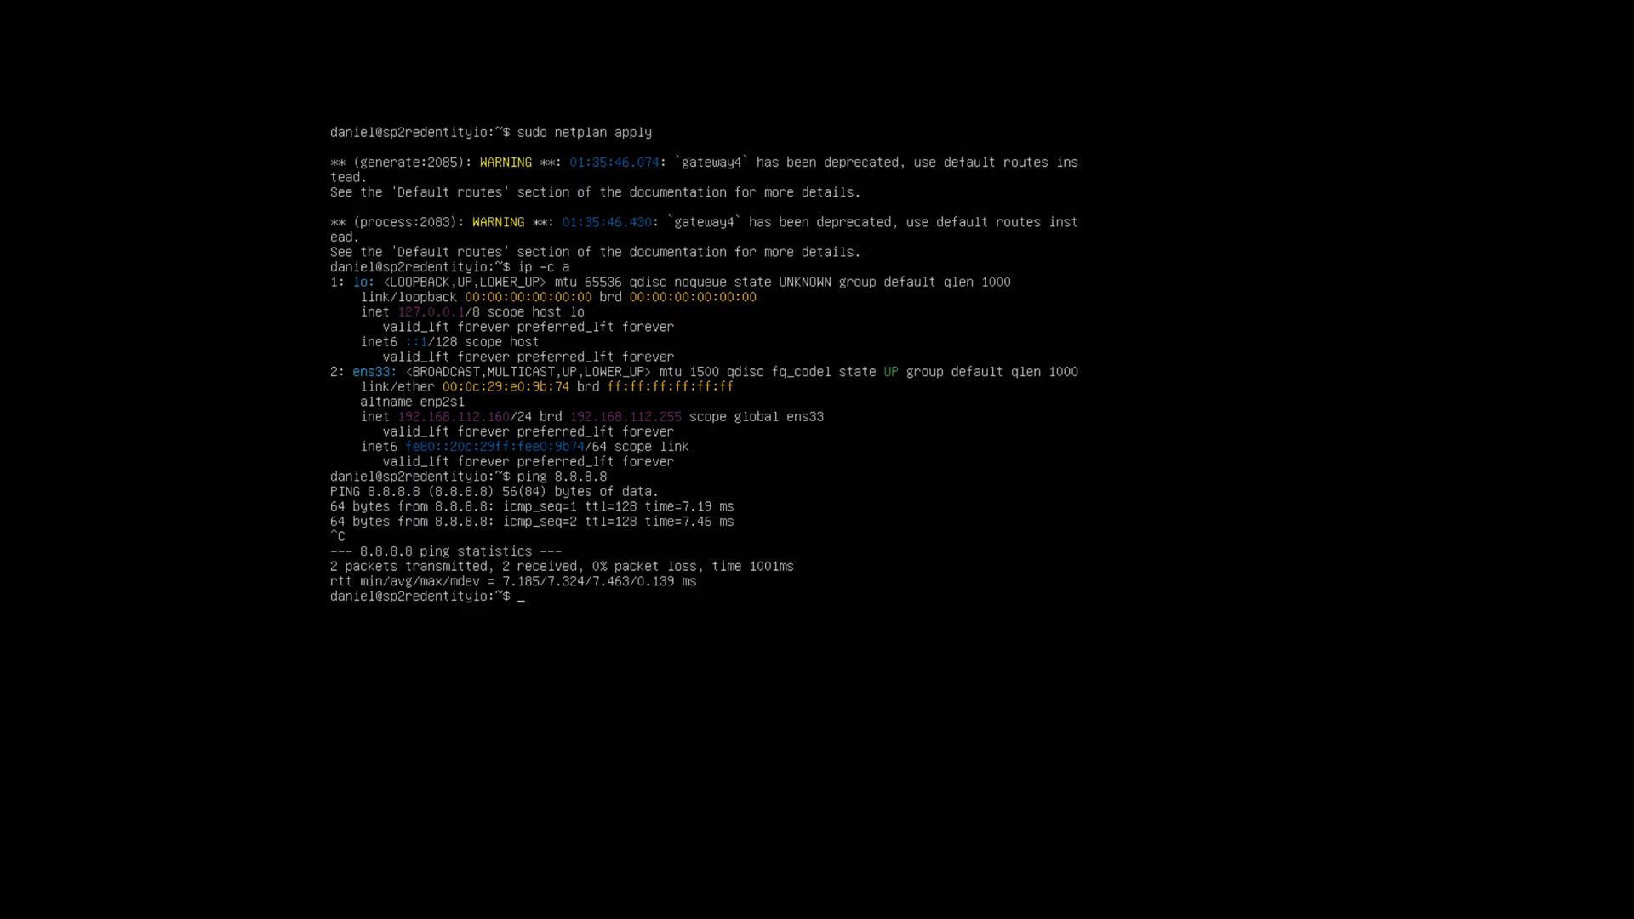
type("curl -")
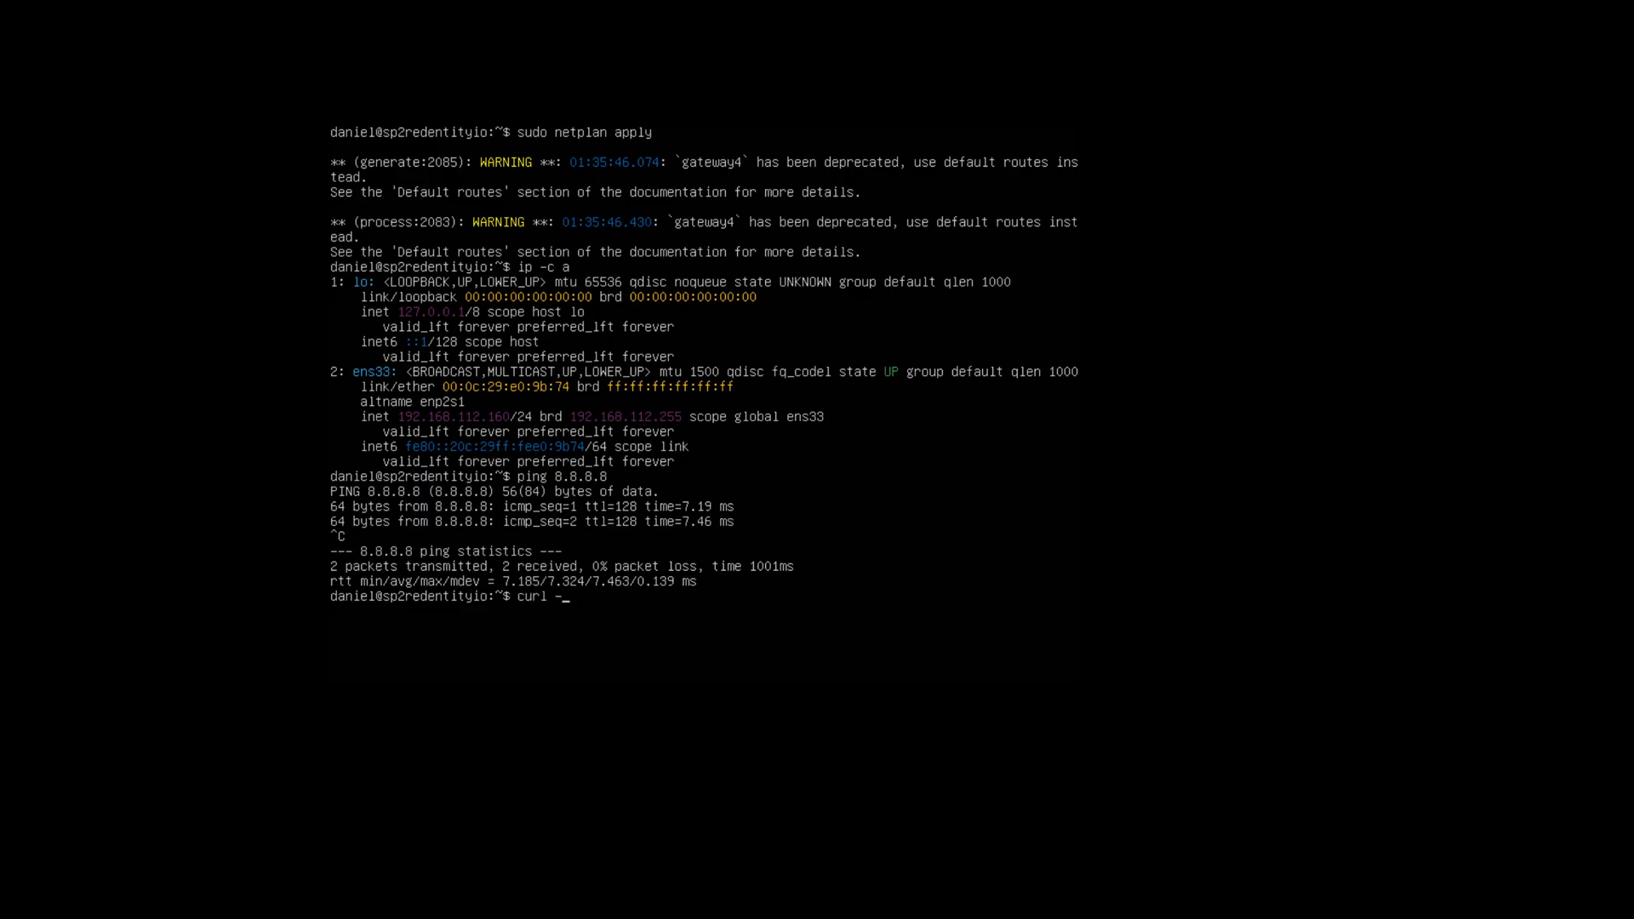
type("k yahoo.com")
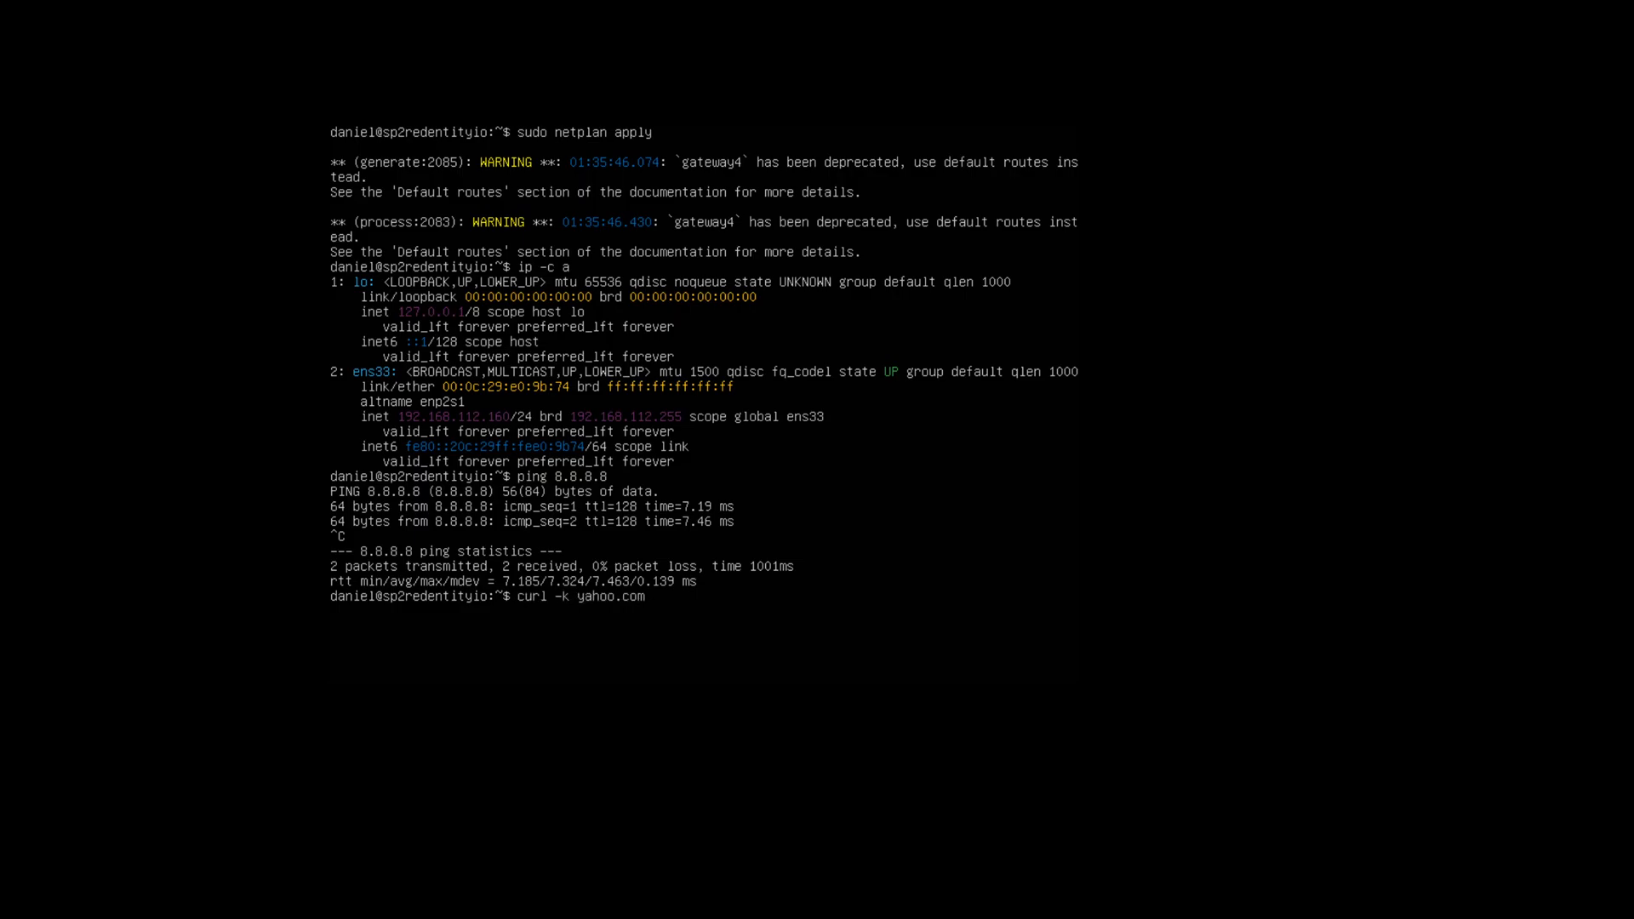
key("Return")
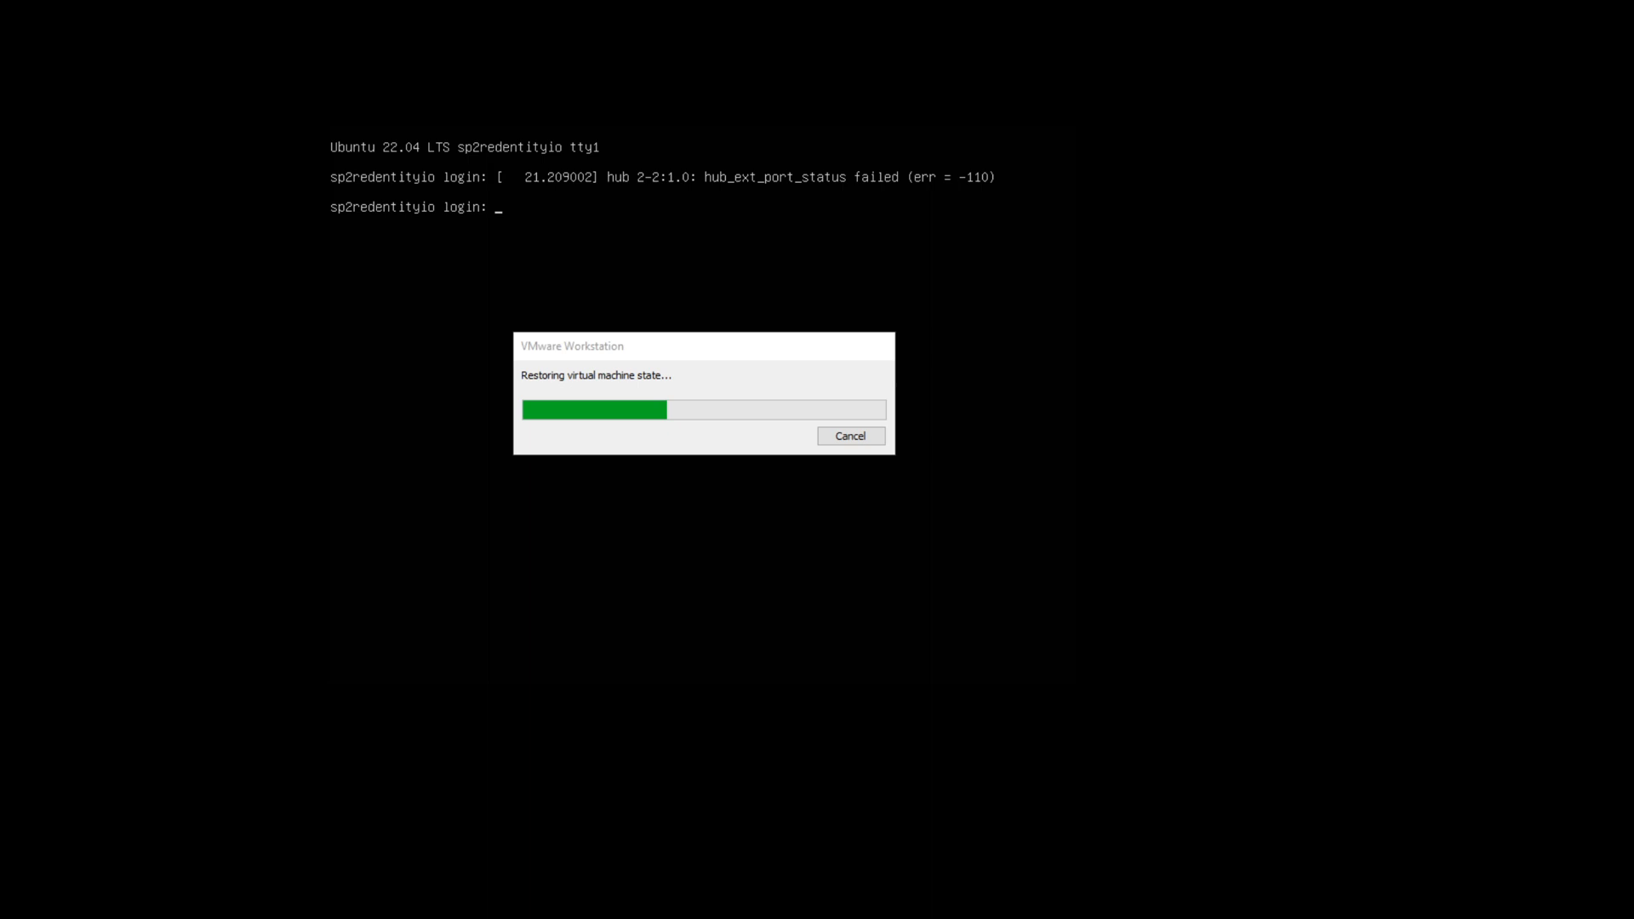
Log in as 'daniel' at the tty1 console, retyping the username after Login incorrect
type("daniel")
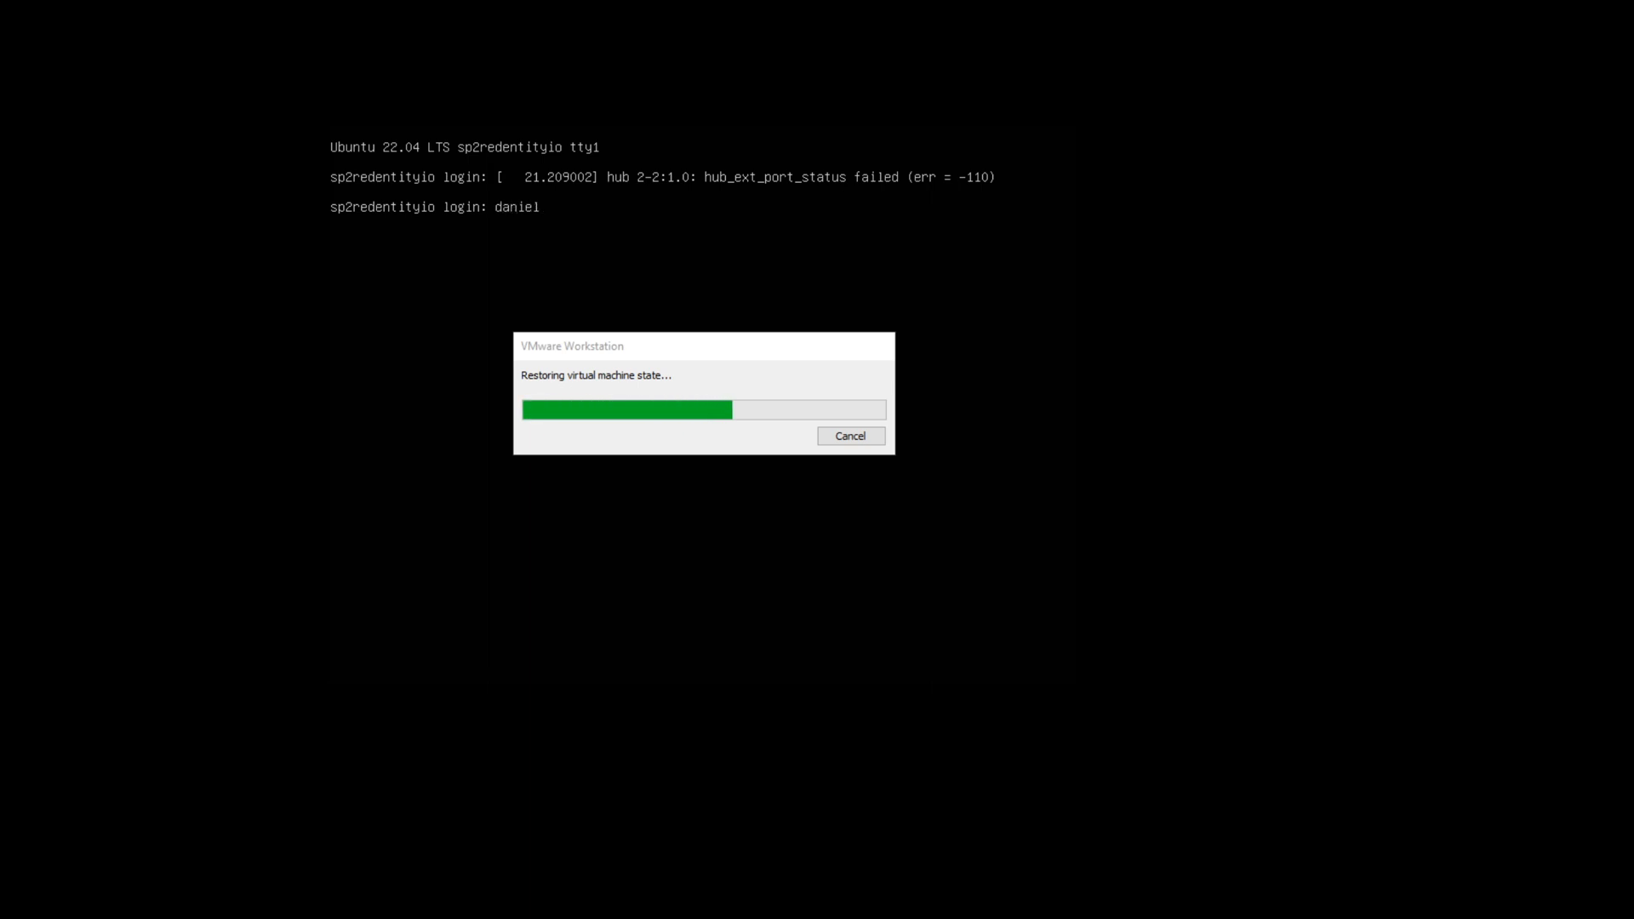
key("Return")
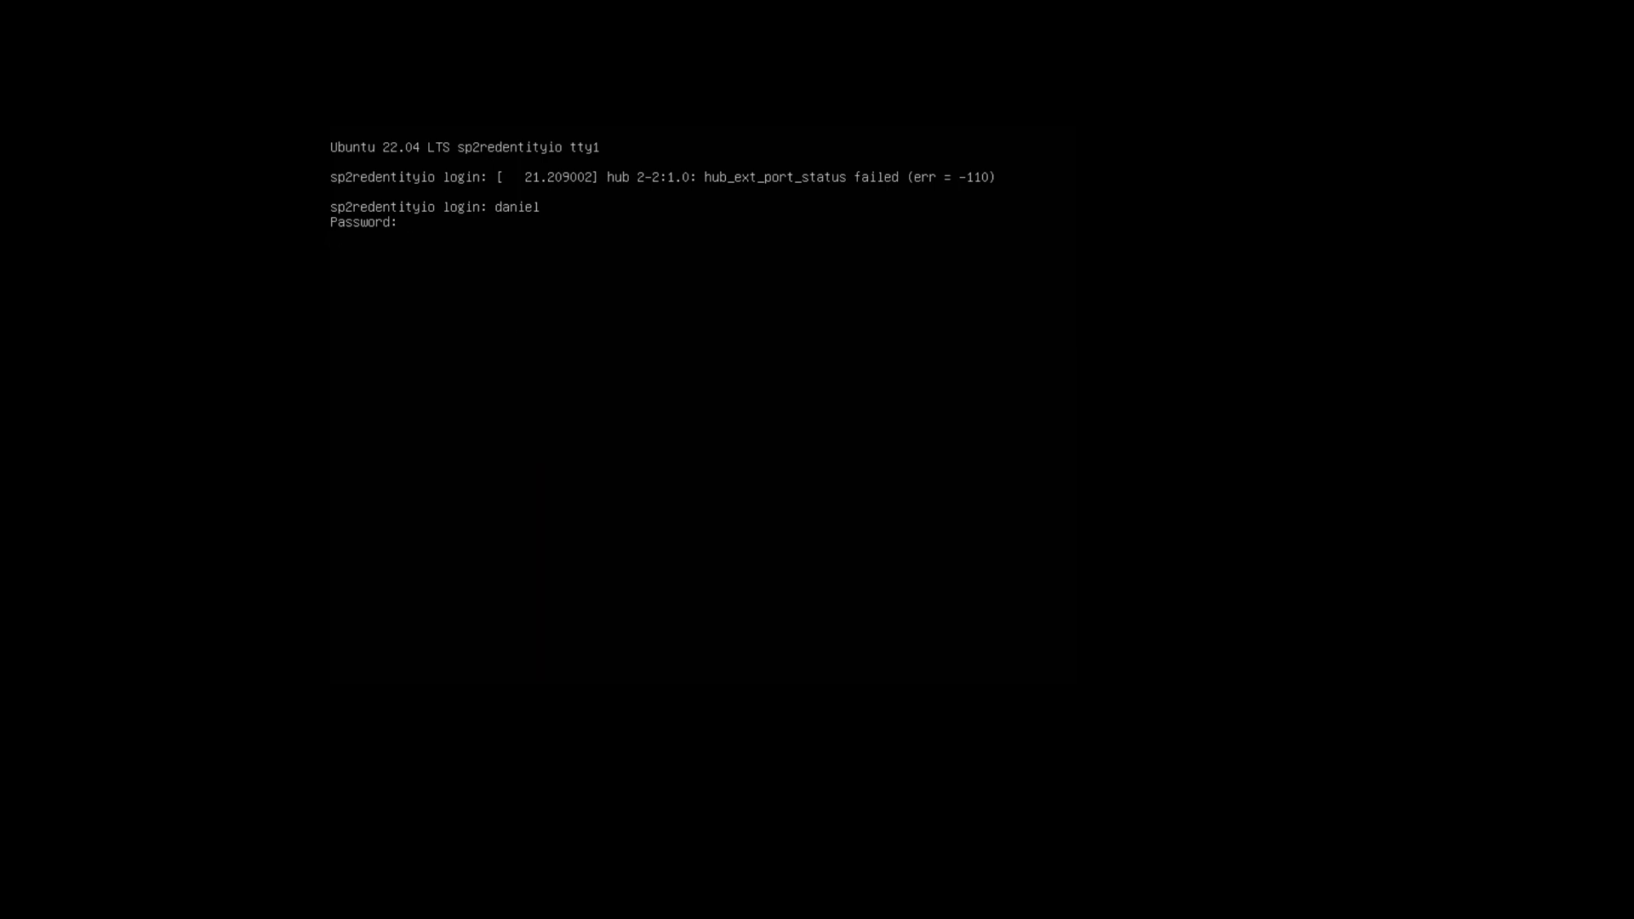
key("Return")
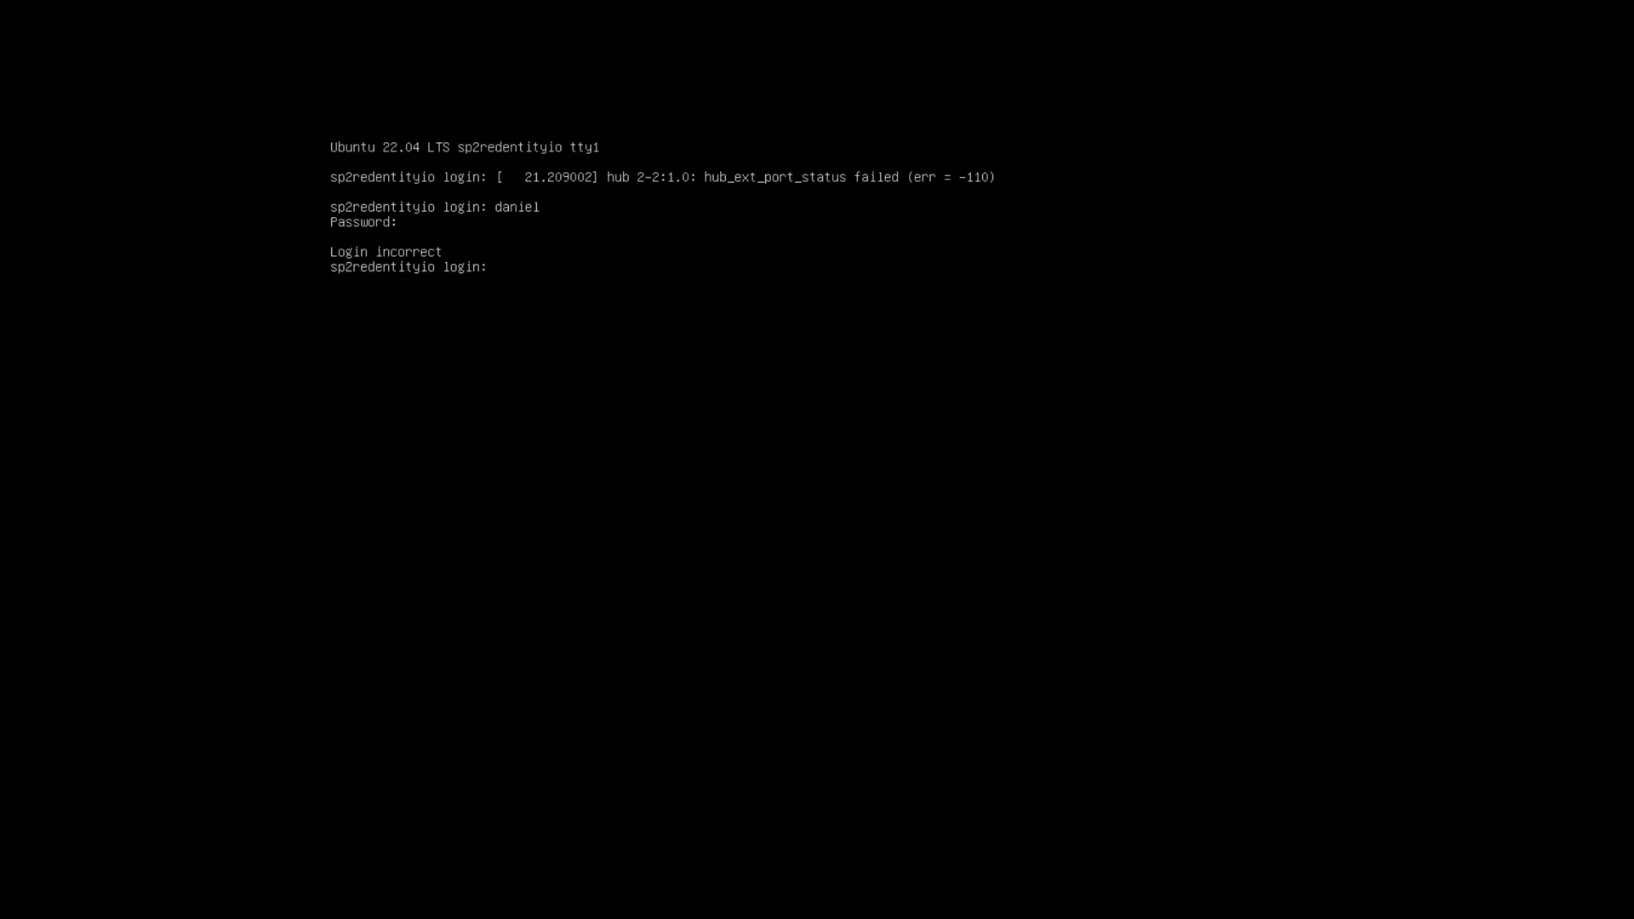
type("daniel")
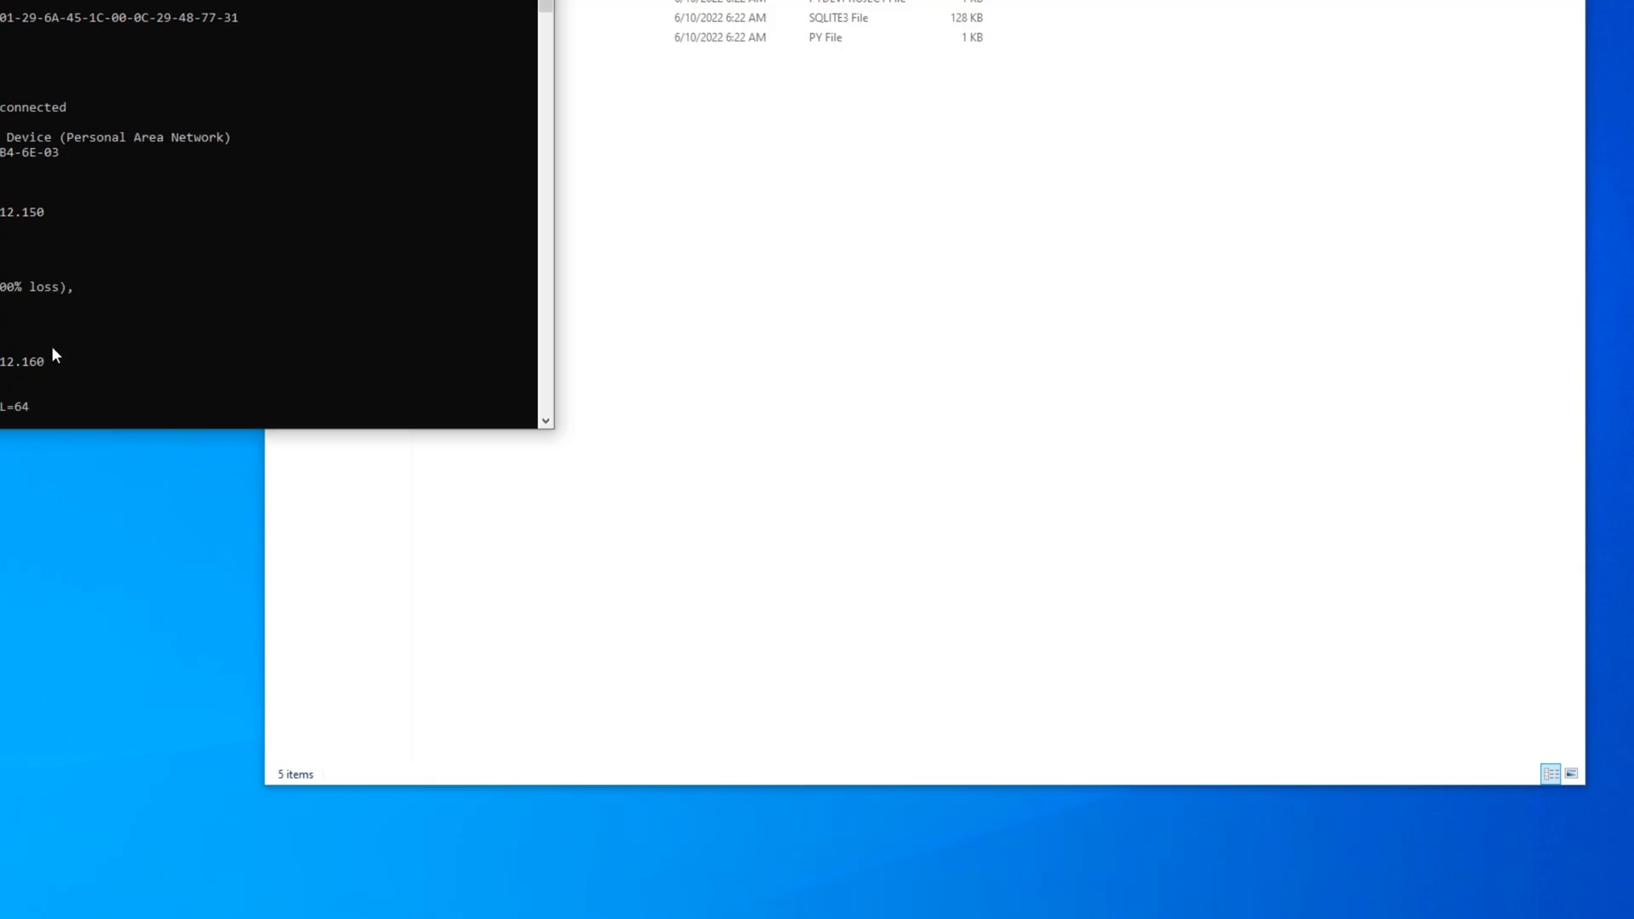
Review the 192.168.112.160 ping replies and clear the console with cls
scroll("down", 3)
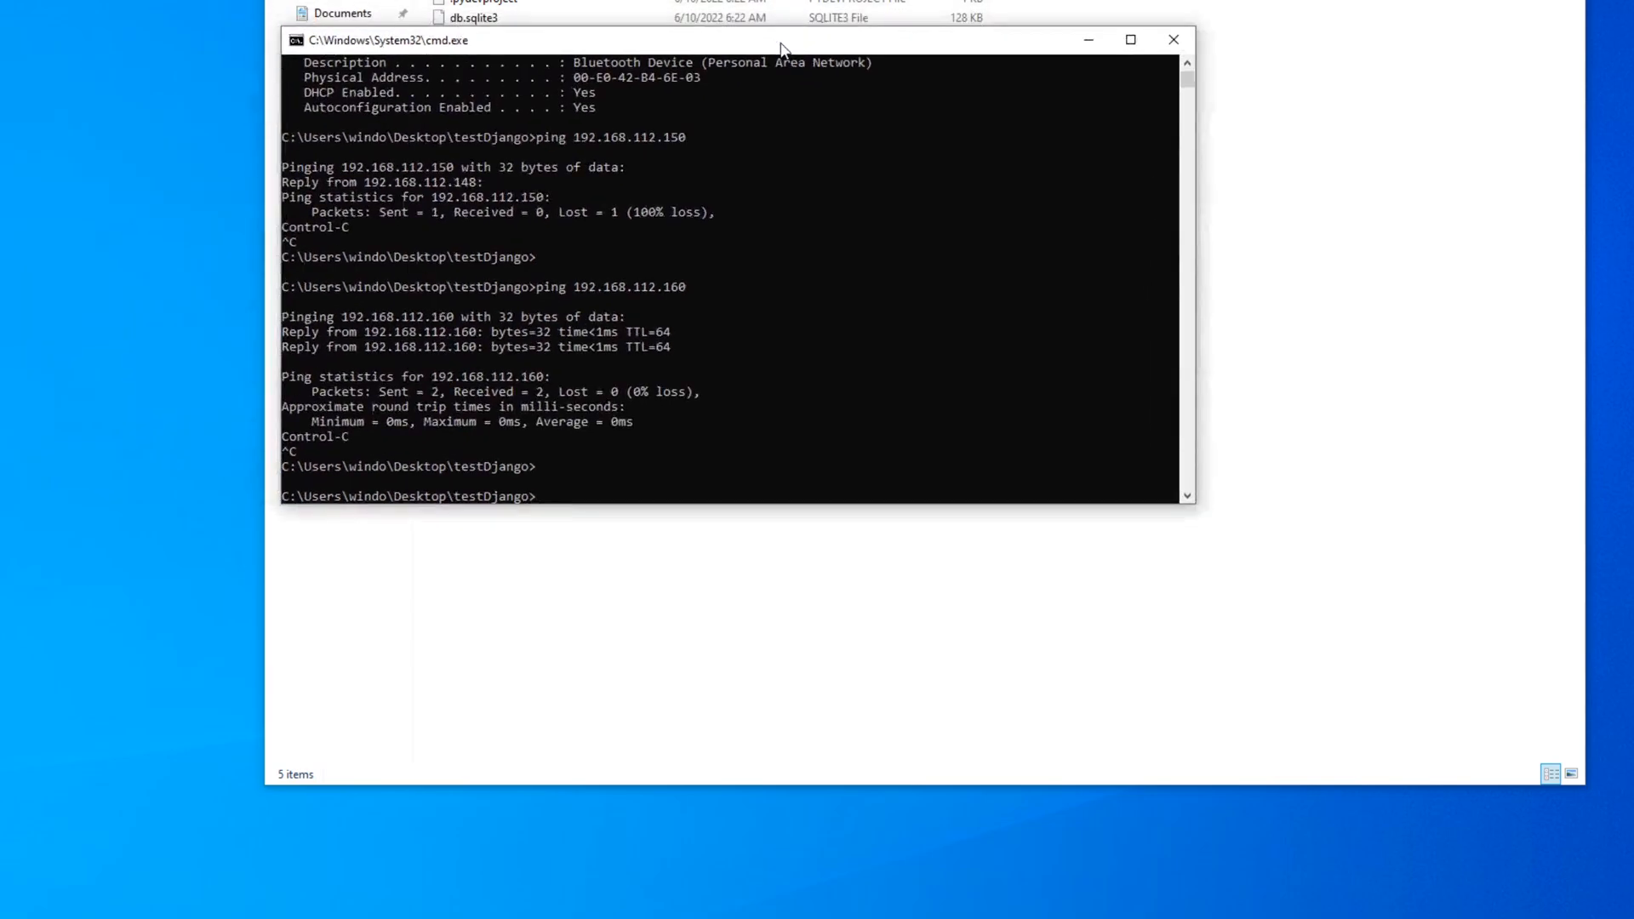
key("Return")
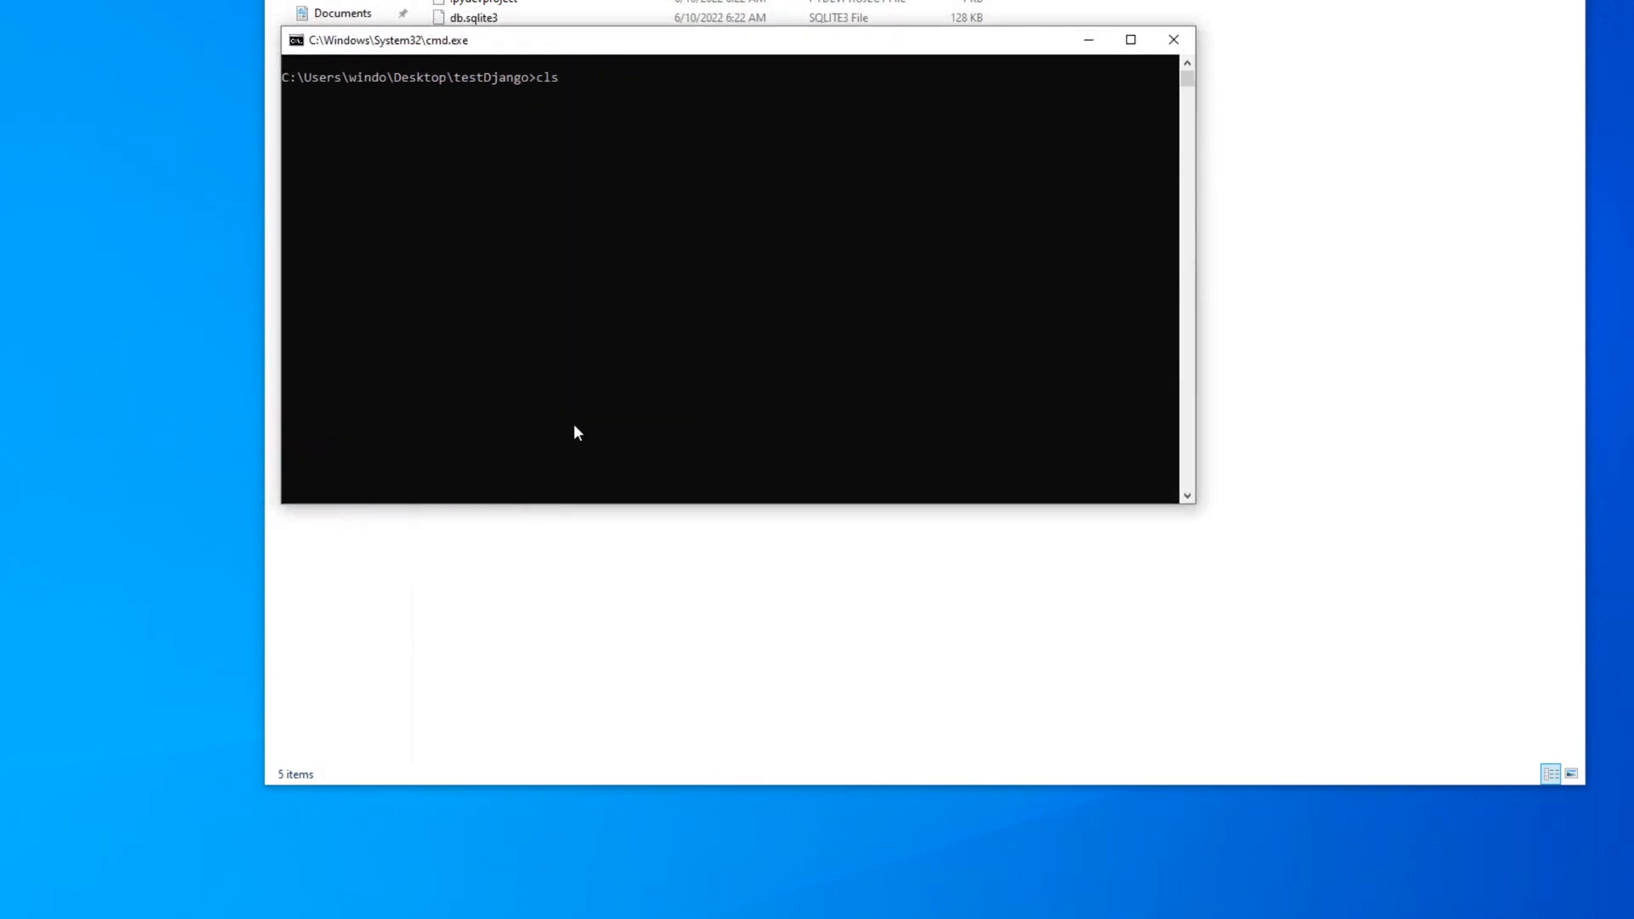